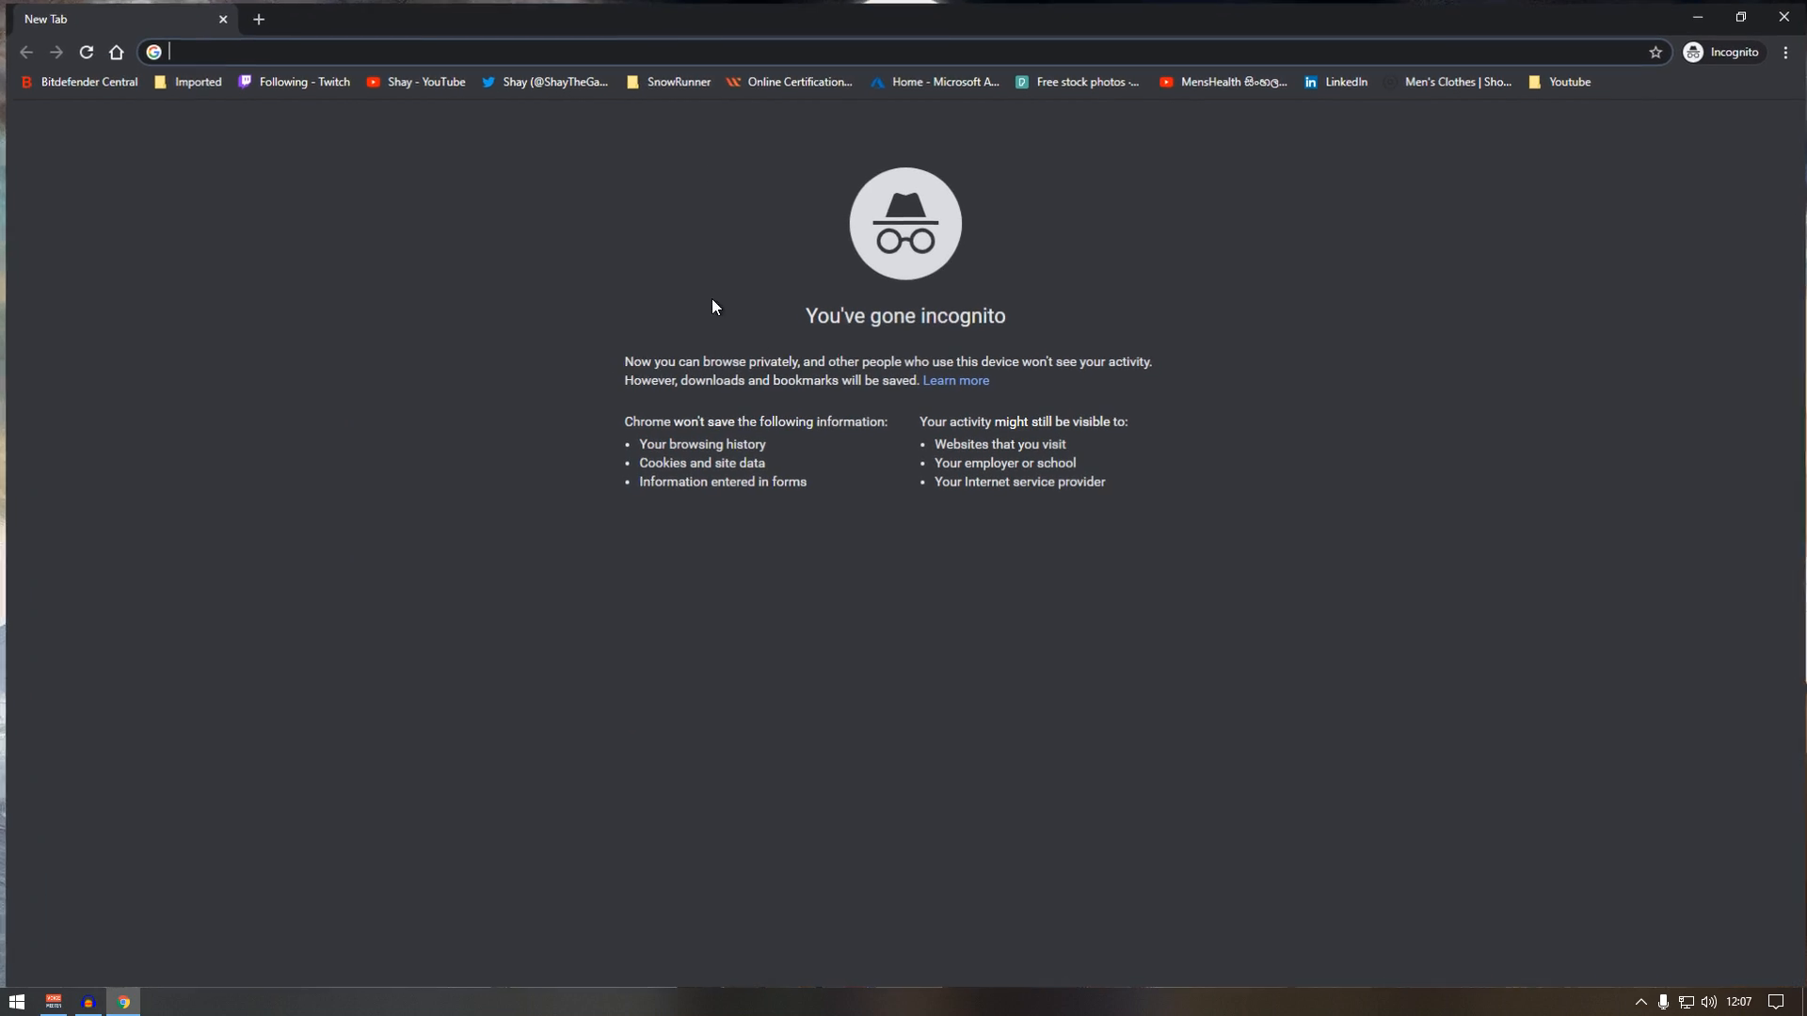
Search google.co.uk for 'dzsa' and open the DZSA Launcher website.
type("google.co.uk/?gws_rd=ssl")
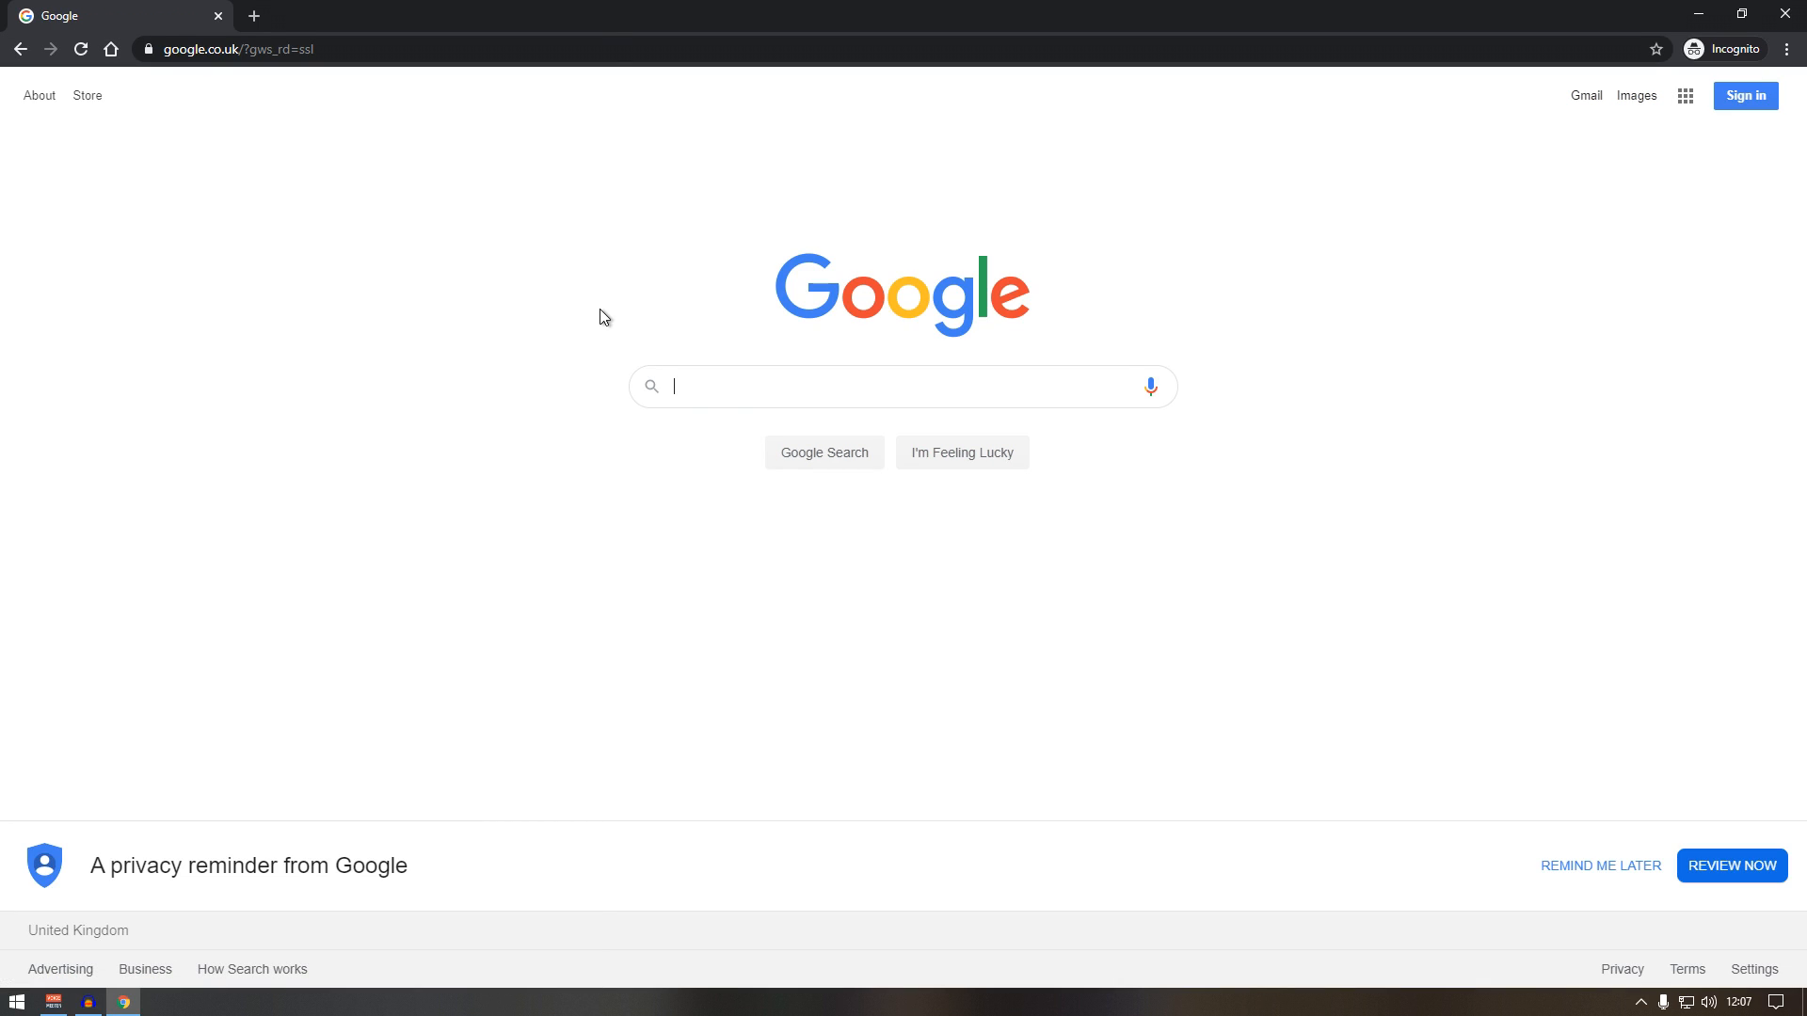
type("dzsa")
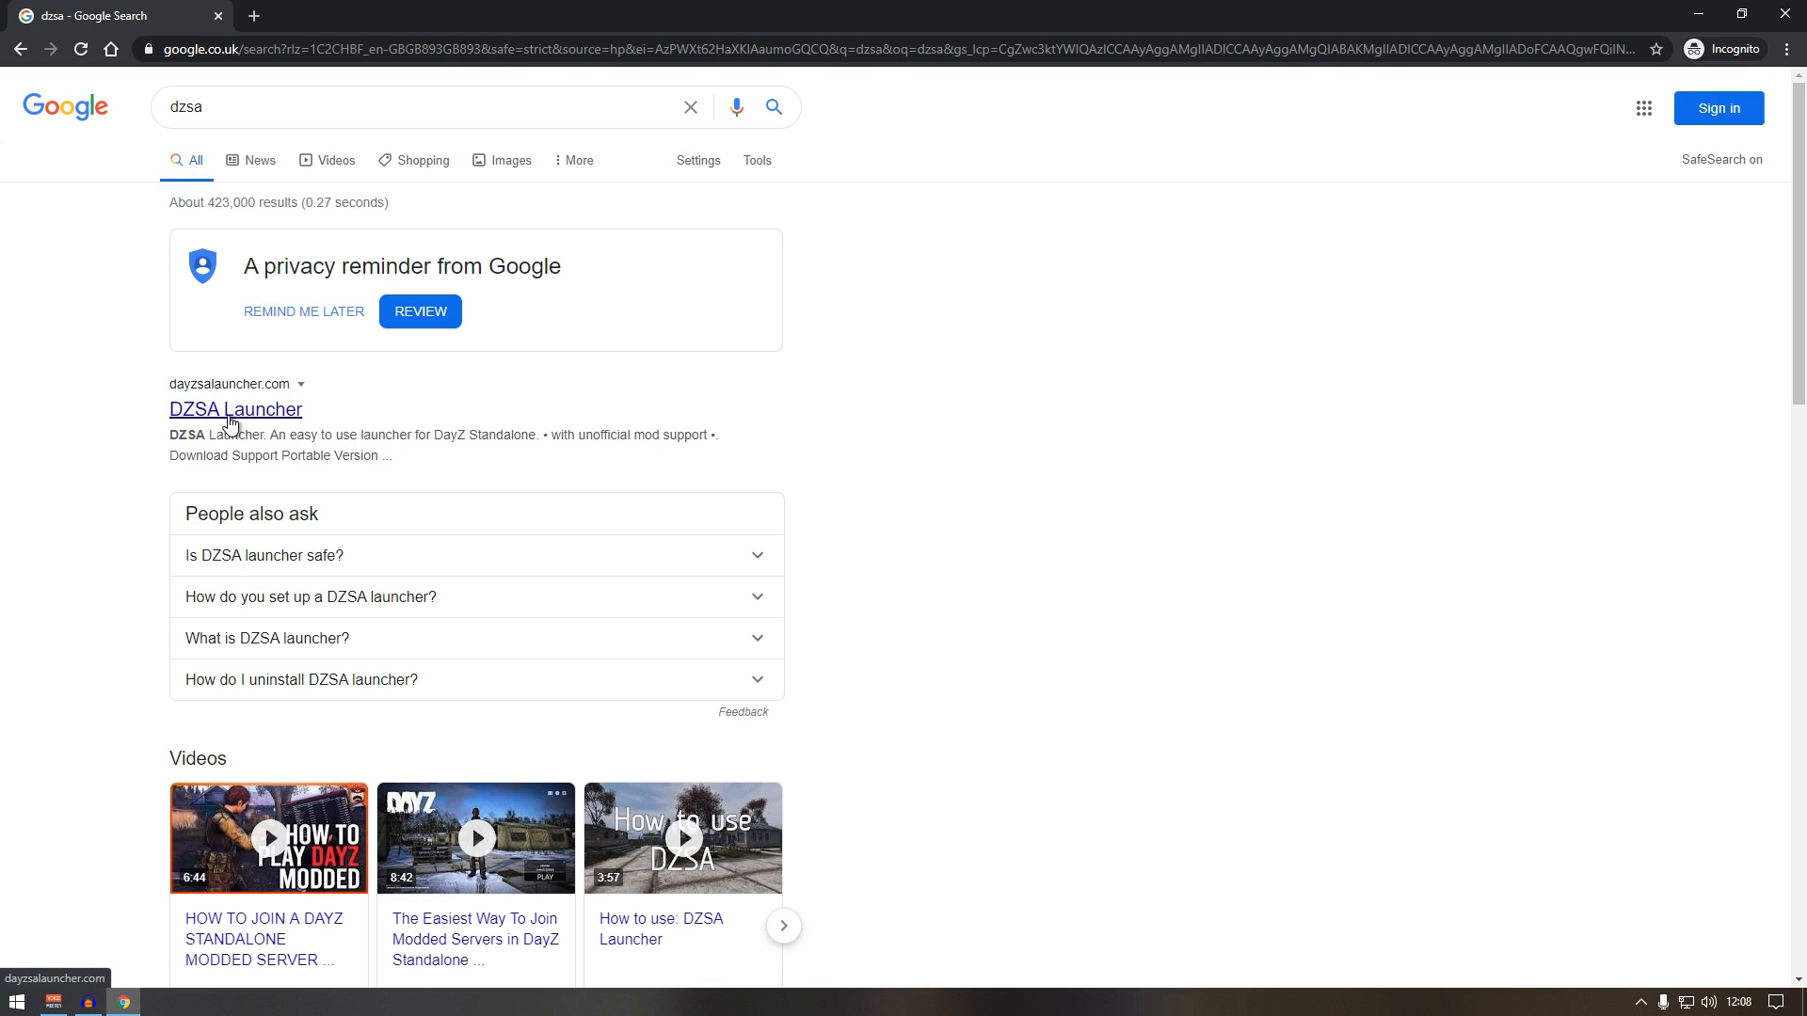
left_click(235, 409)
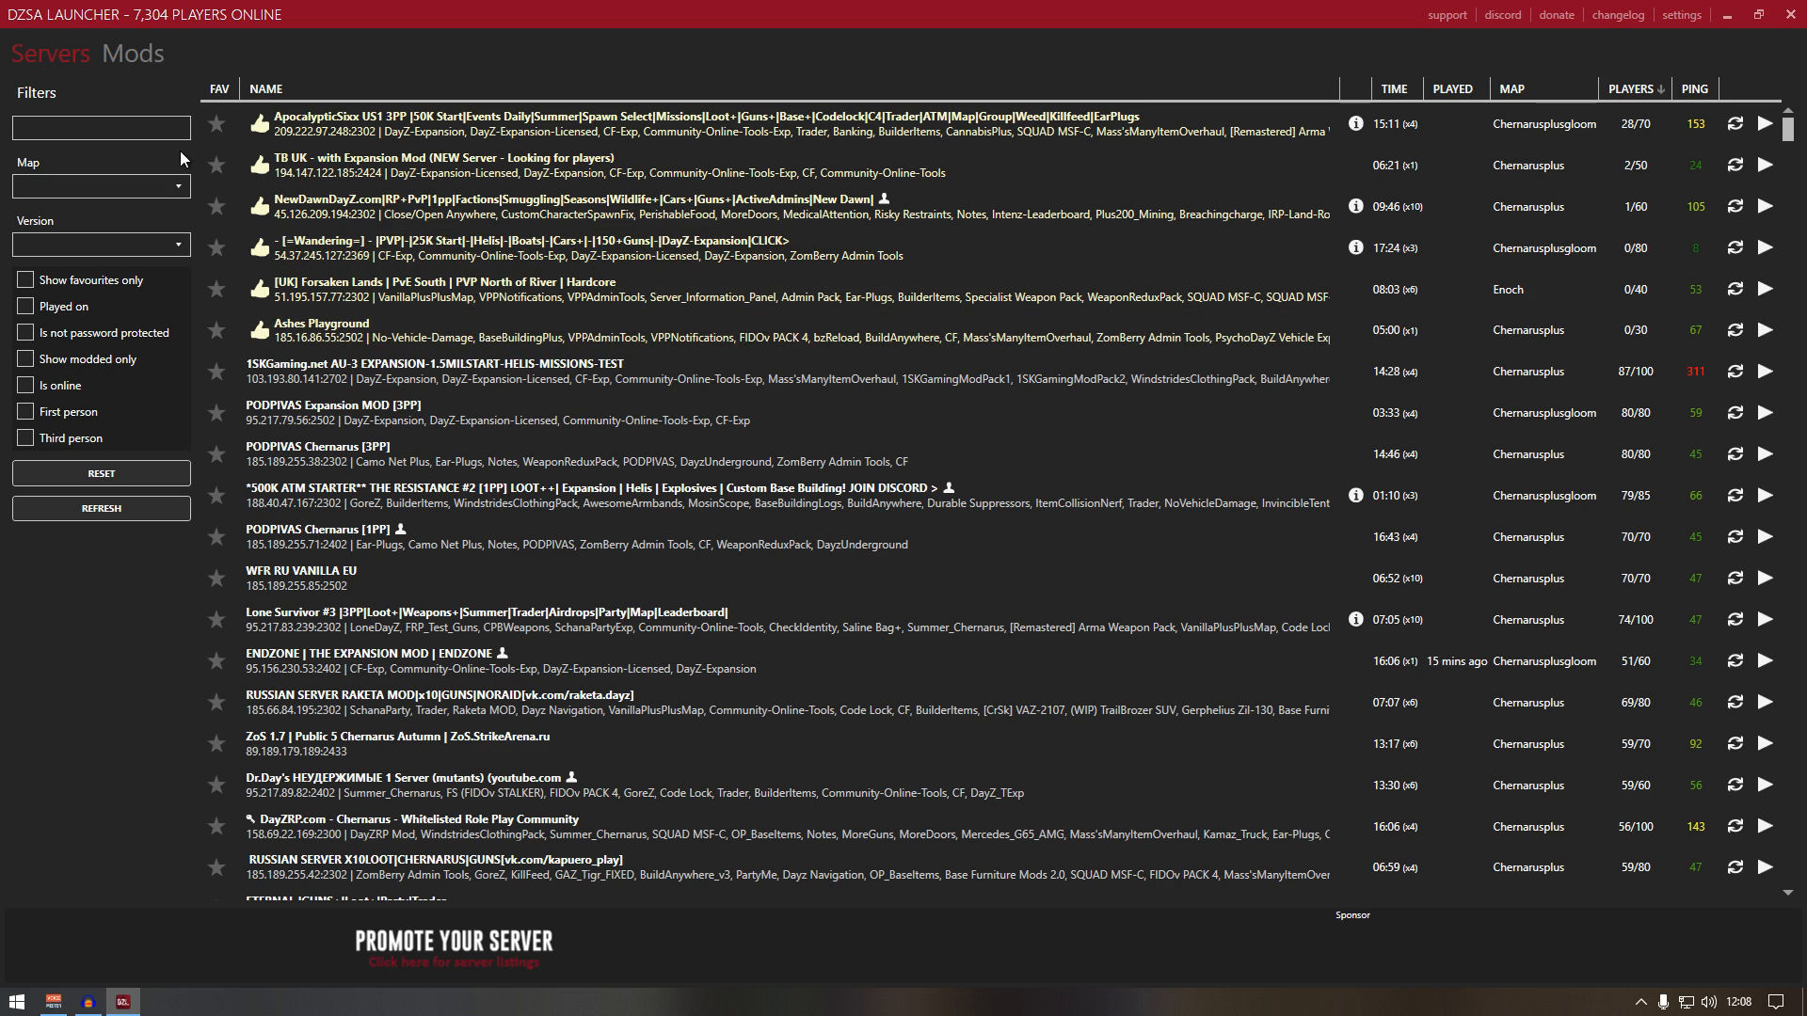
Filter servers by 'dayz expansion' and sort the list by player count.
type("dayz expansion")
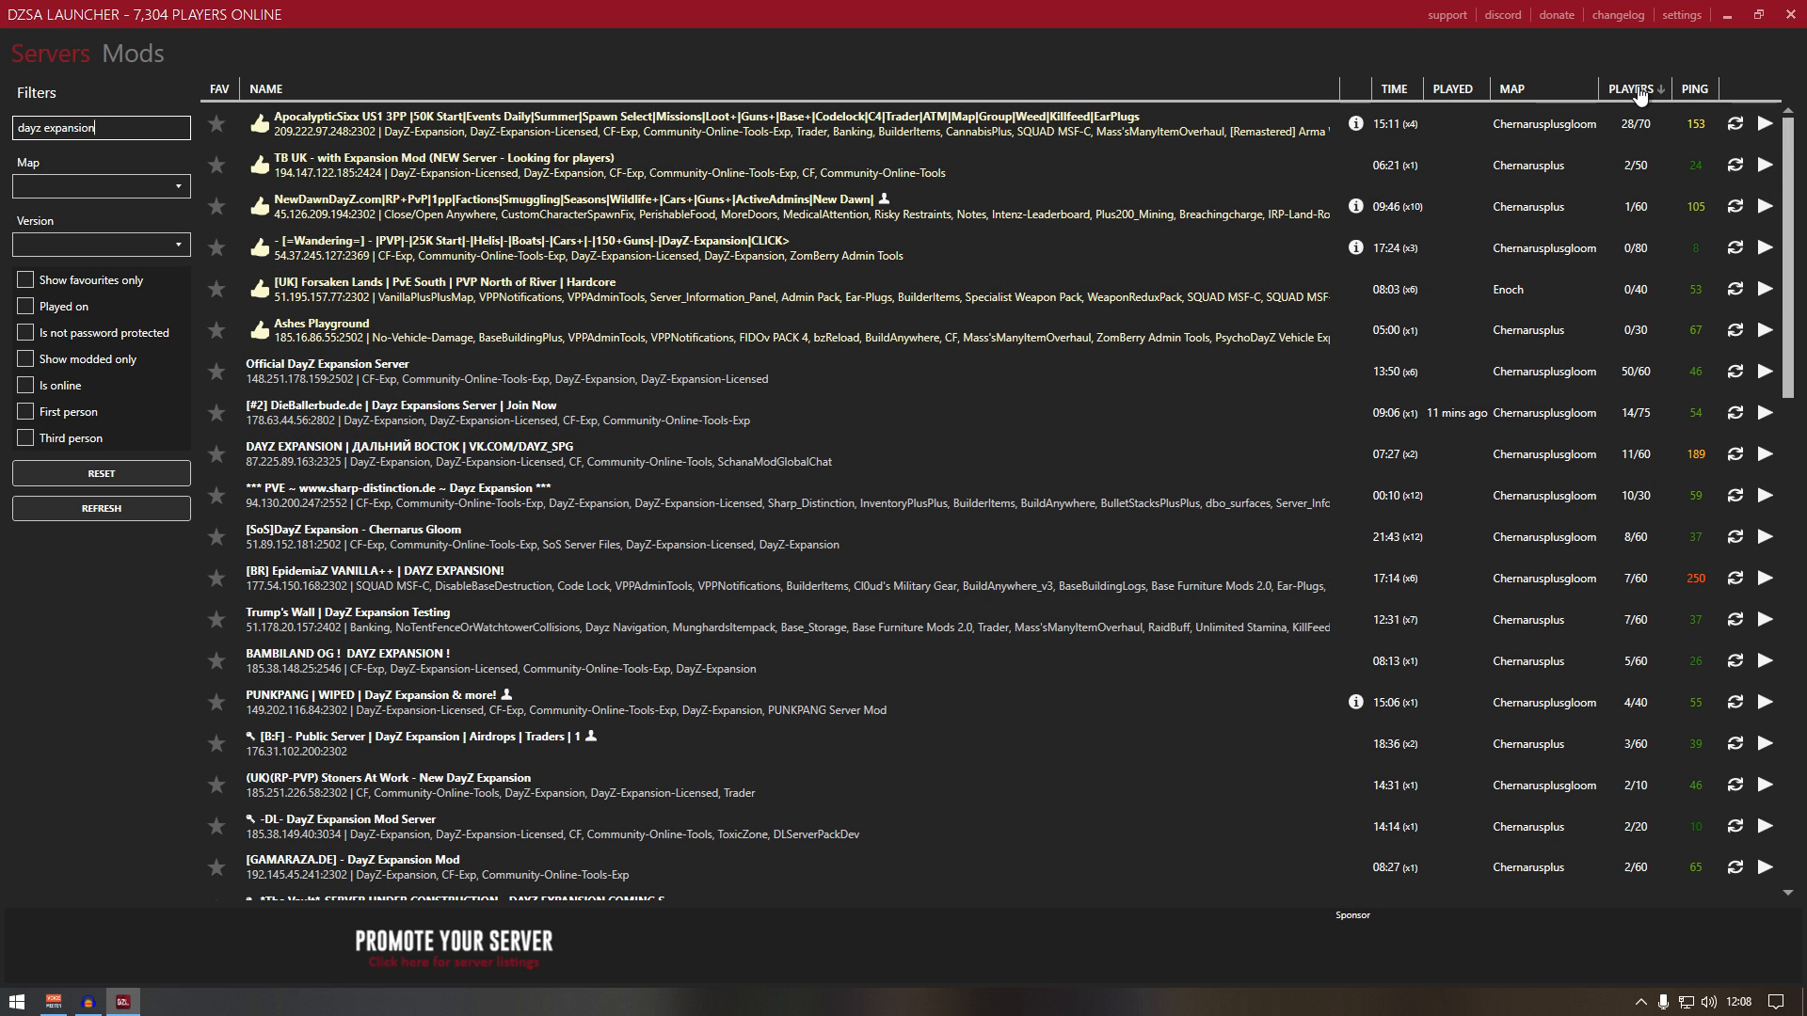
left_click(1627, 89)
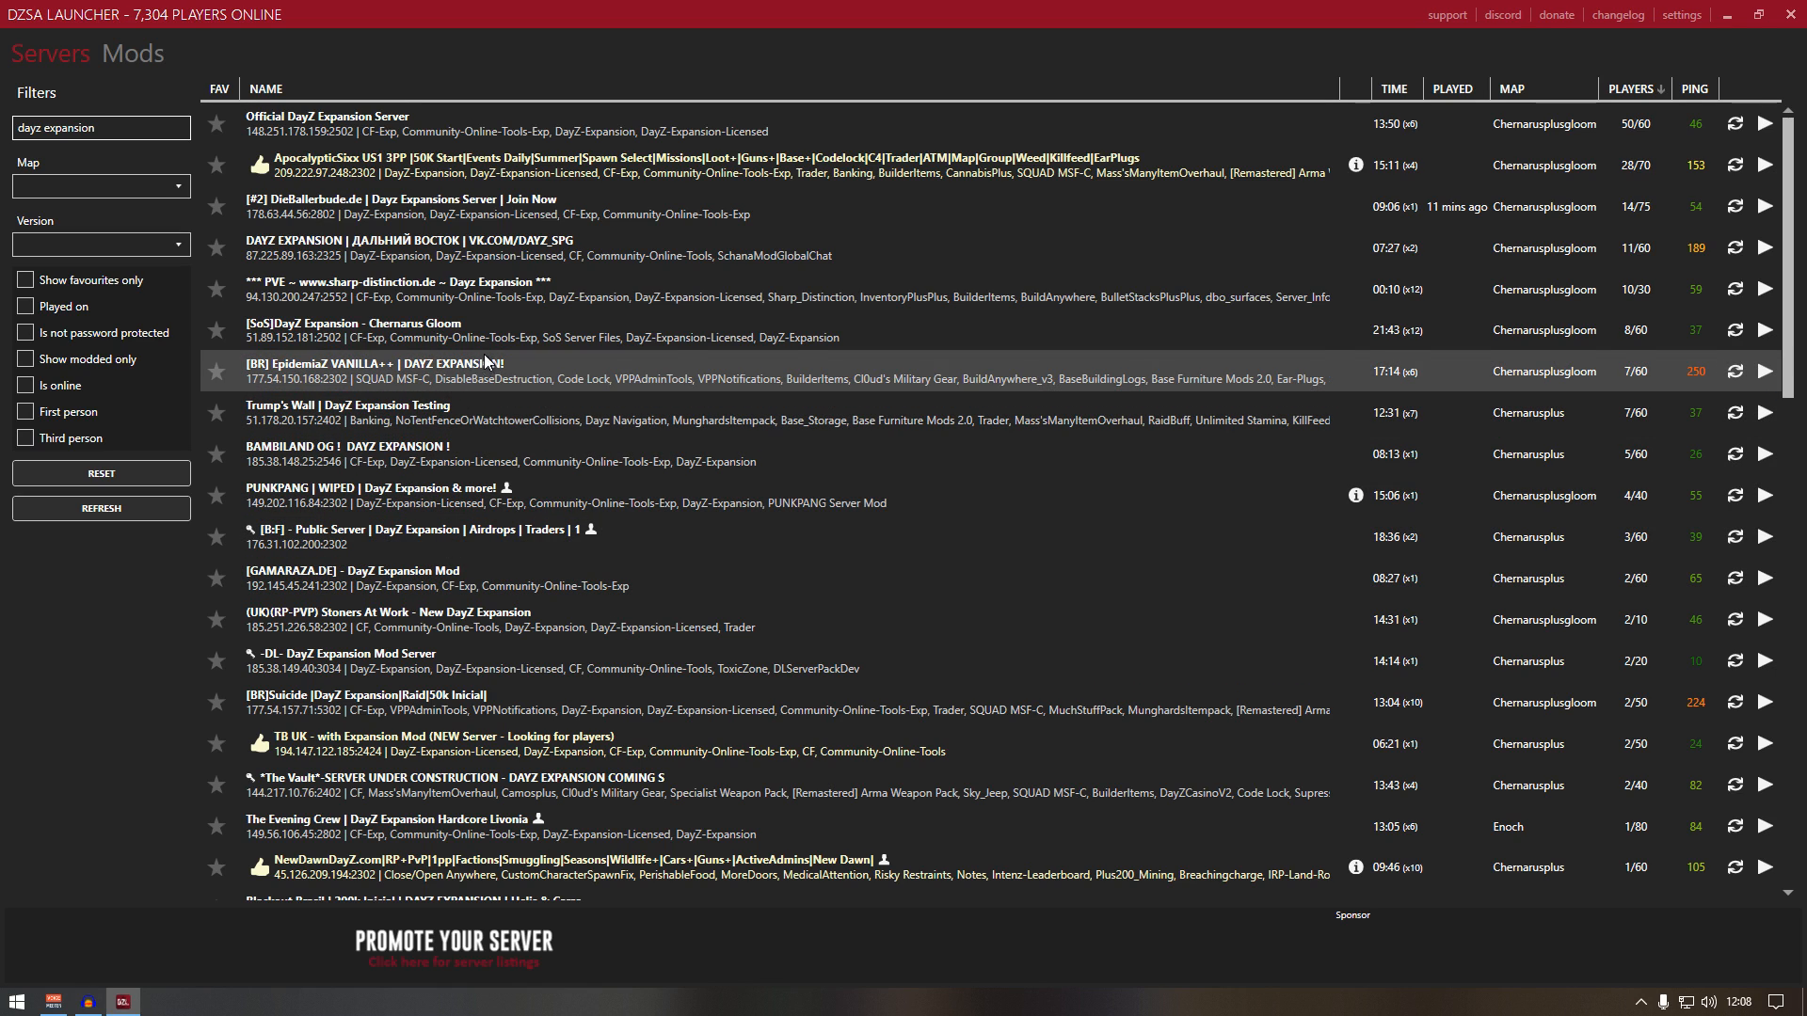
mouse_move(496, 282)
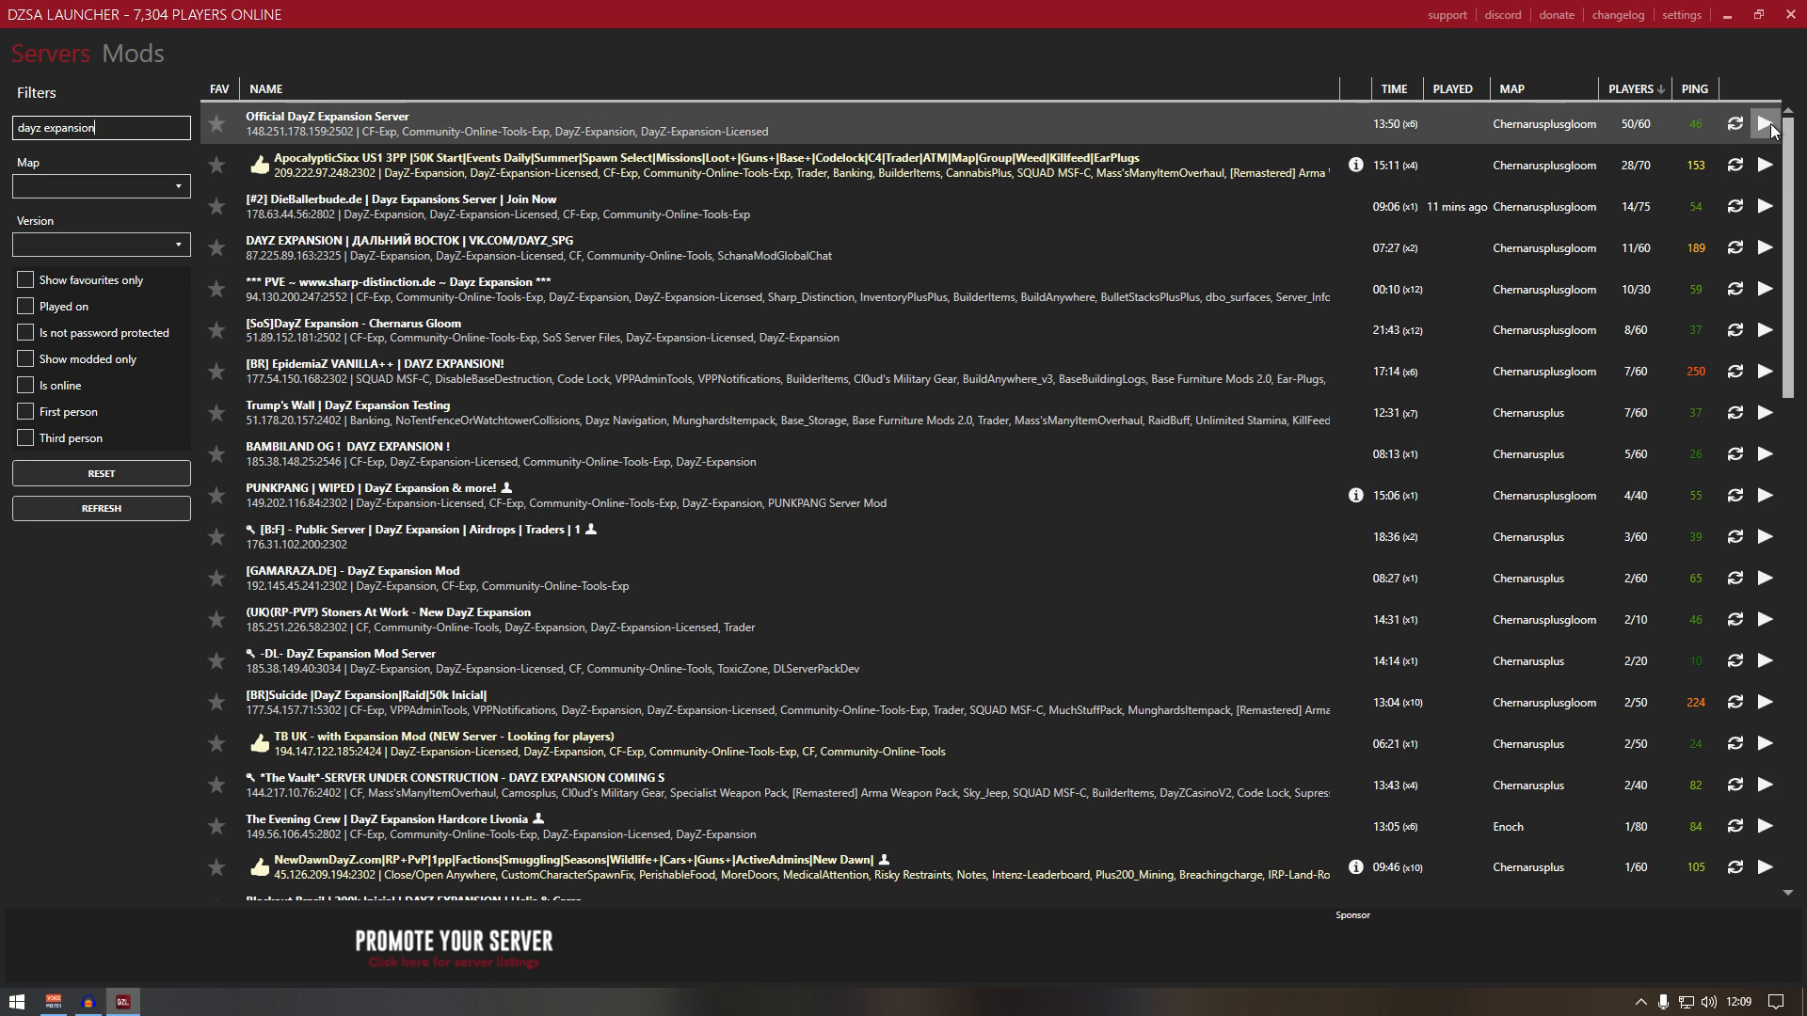
Play Official DayZ Expansion Server and accept fixing its missing CF-Exp and Community-Online-Tools-Exp mods.
left_click(1766, 125)
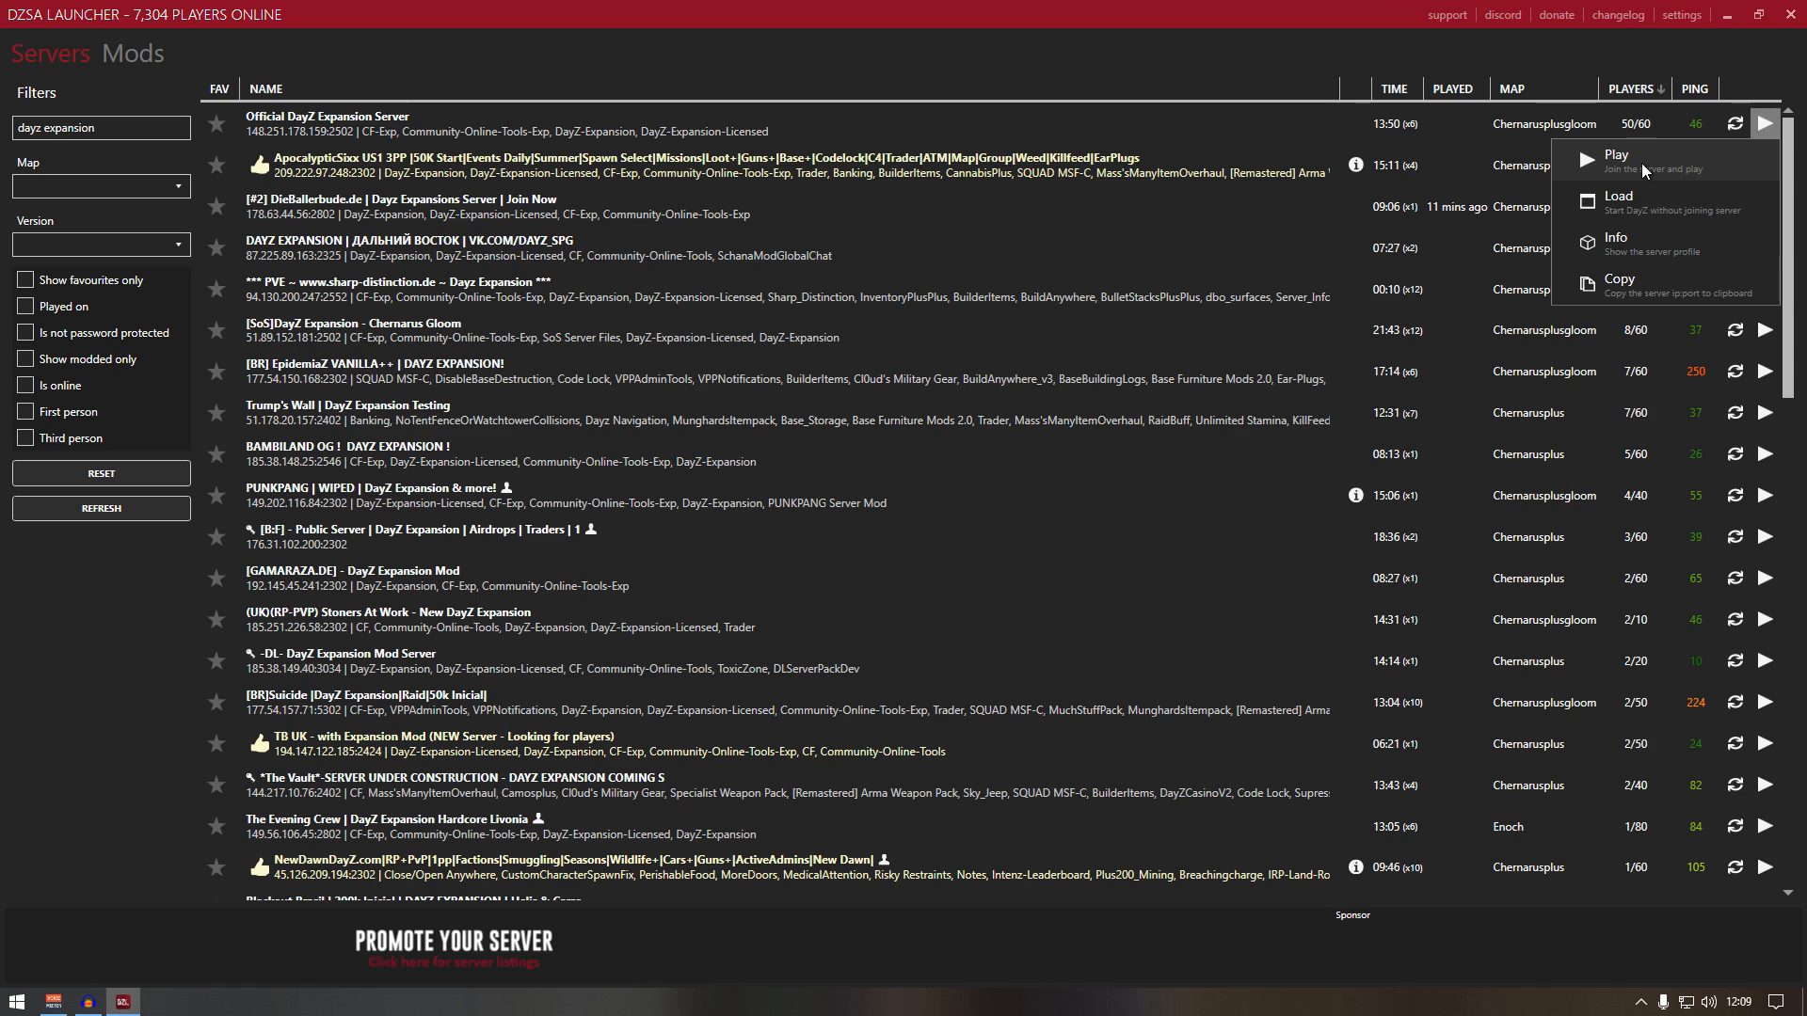
left_click(1616, 155)
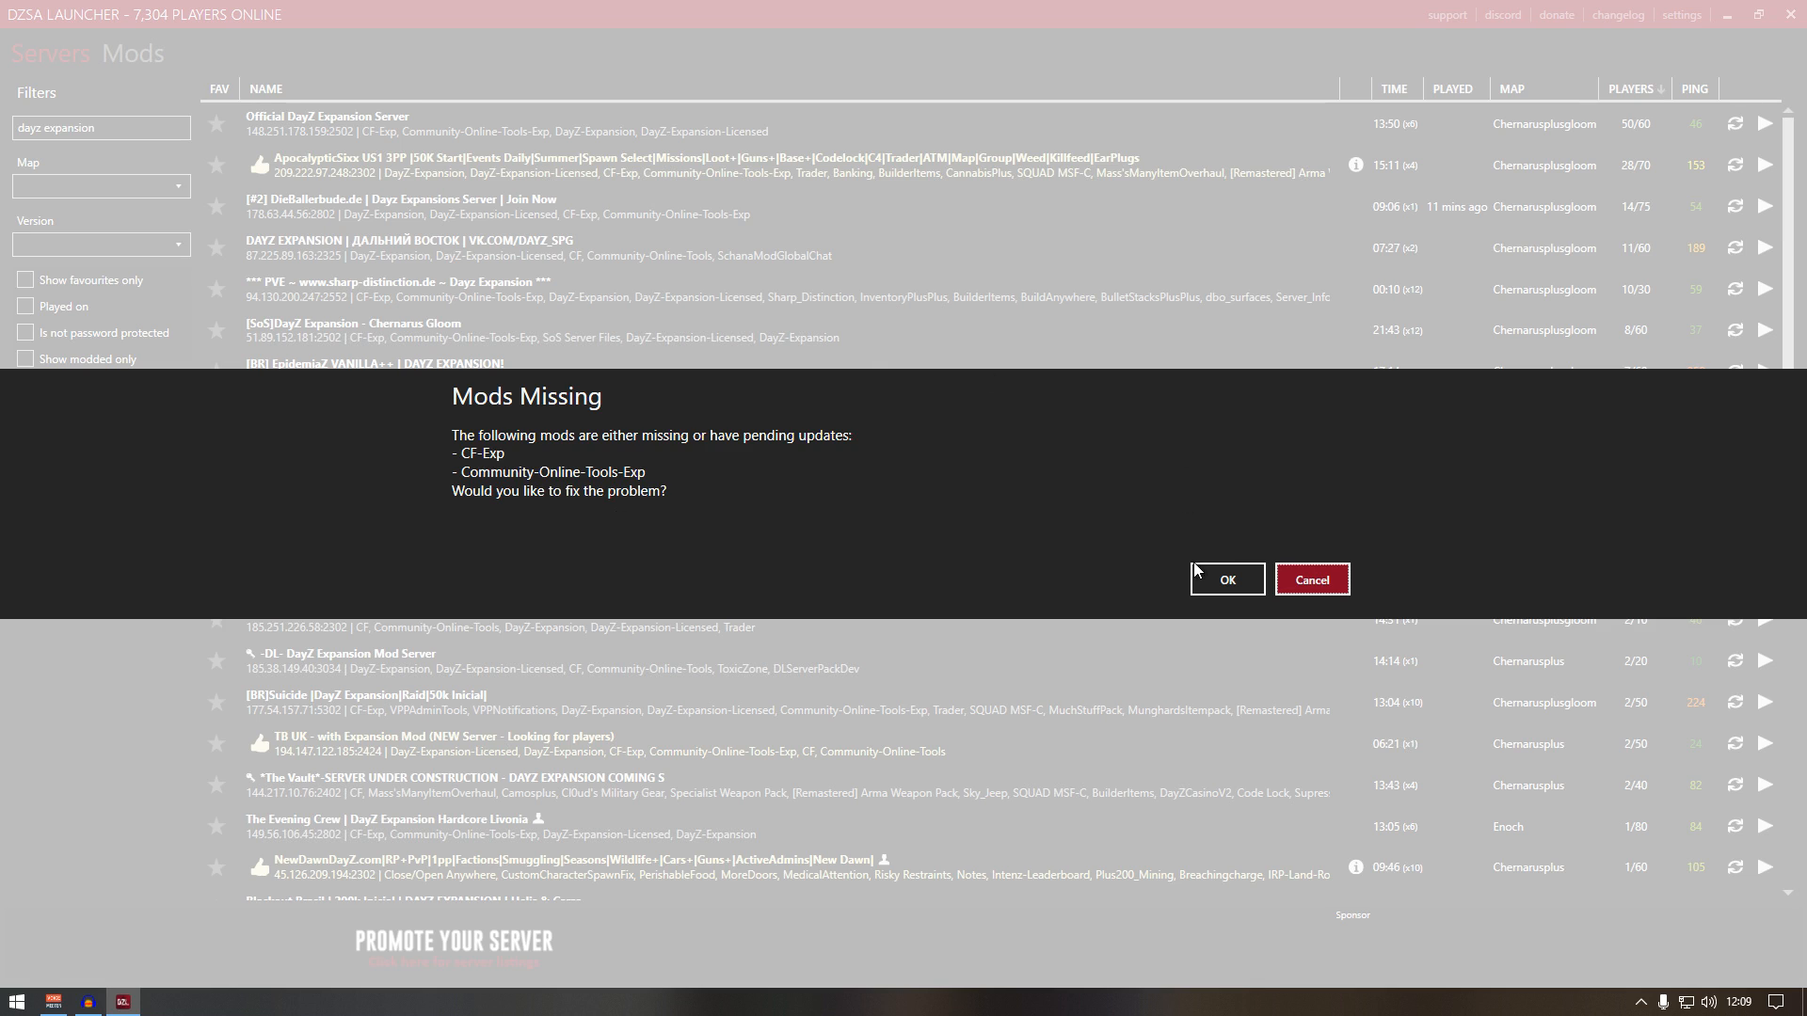
left_click(1226, 579)
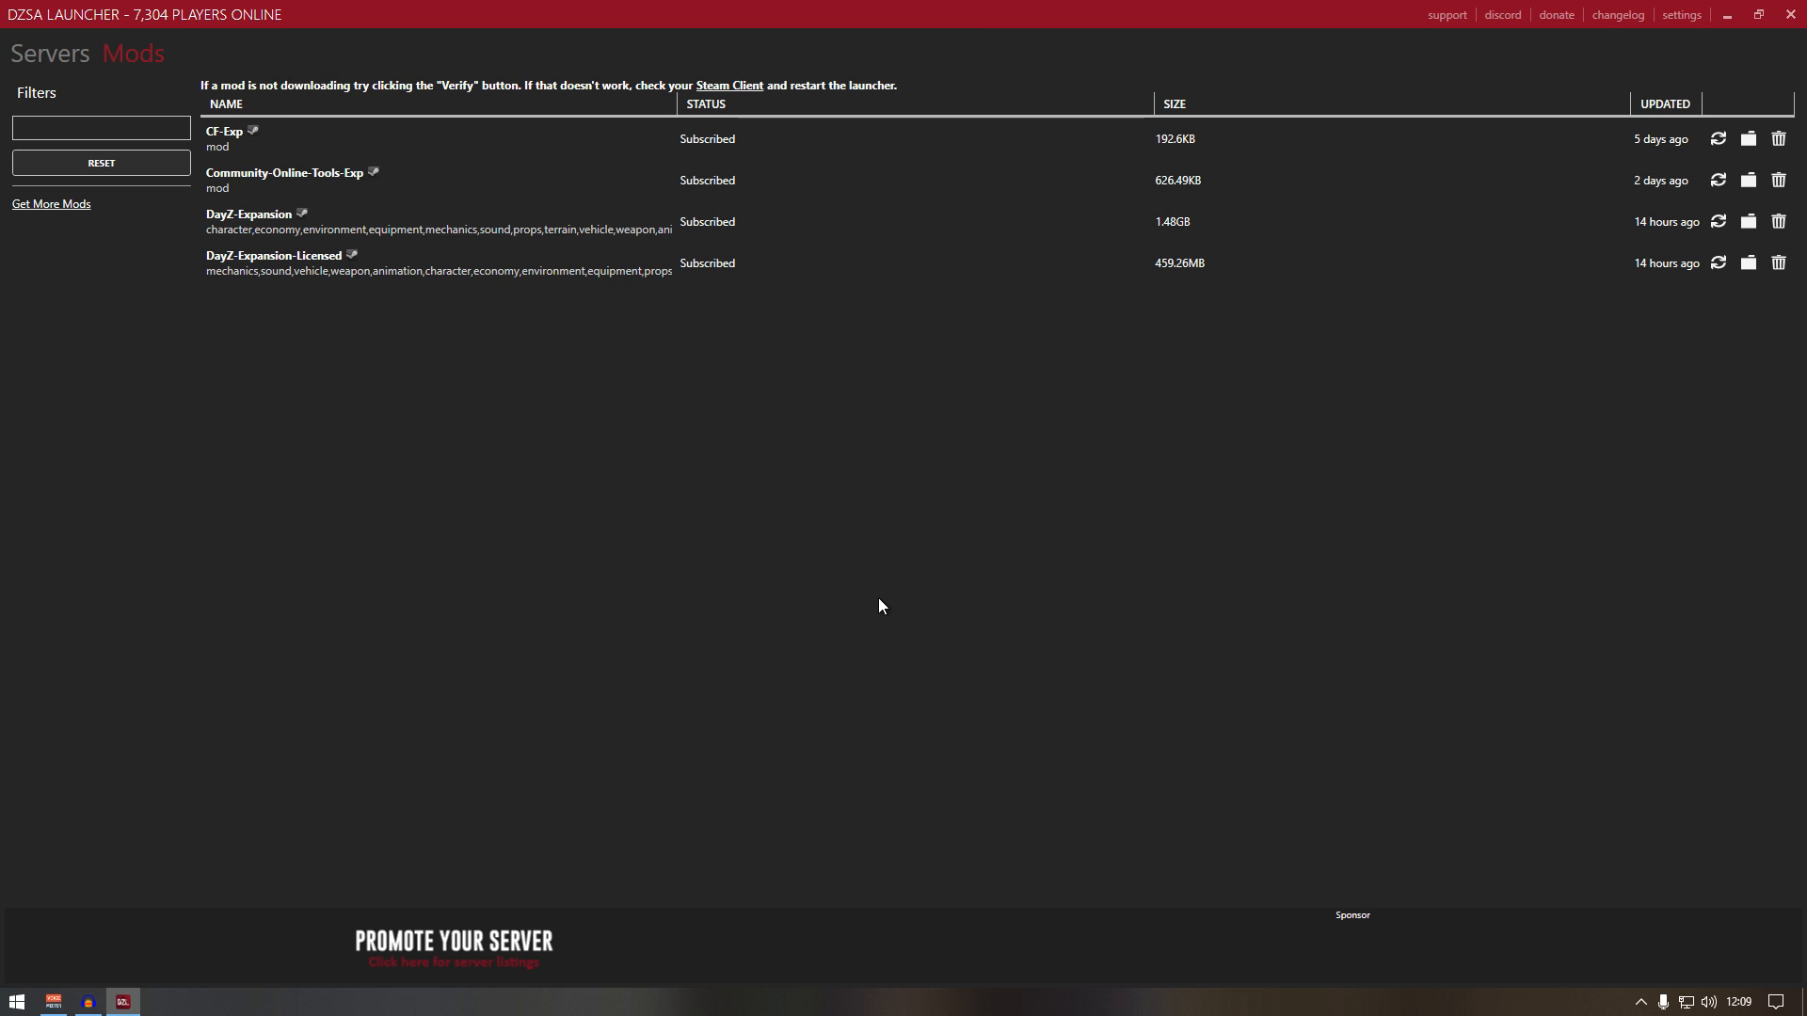
mouse_move(277, 179)
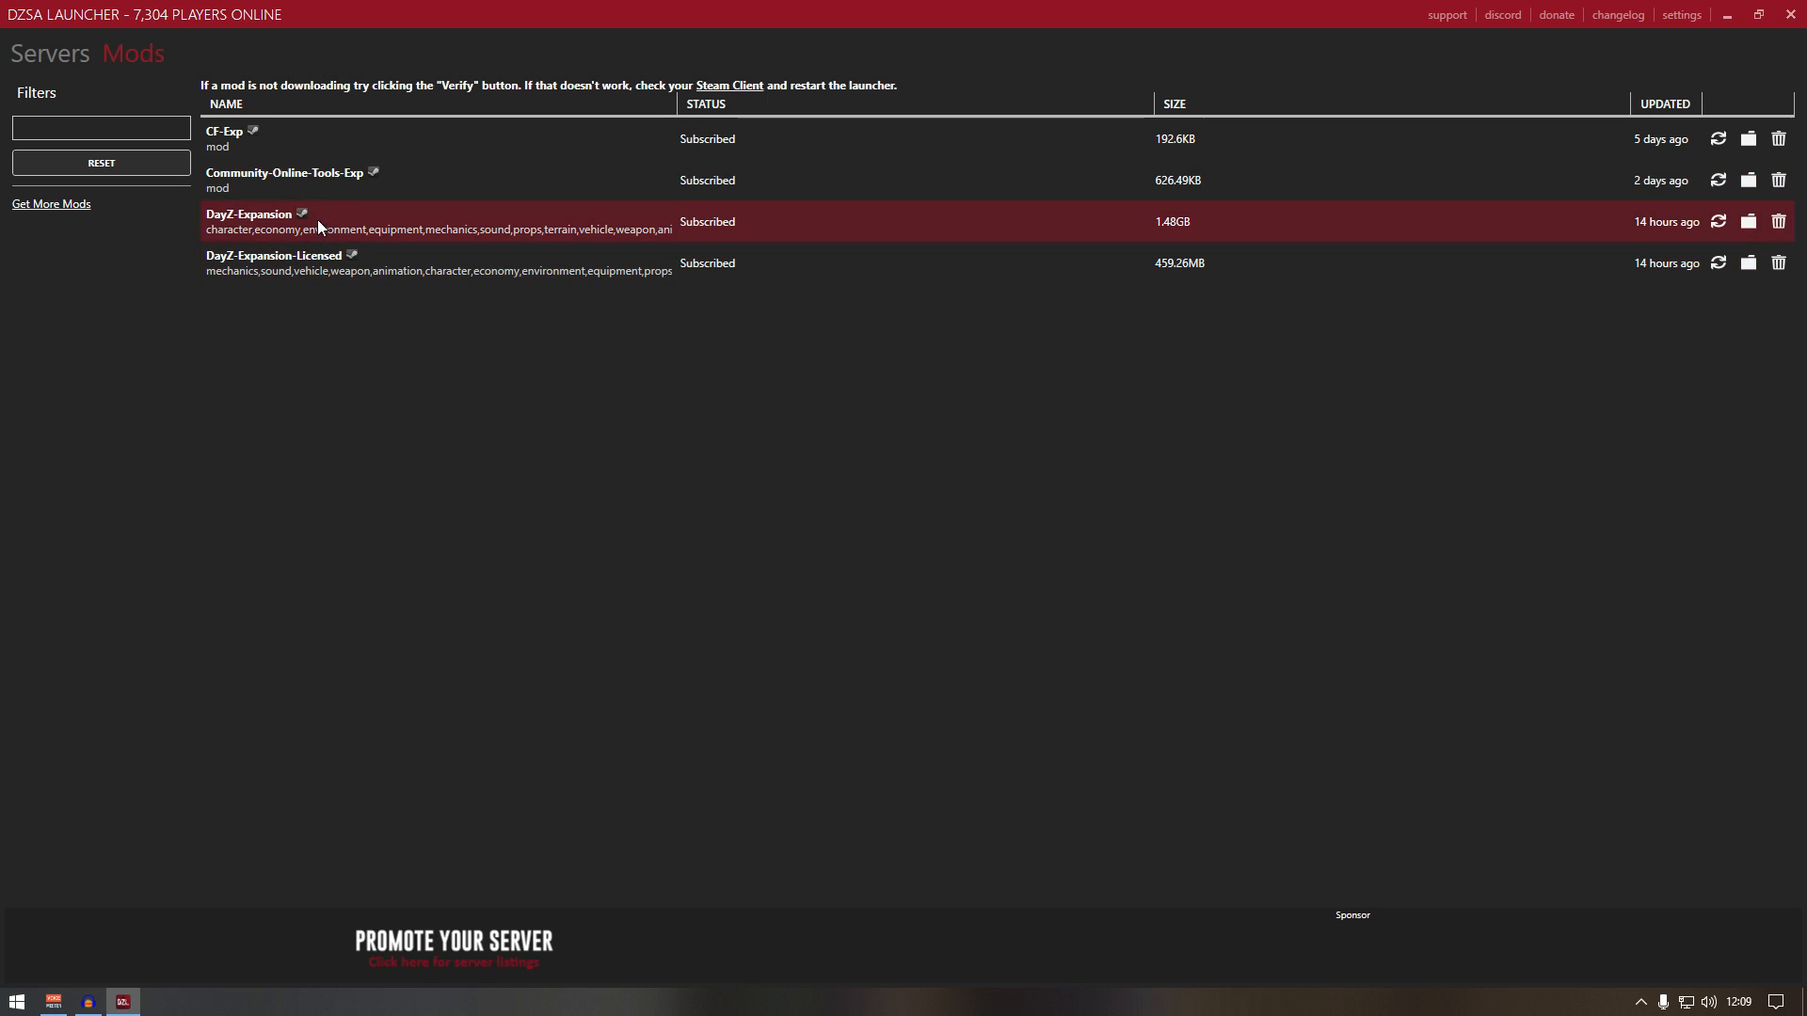
mouse_move(68, 66)
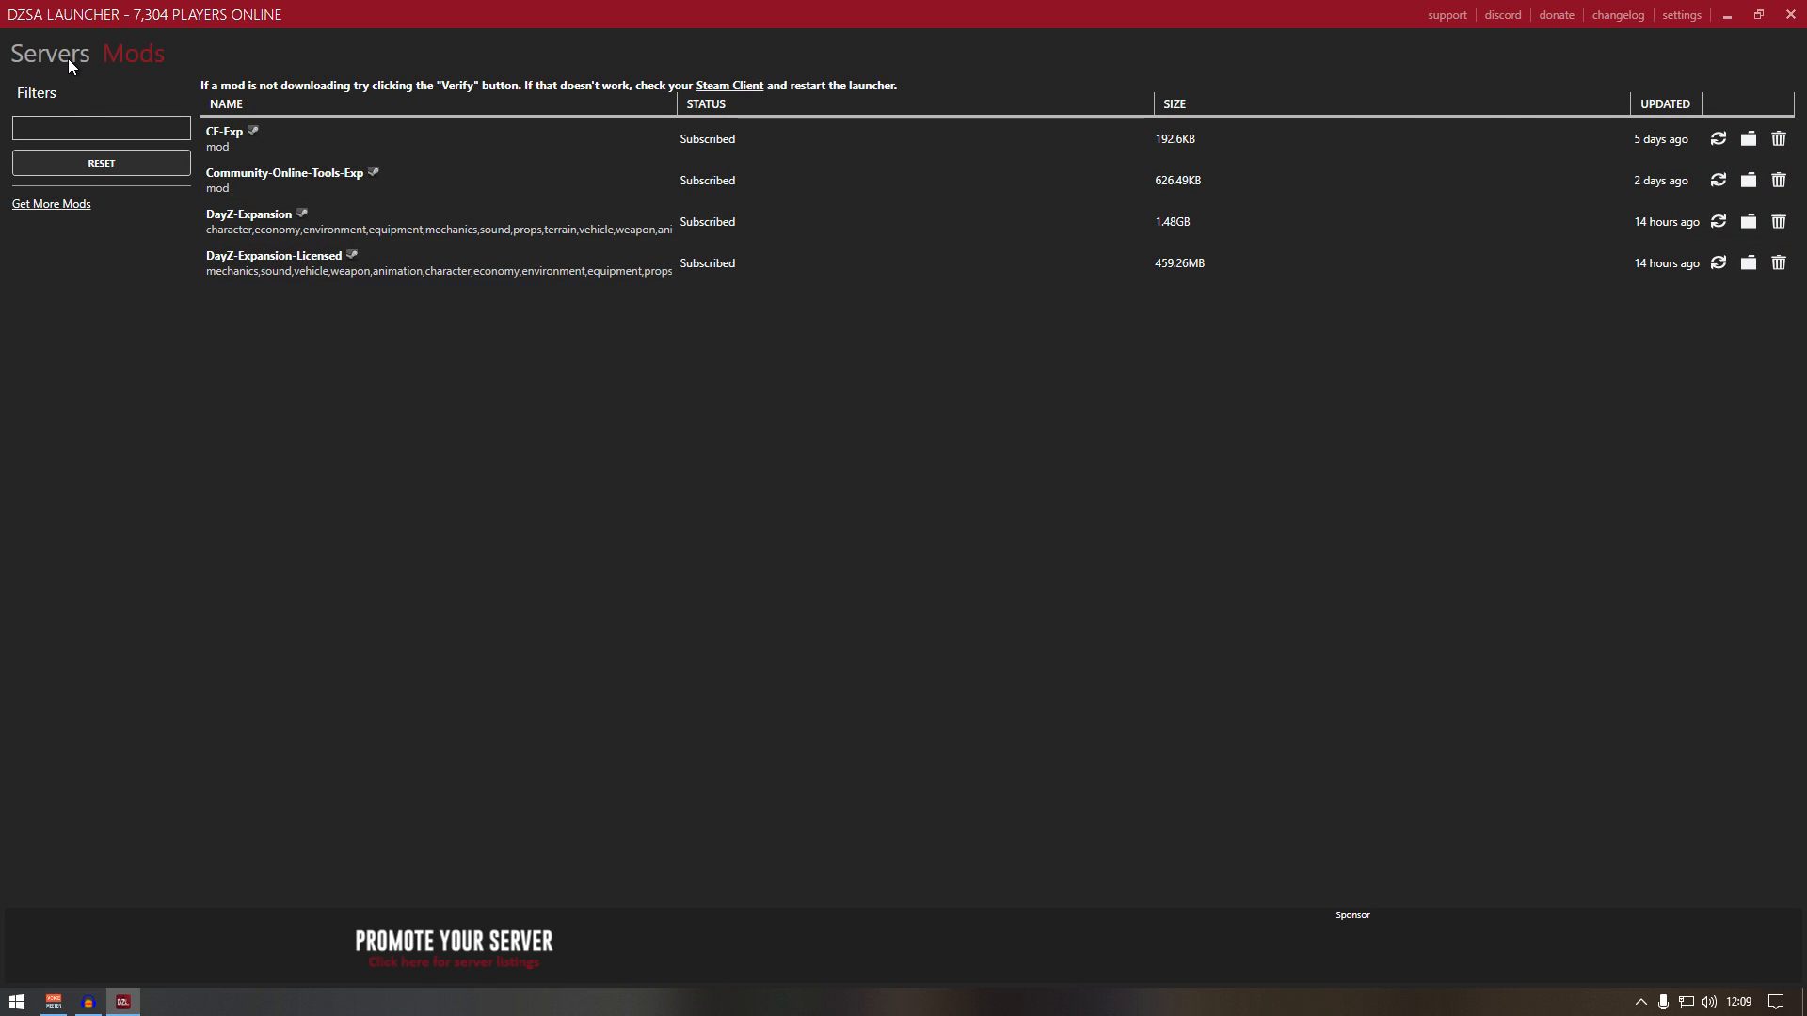
Switch back to the Servers tab showing the filtered DayZ Expansion servers.
left_click(49, 53)
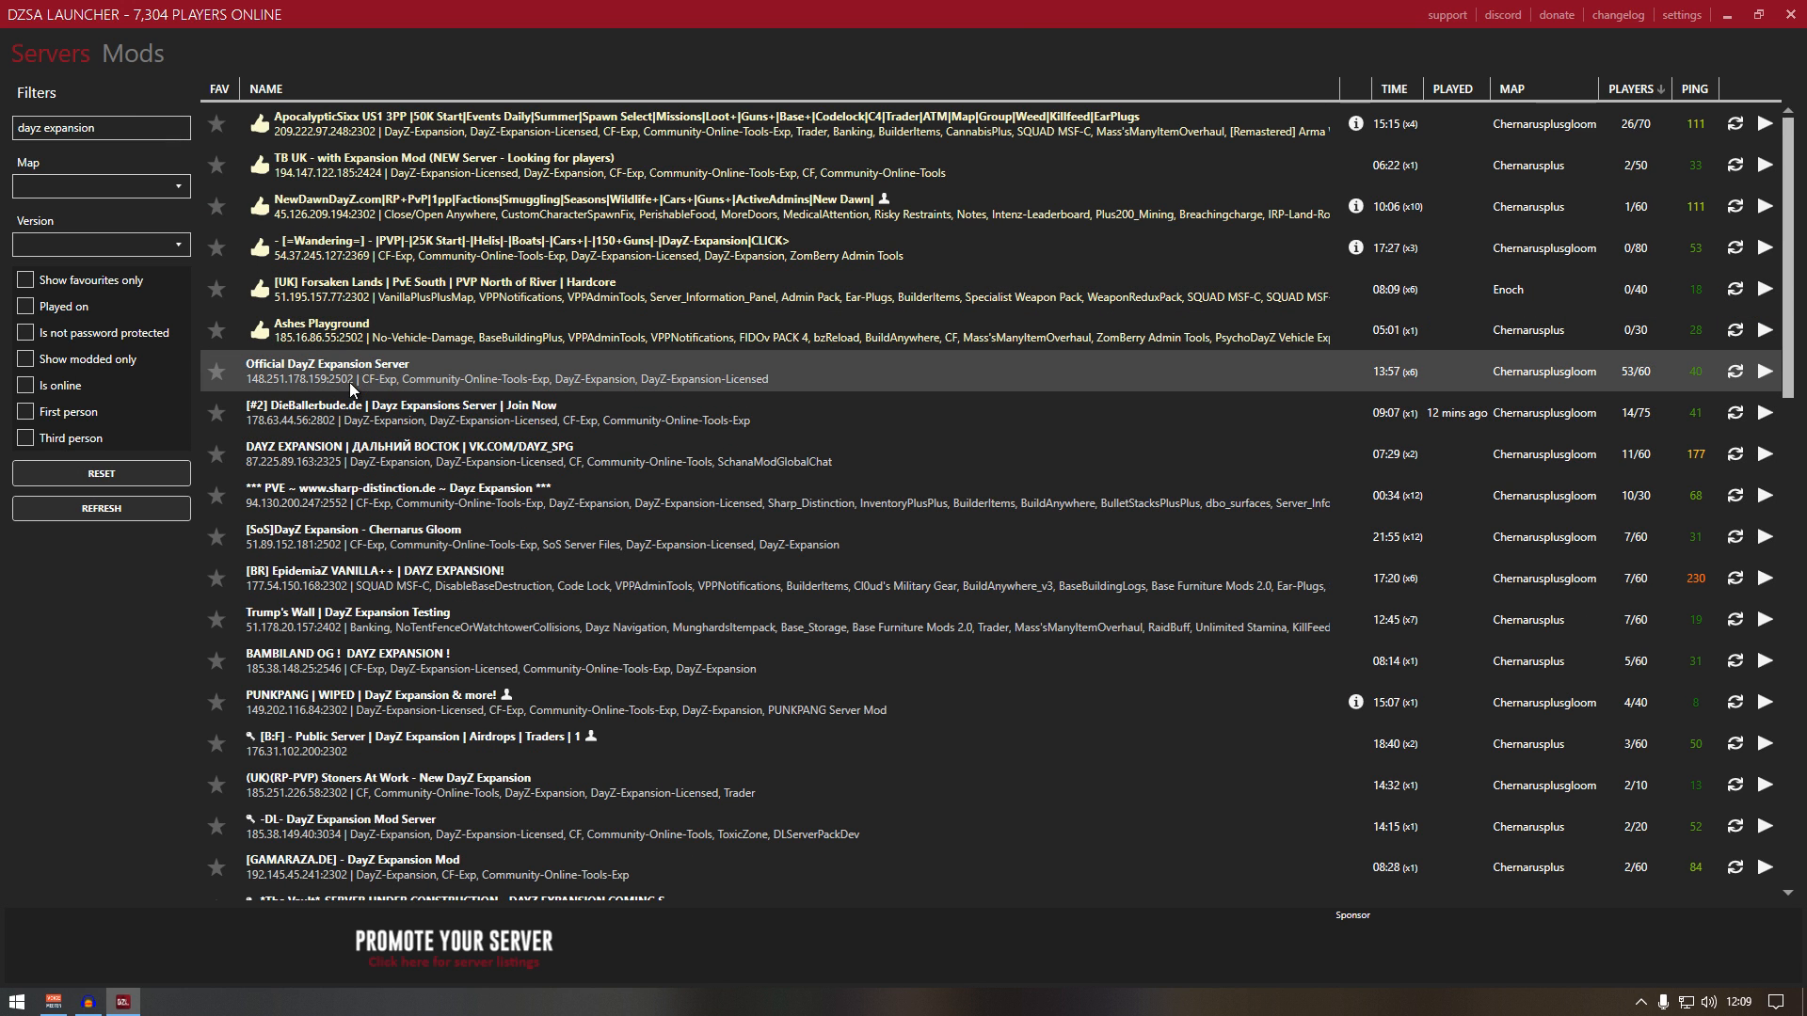
mouse_move(1602, 389)
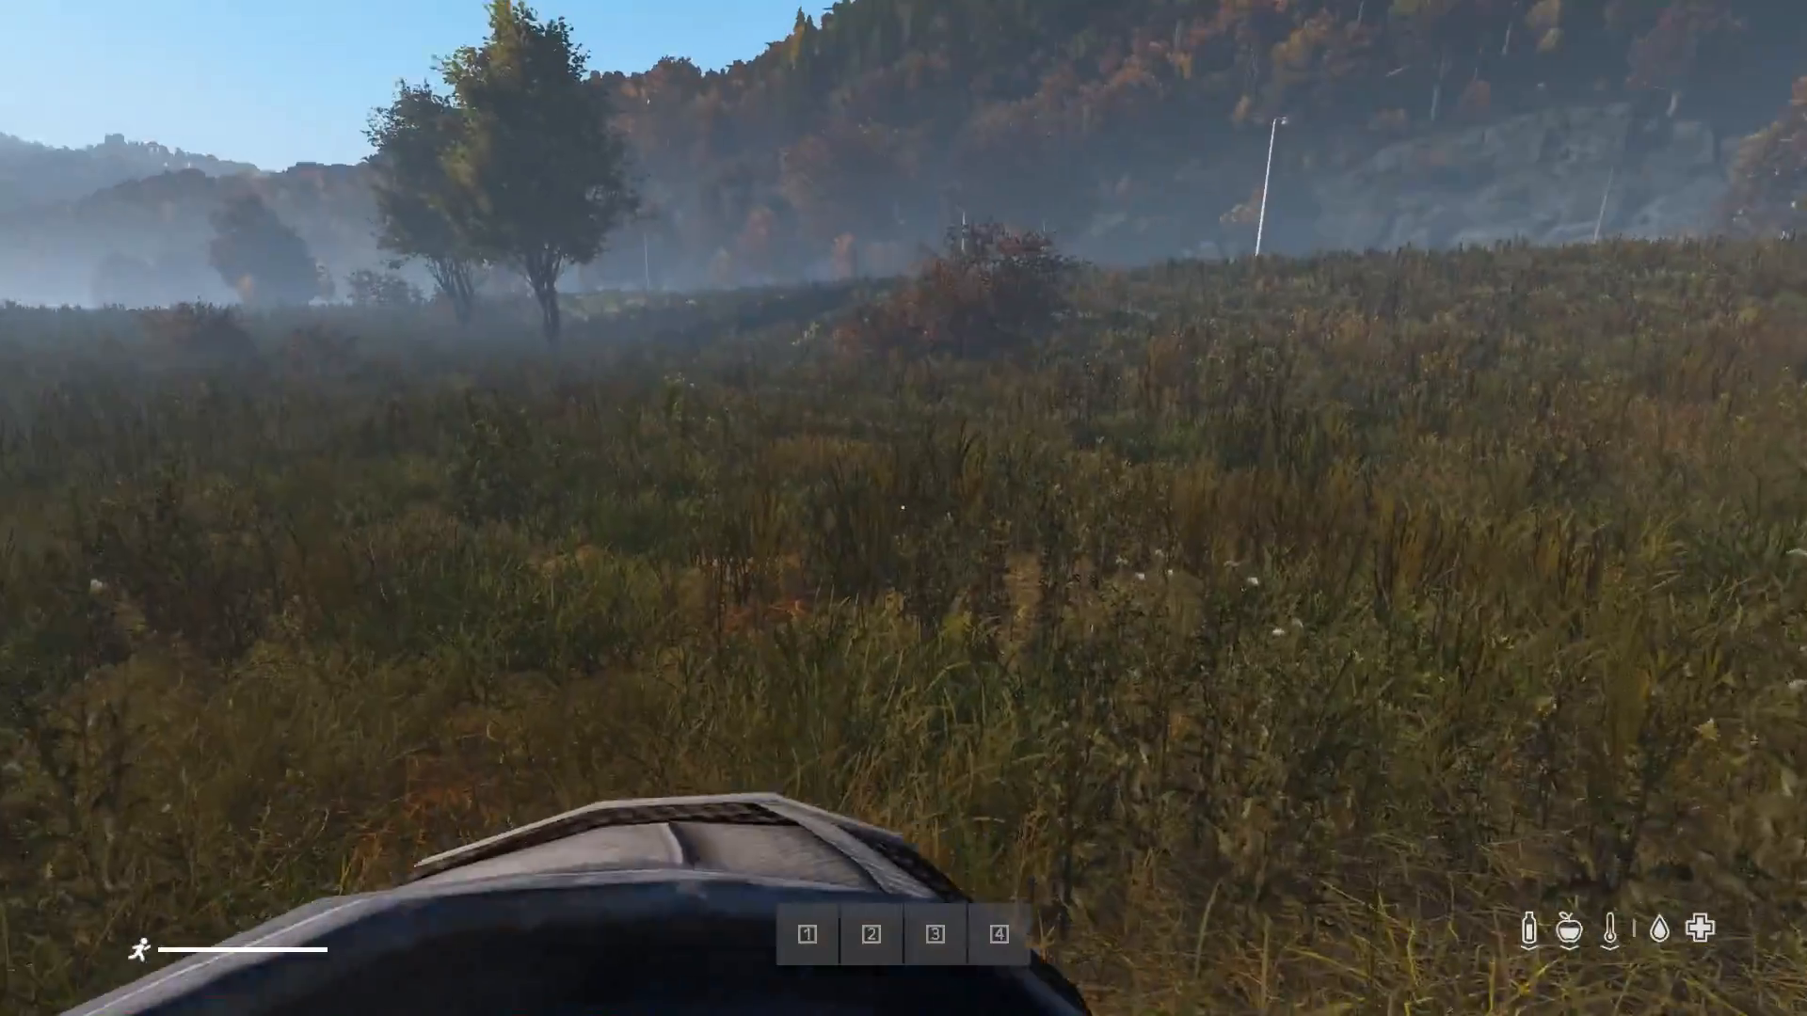
Open the Chernarus map with M, then close it again.
key("m")
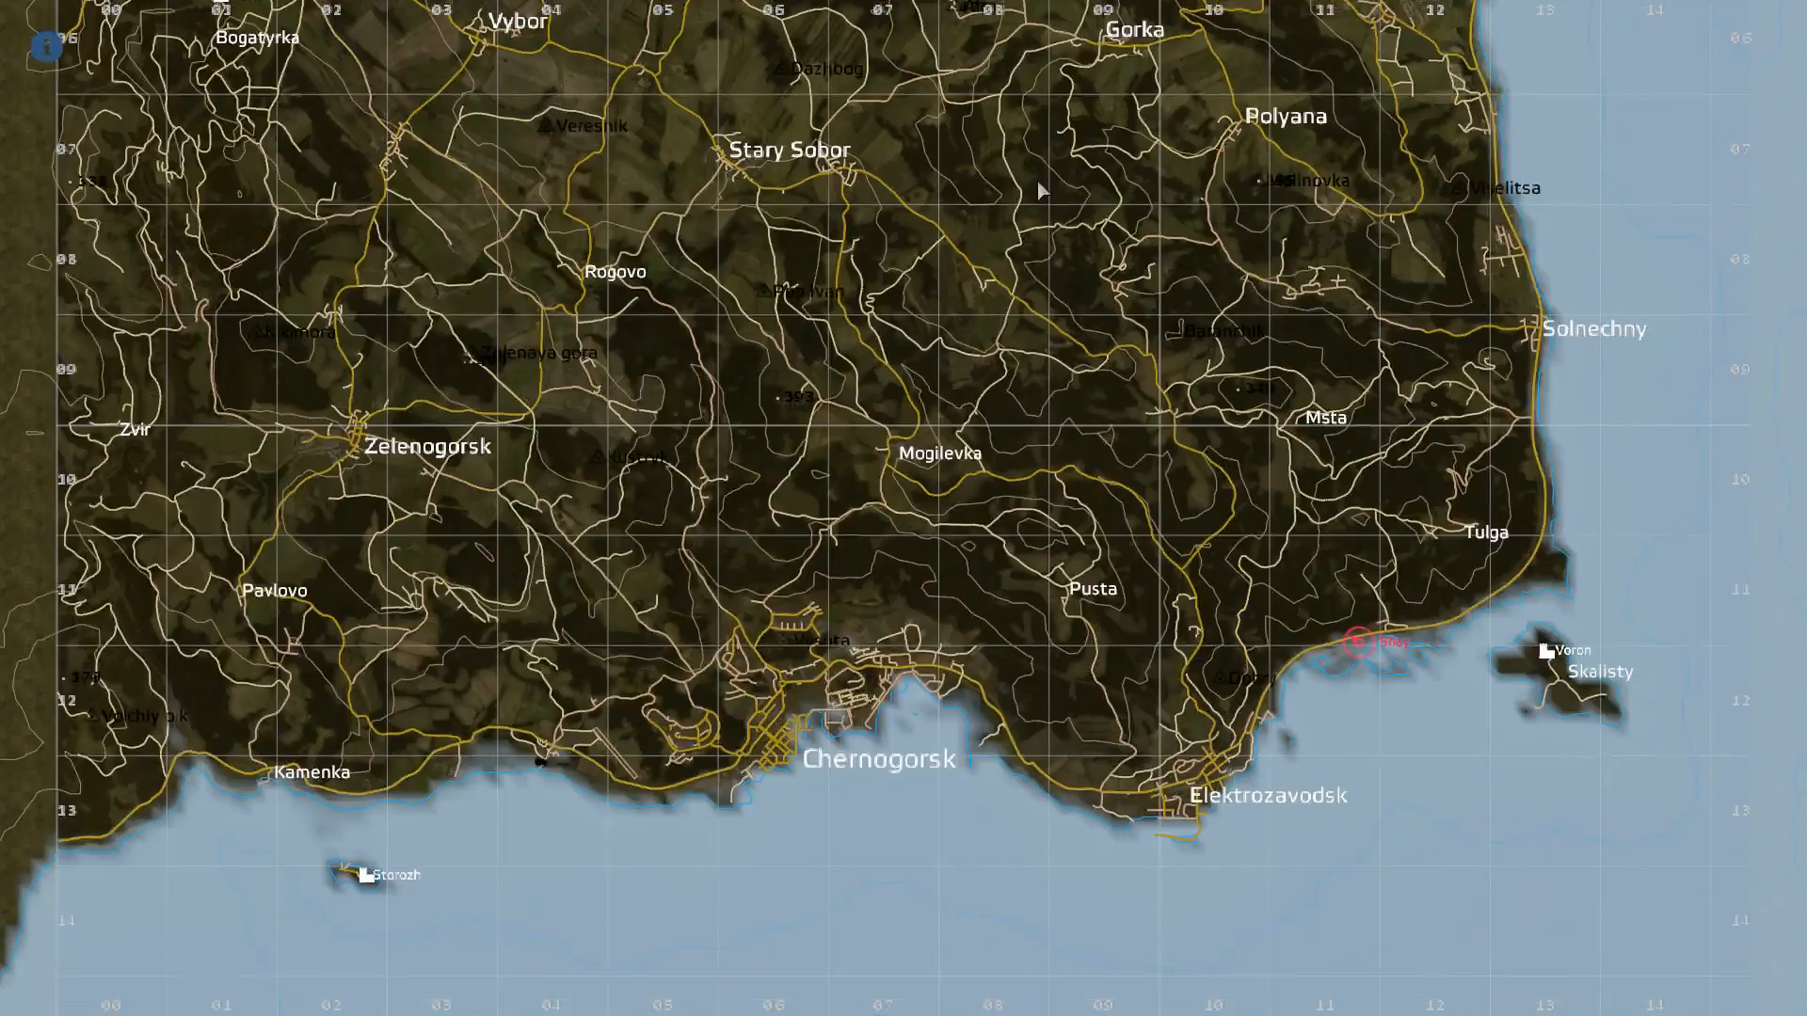
key("m")
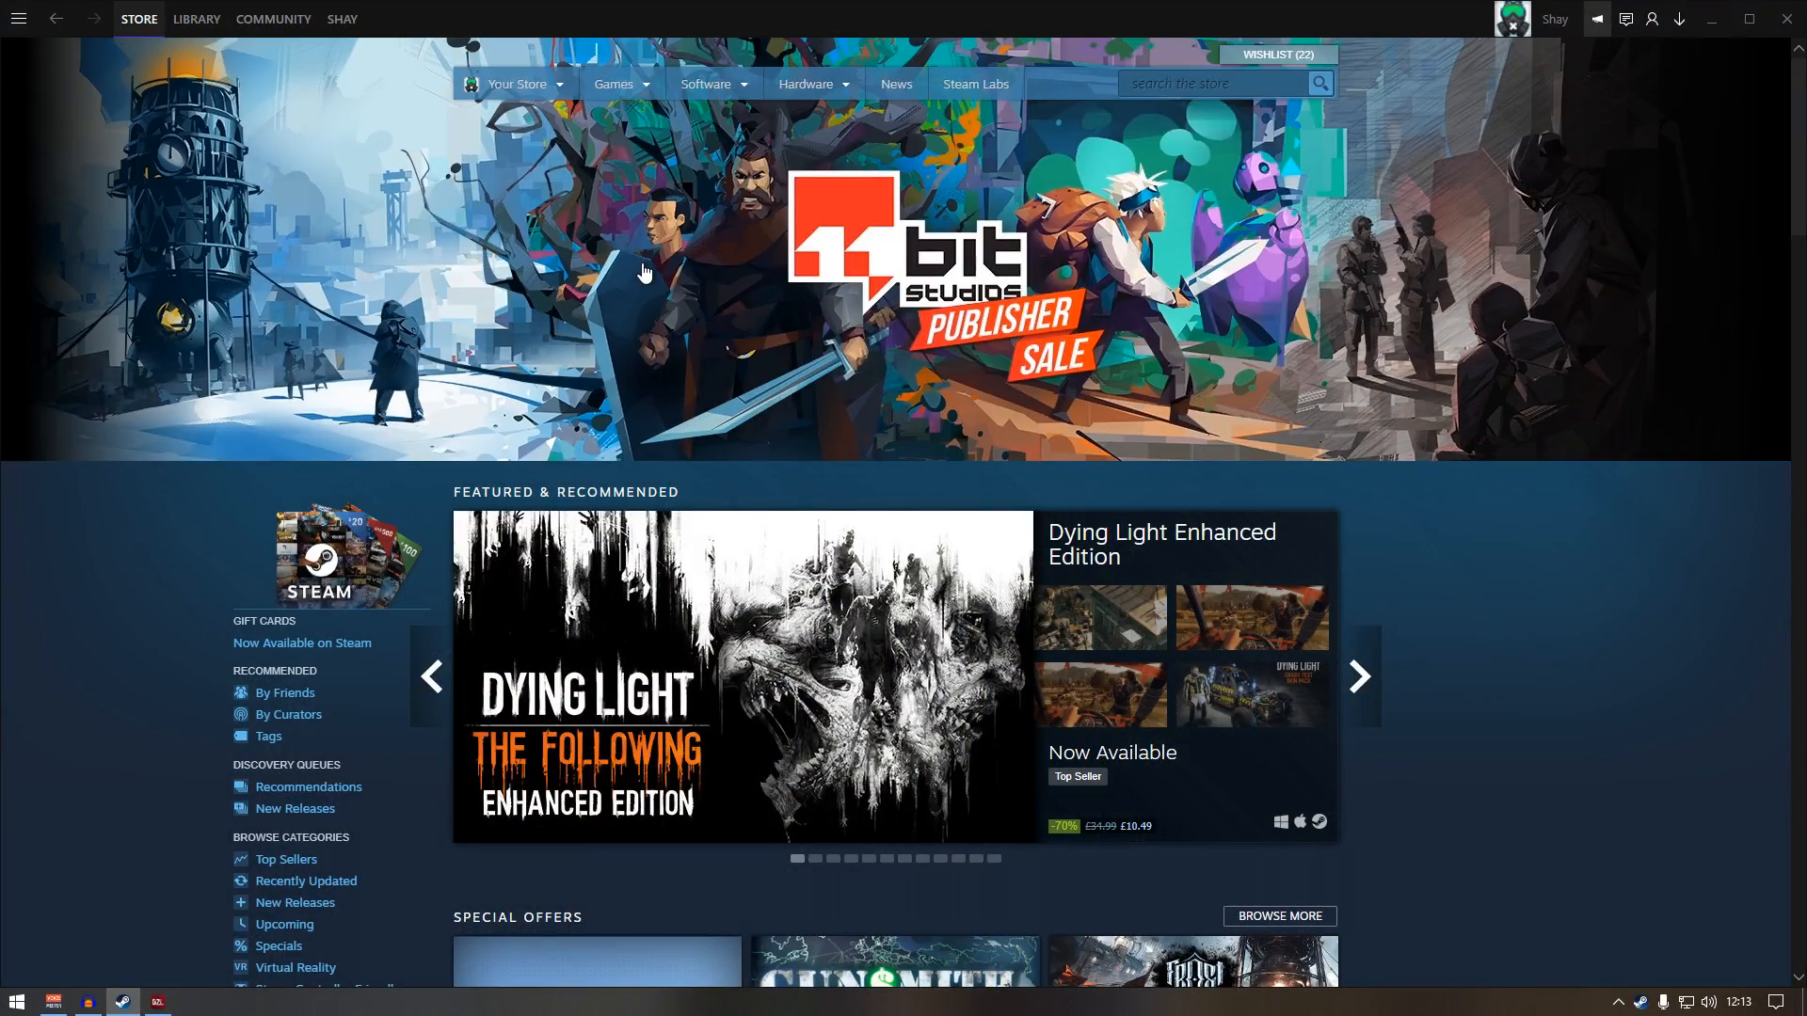
Go to Community > Workshop and pick DayZ's Workshop hub.
left_click(272, 19)
type("dayz")
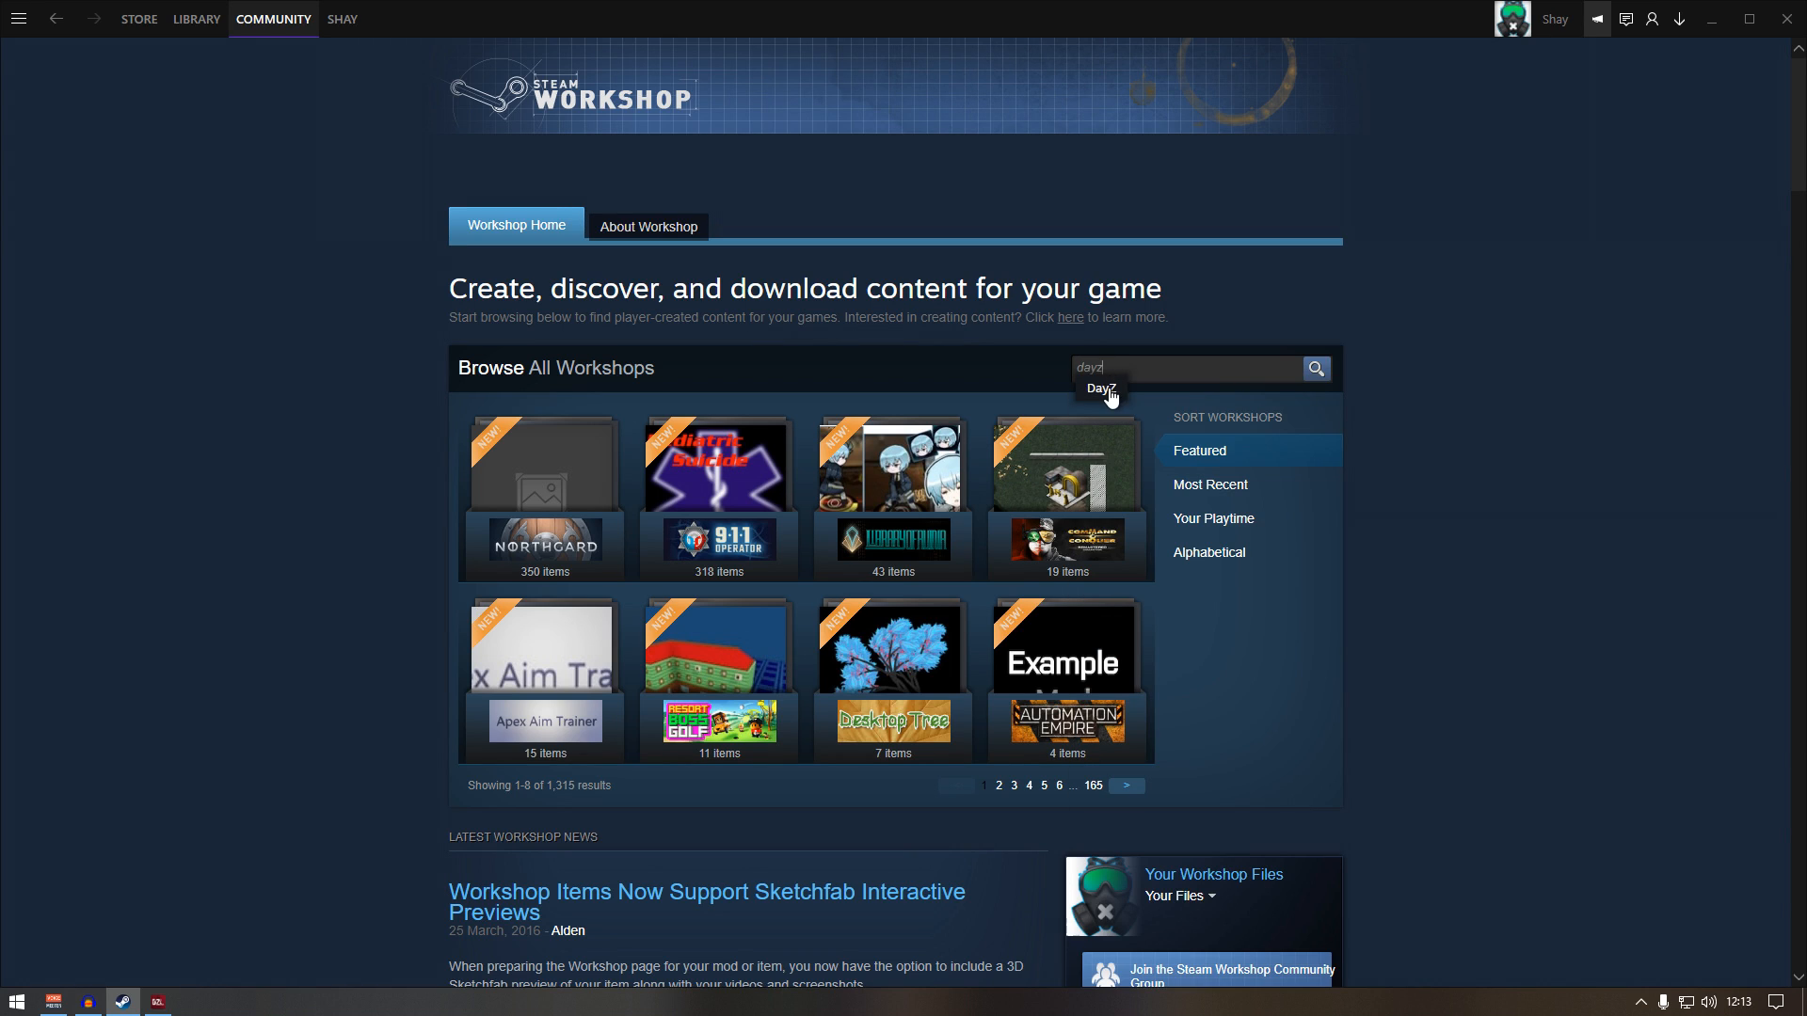
left_click(1099, 389)
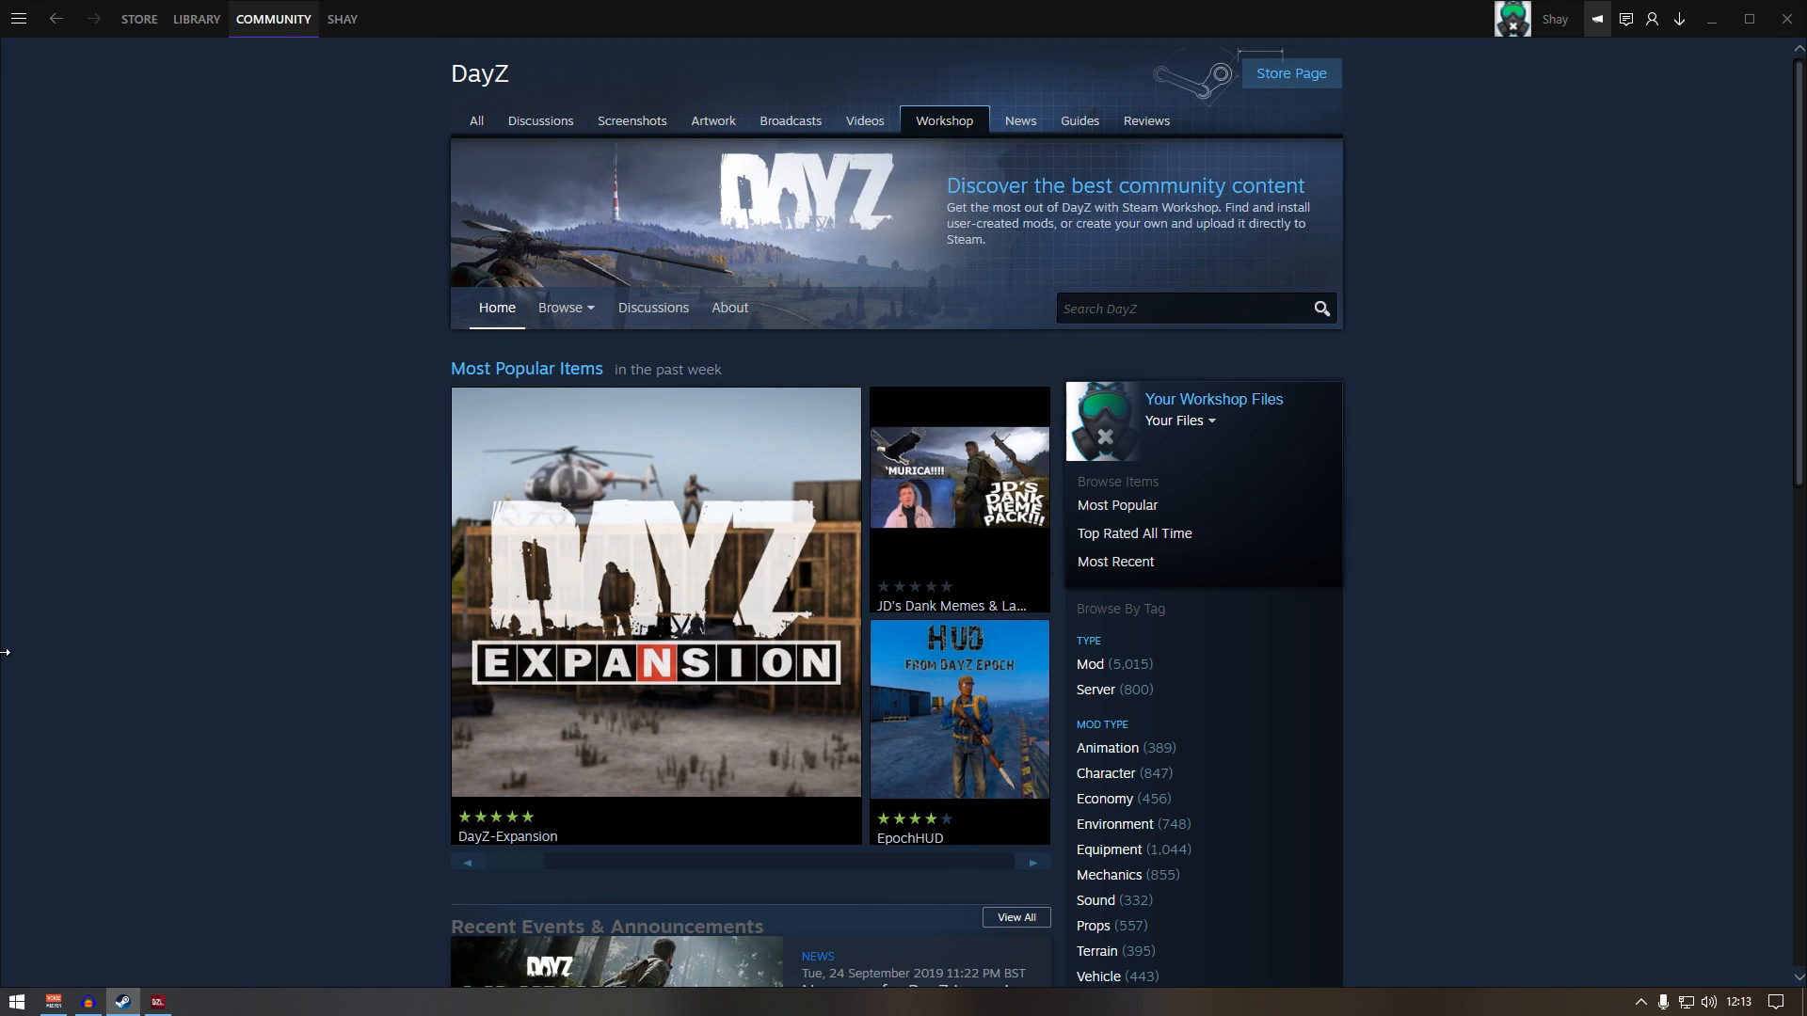
mouse_move(85, 457)
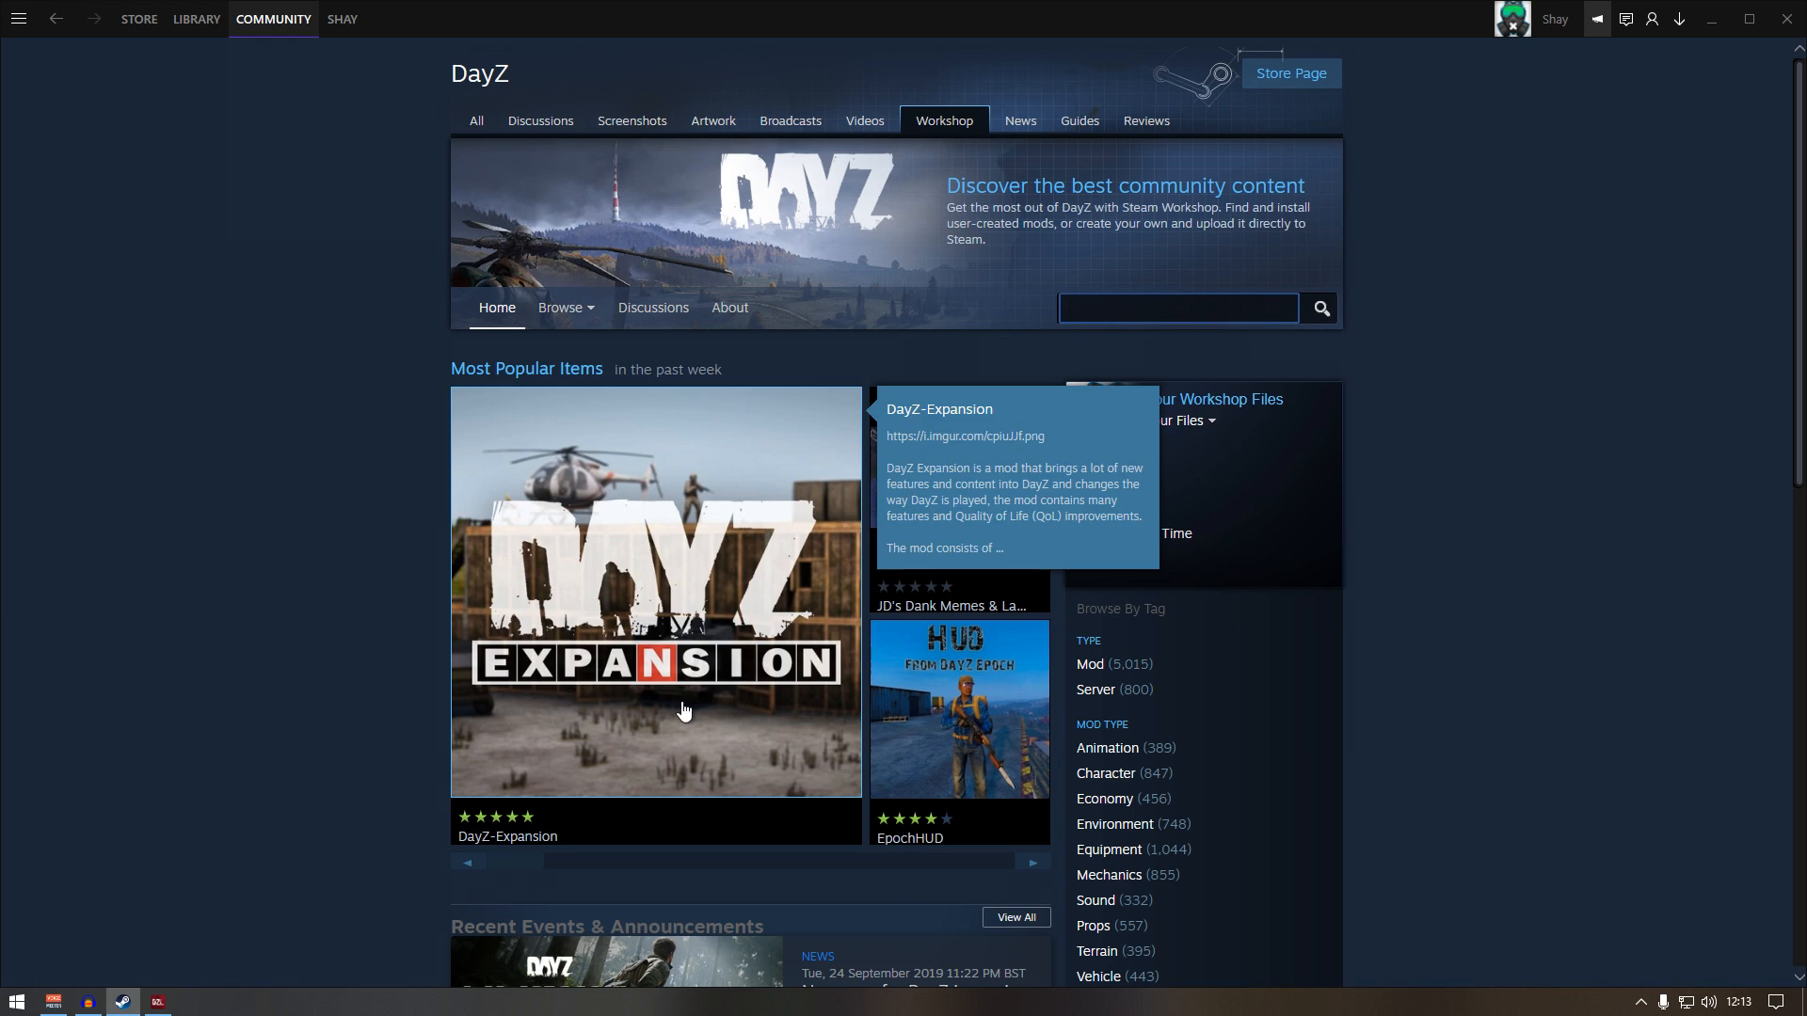
mouse_move(1186, 352)
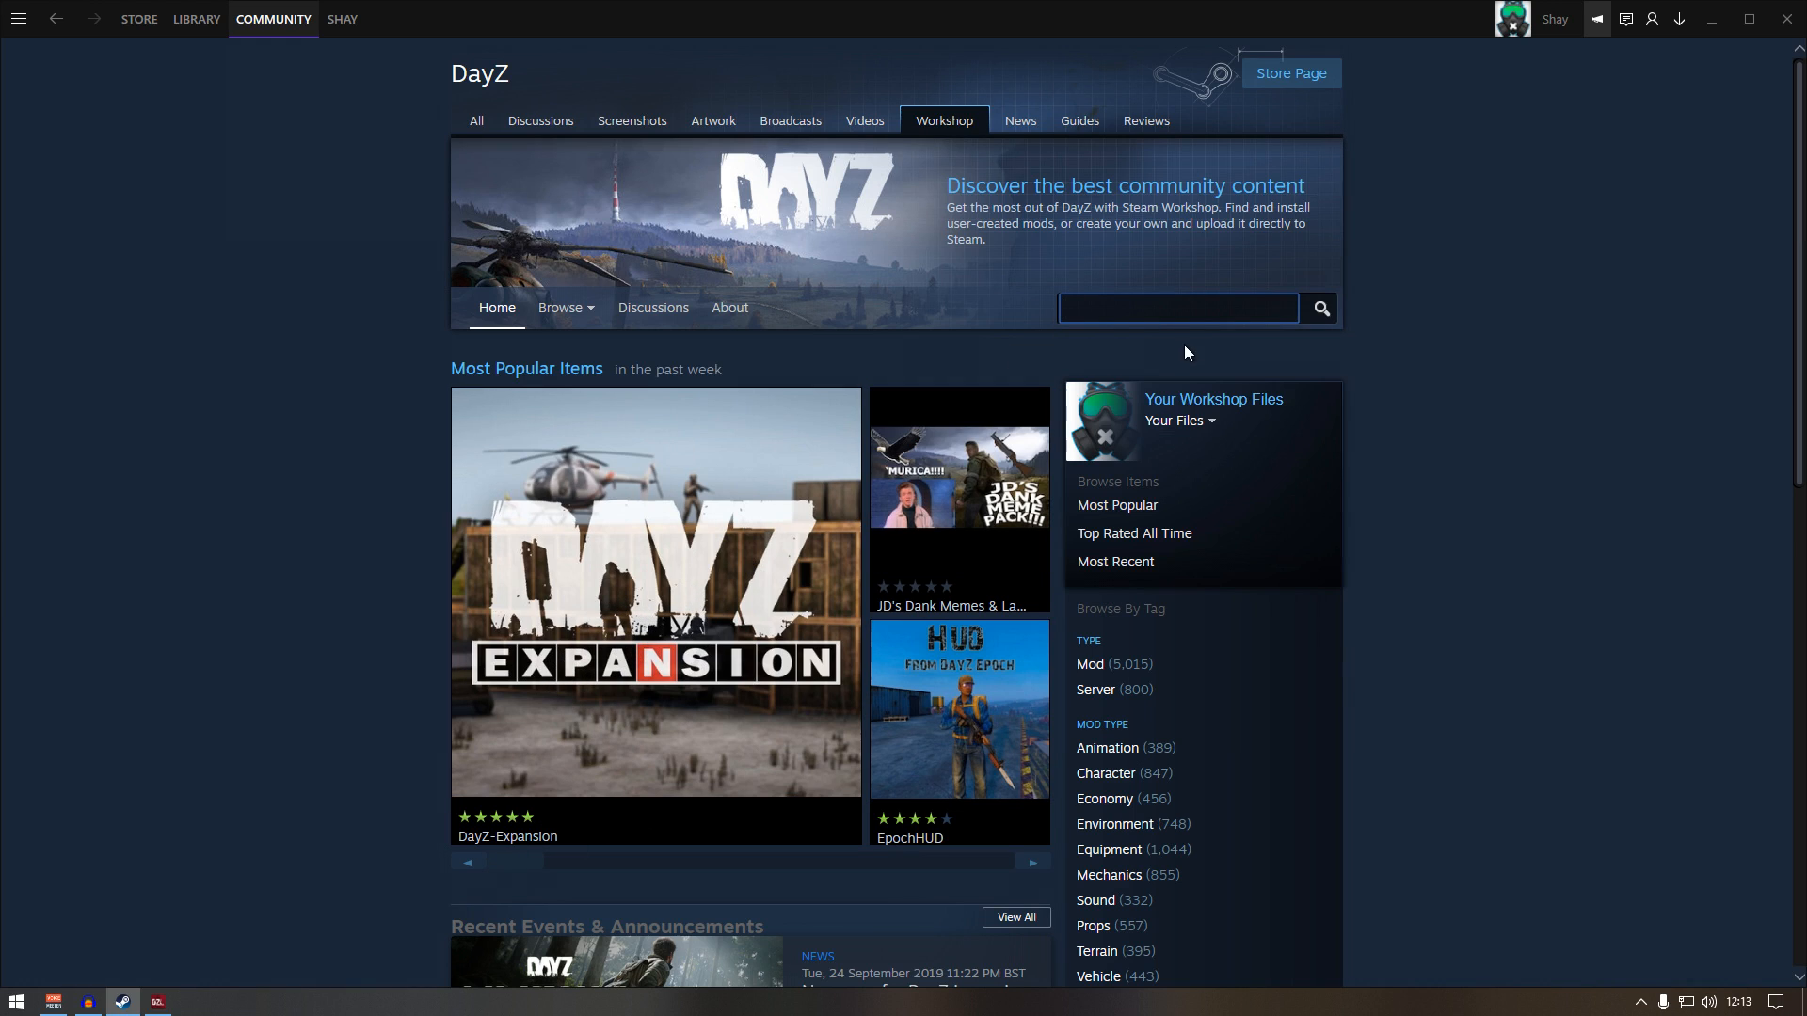
Search the DayZ Workshop for 'community online' and 'cf exp' and subscribe to both Exp mods.
type("dayz expansion")
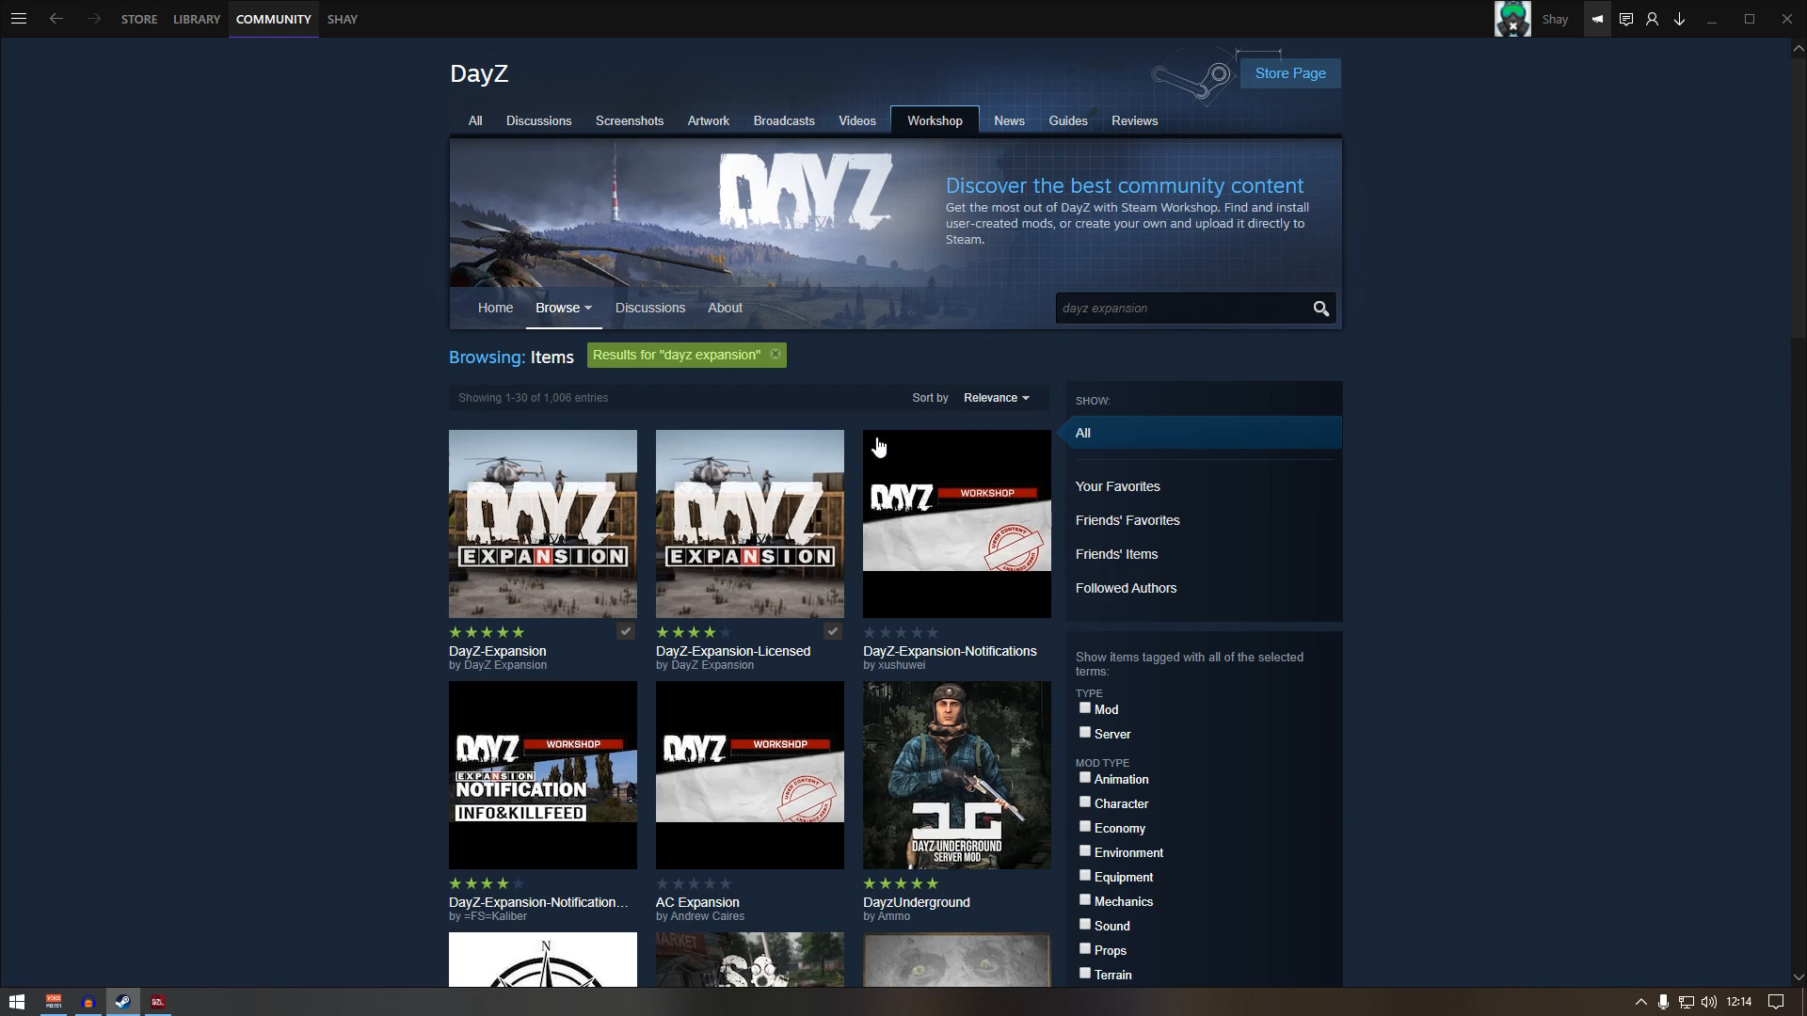
mouse_move(47, 440)
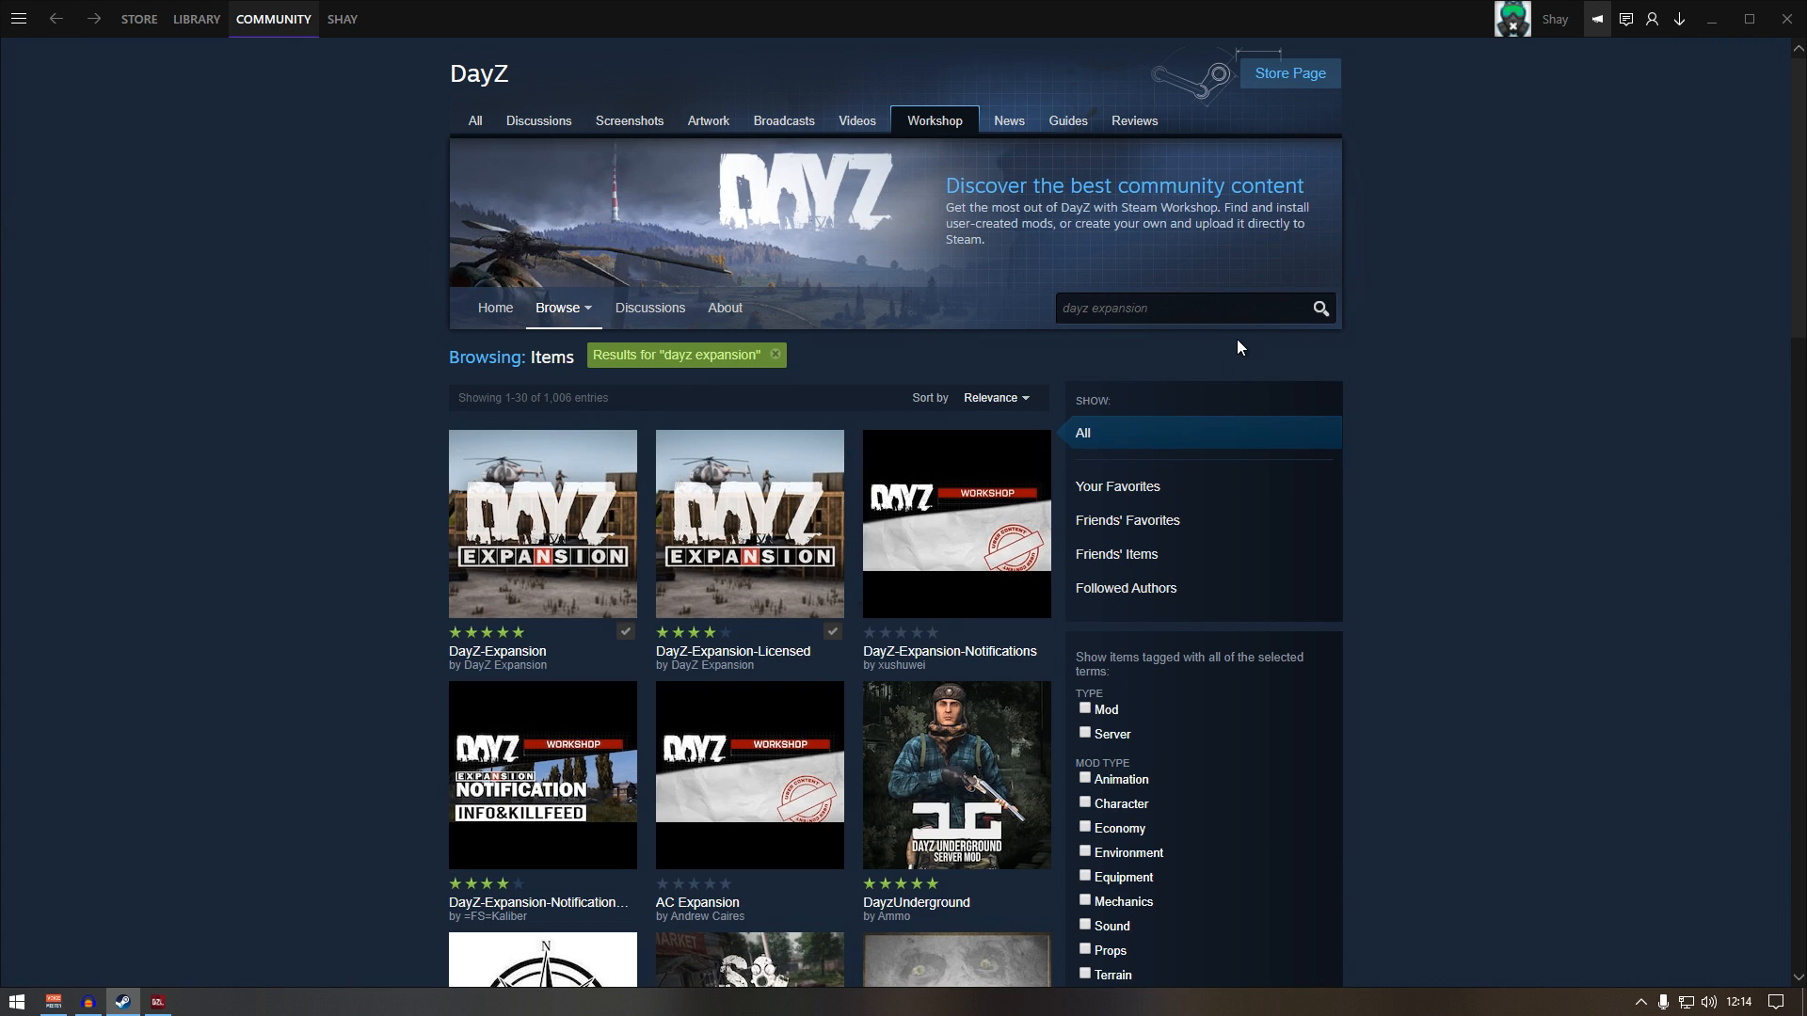
mouse_move(1161, 339)
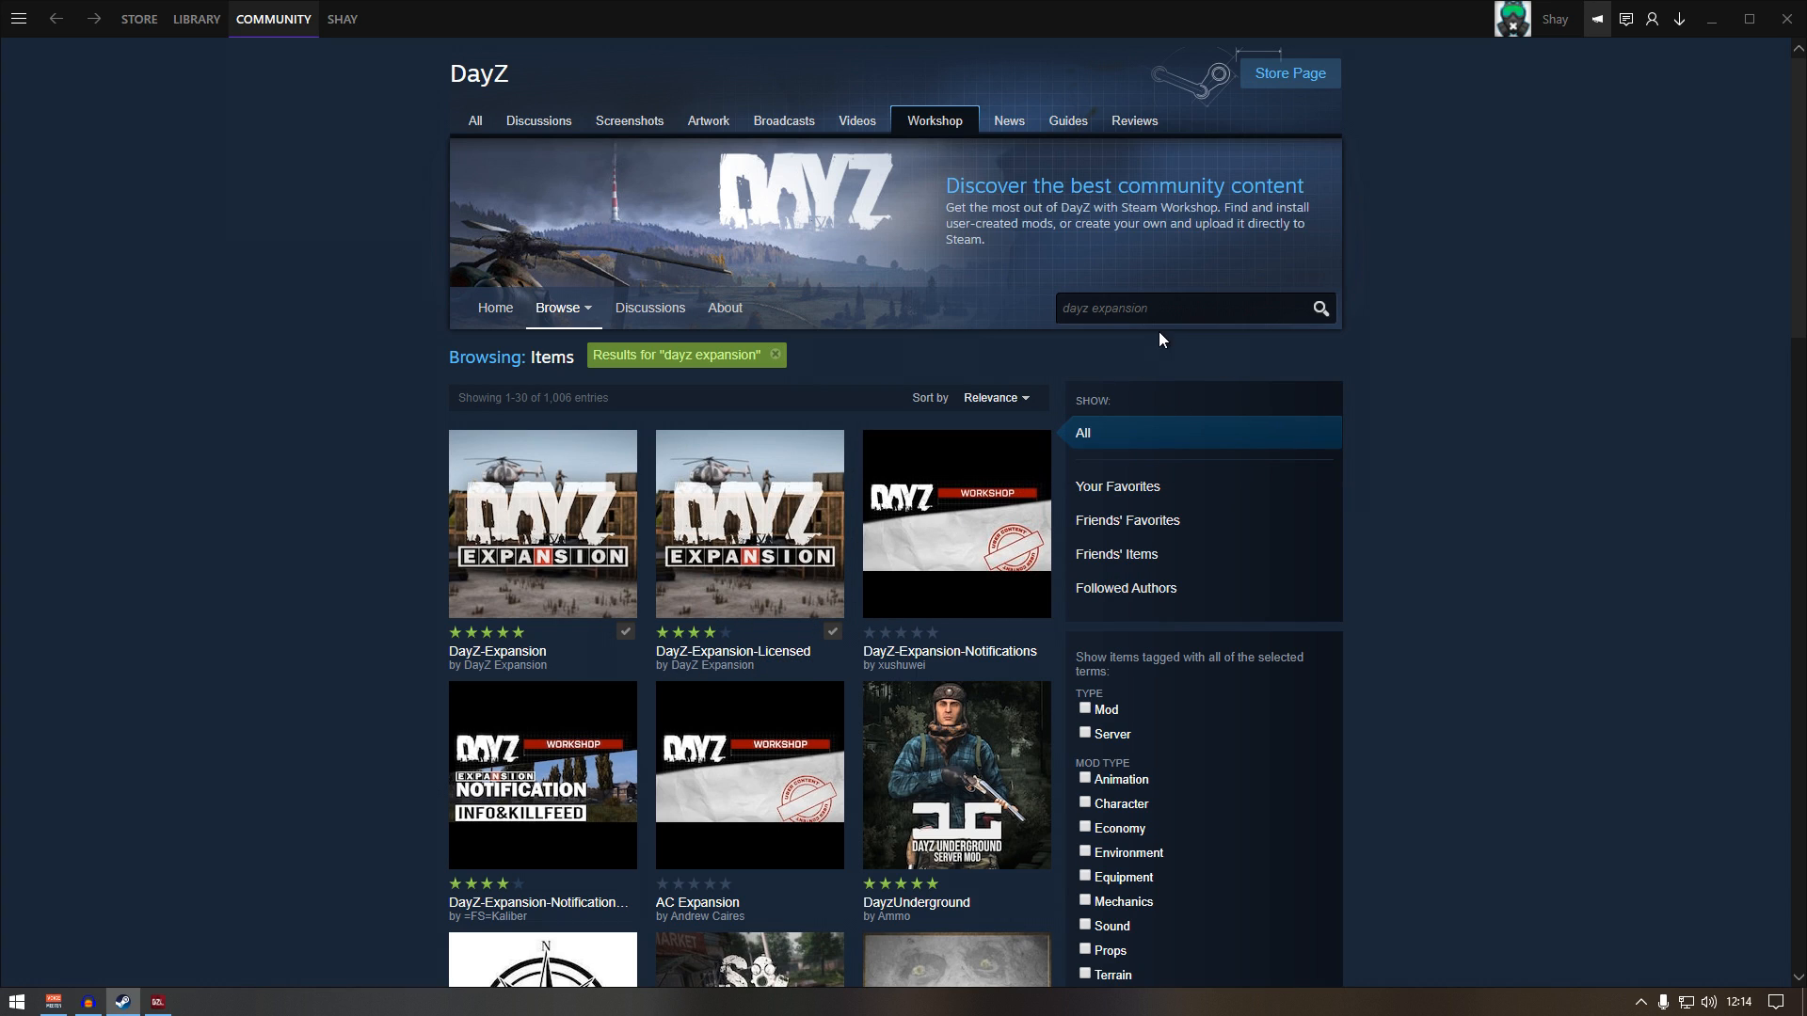
left_click(825, 601)
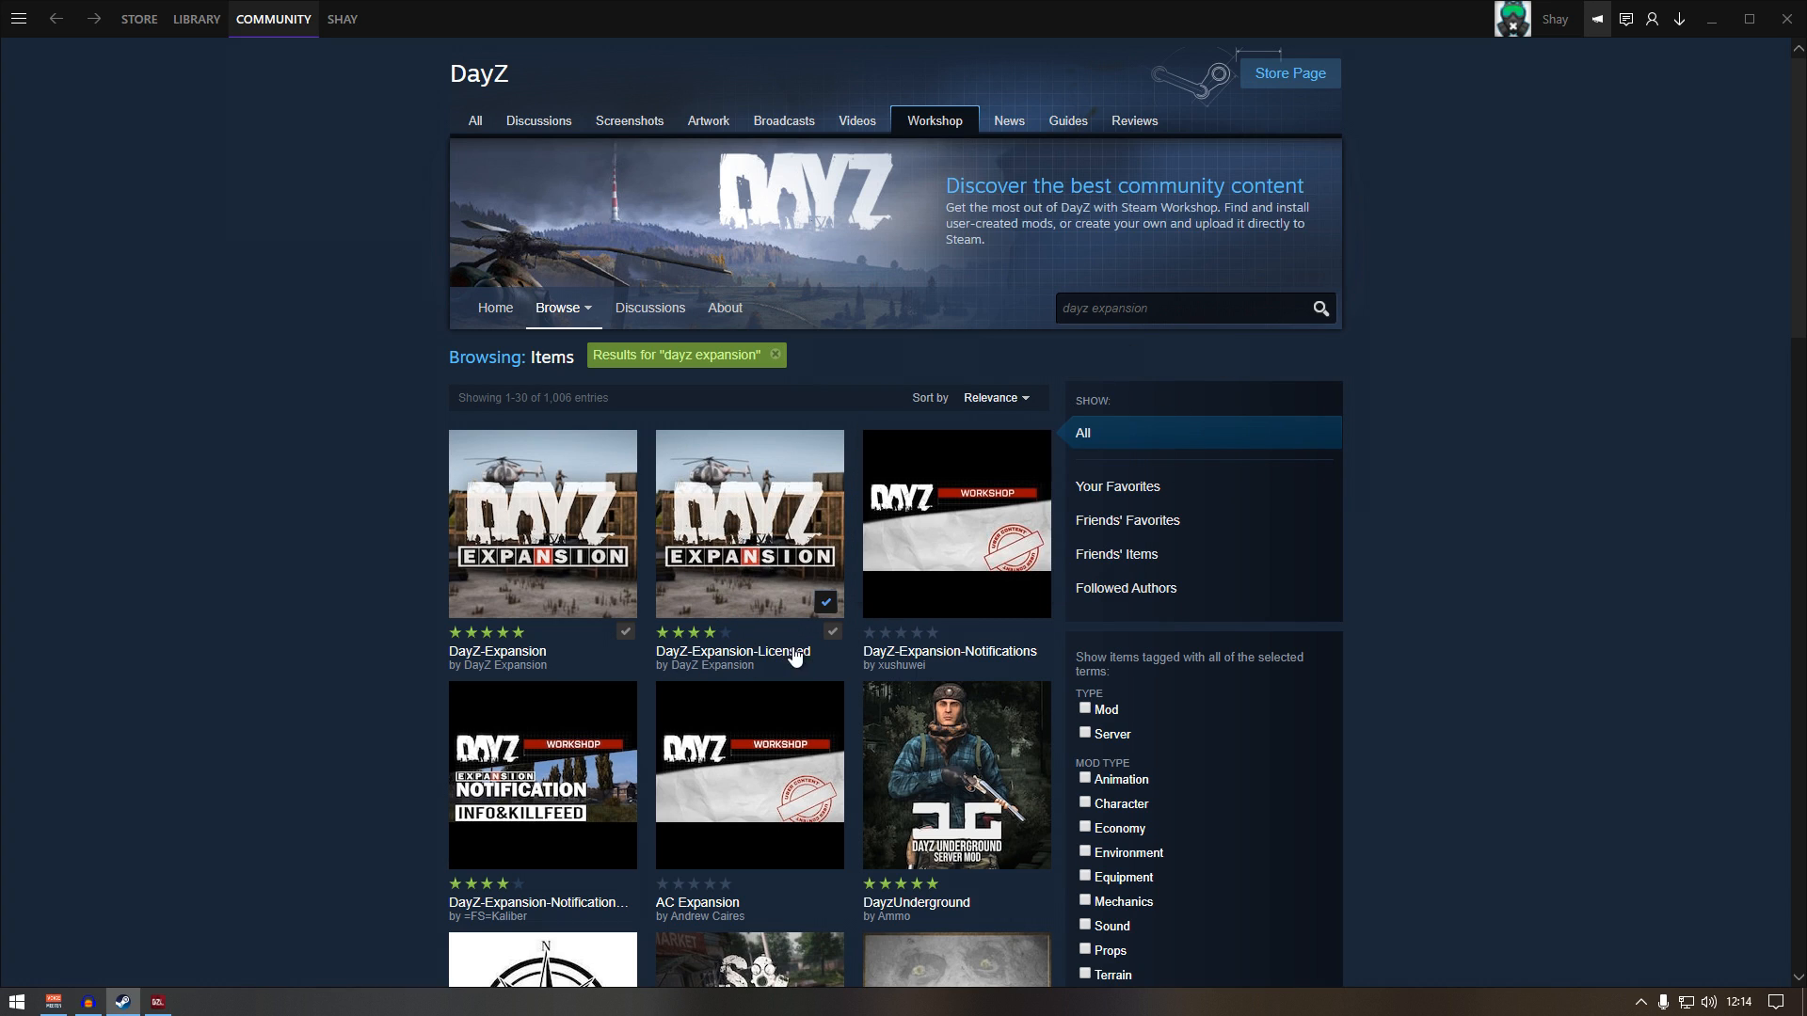
left_click(1176, 307)
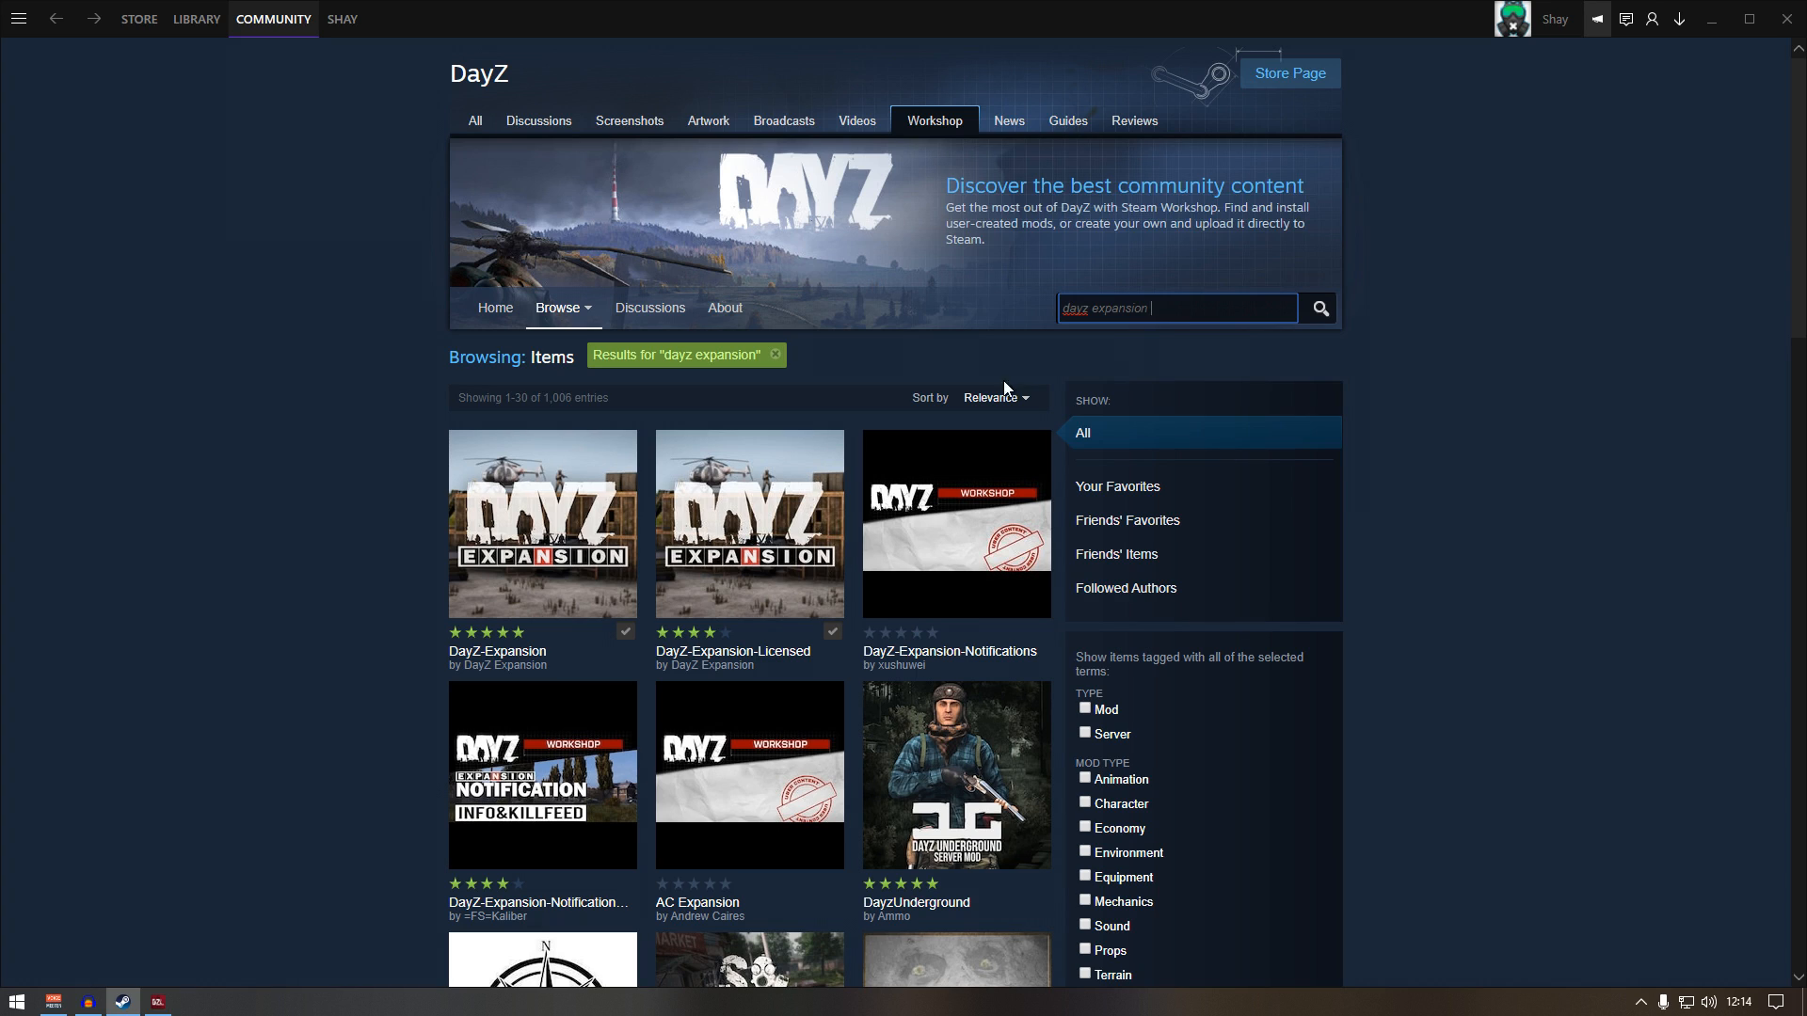
mouse_move(1276, 505)
type("c")
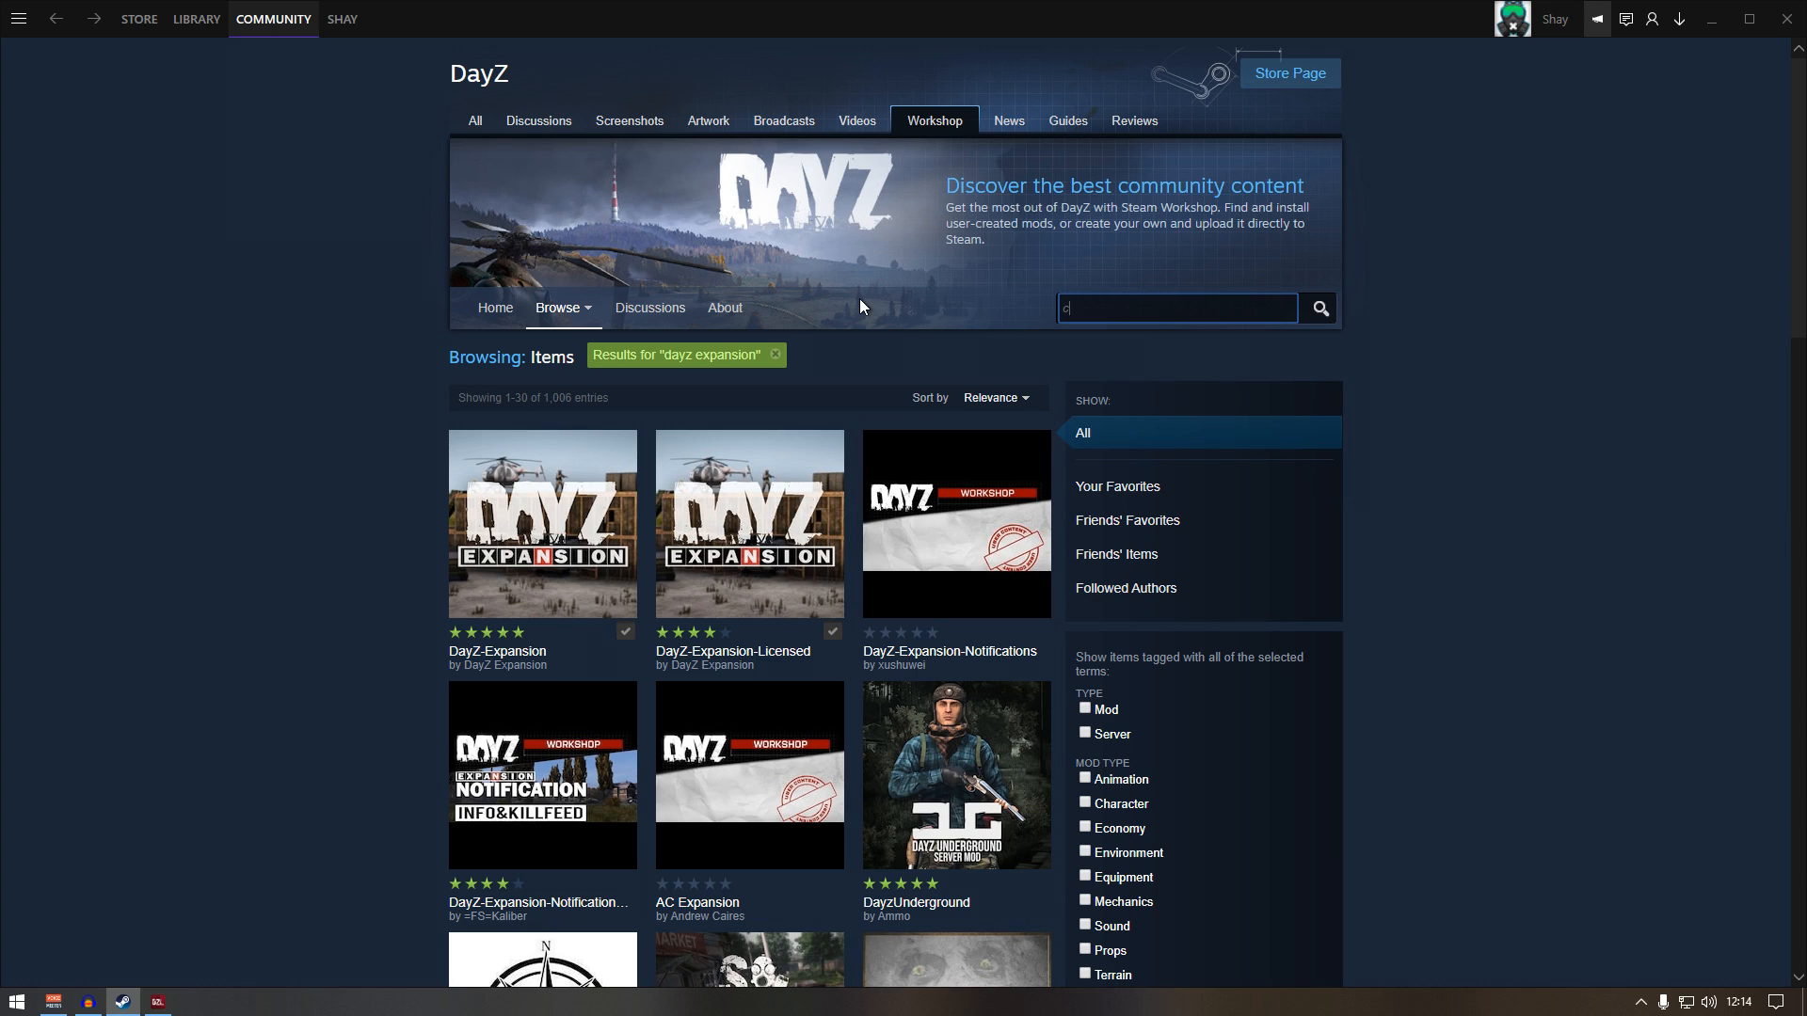
type("ommunity")
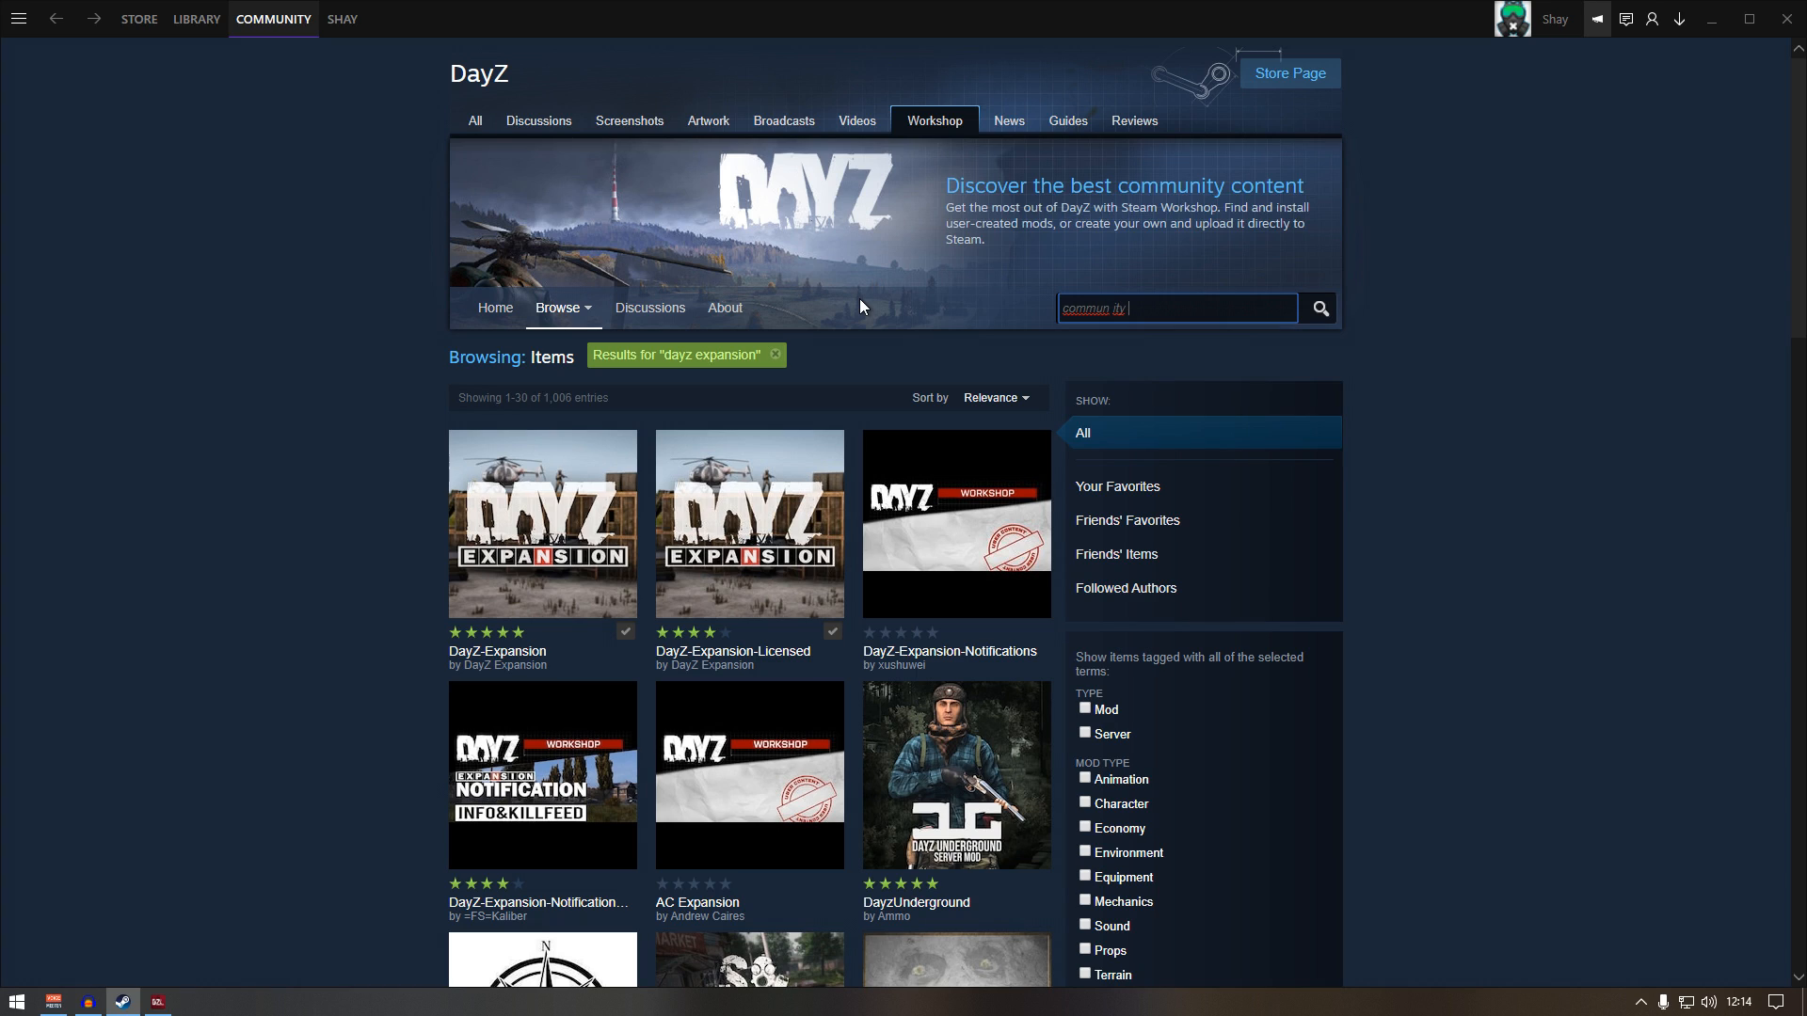
type("online")
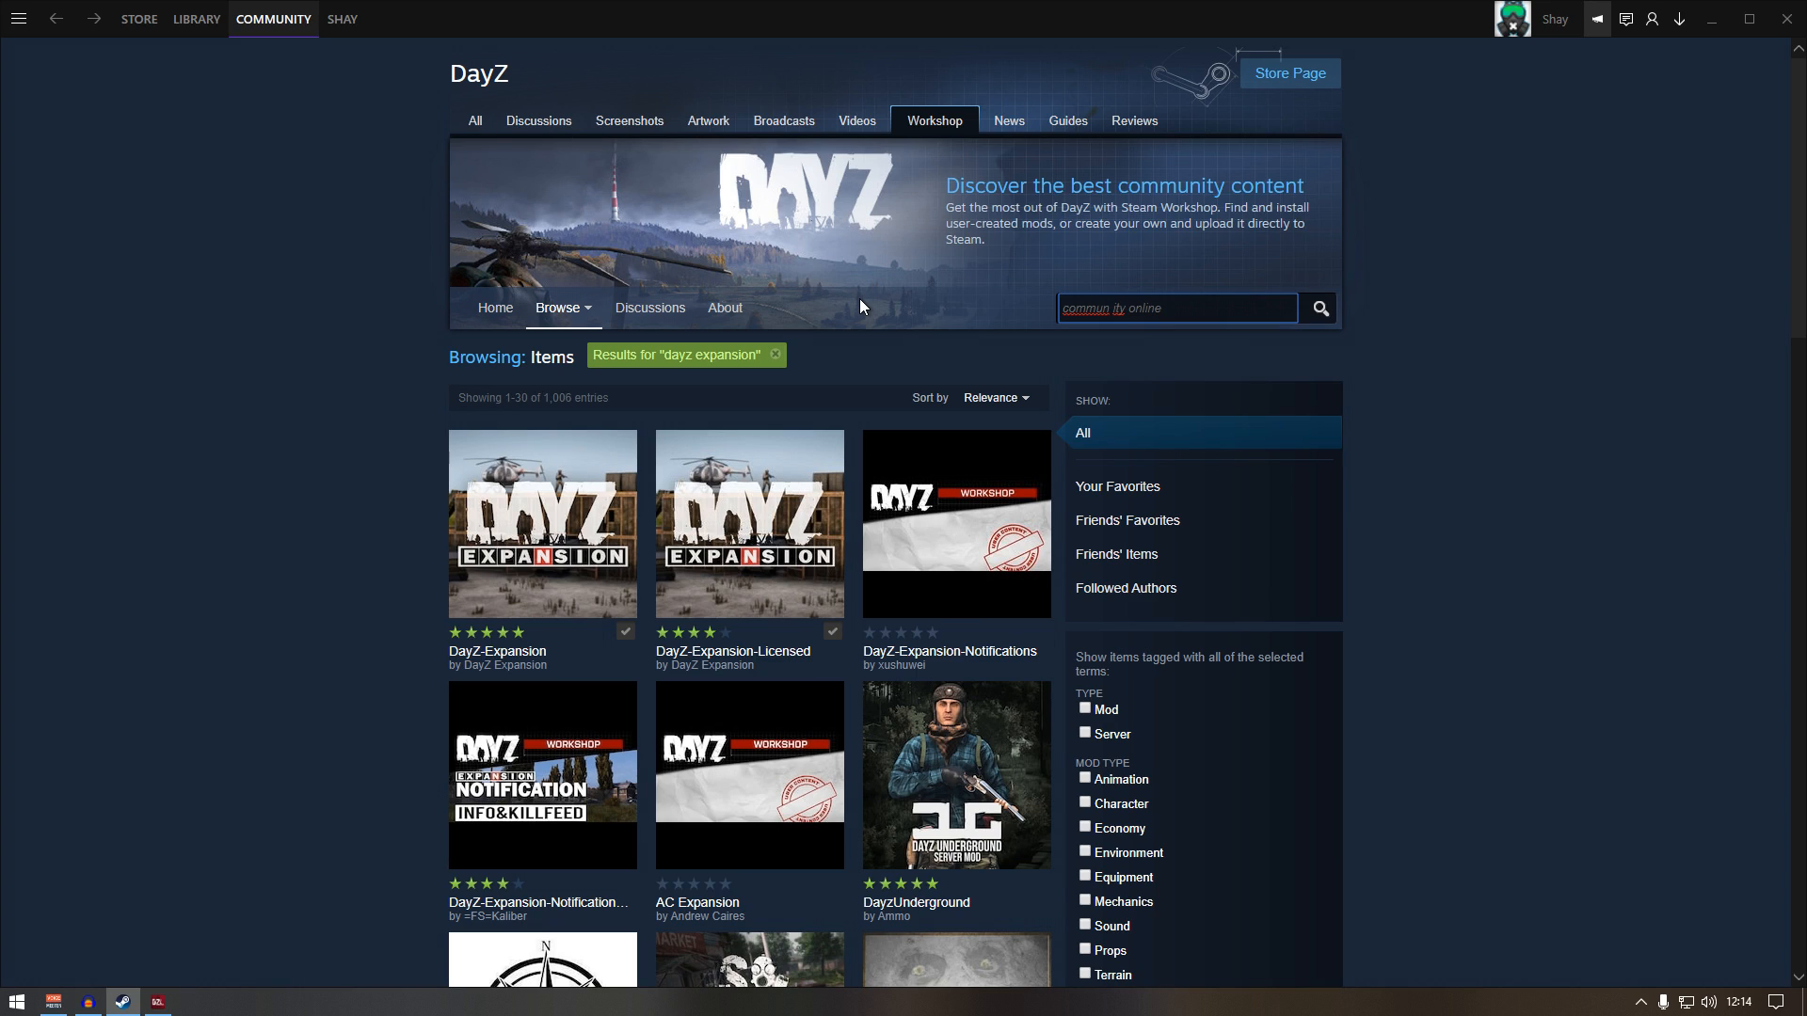
key("BackSpace")
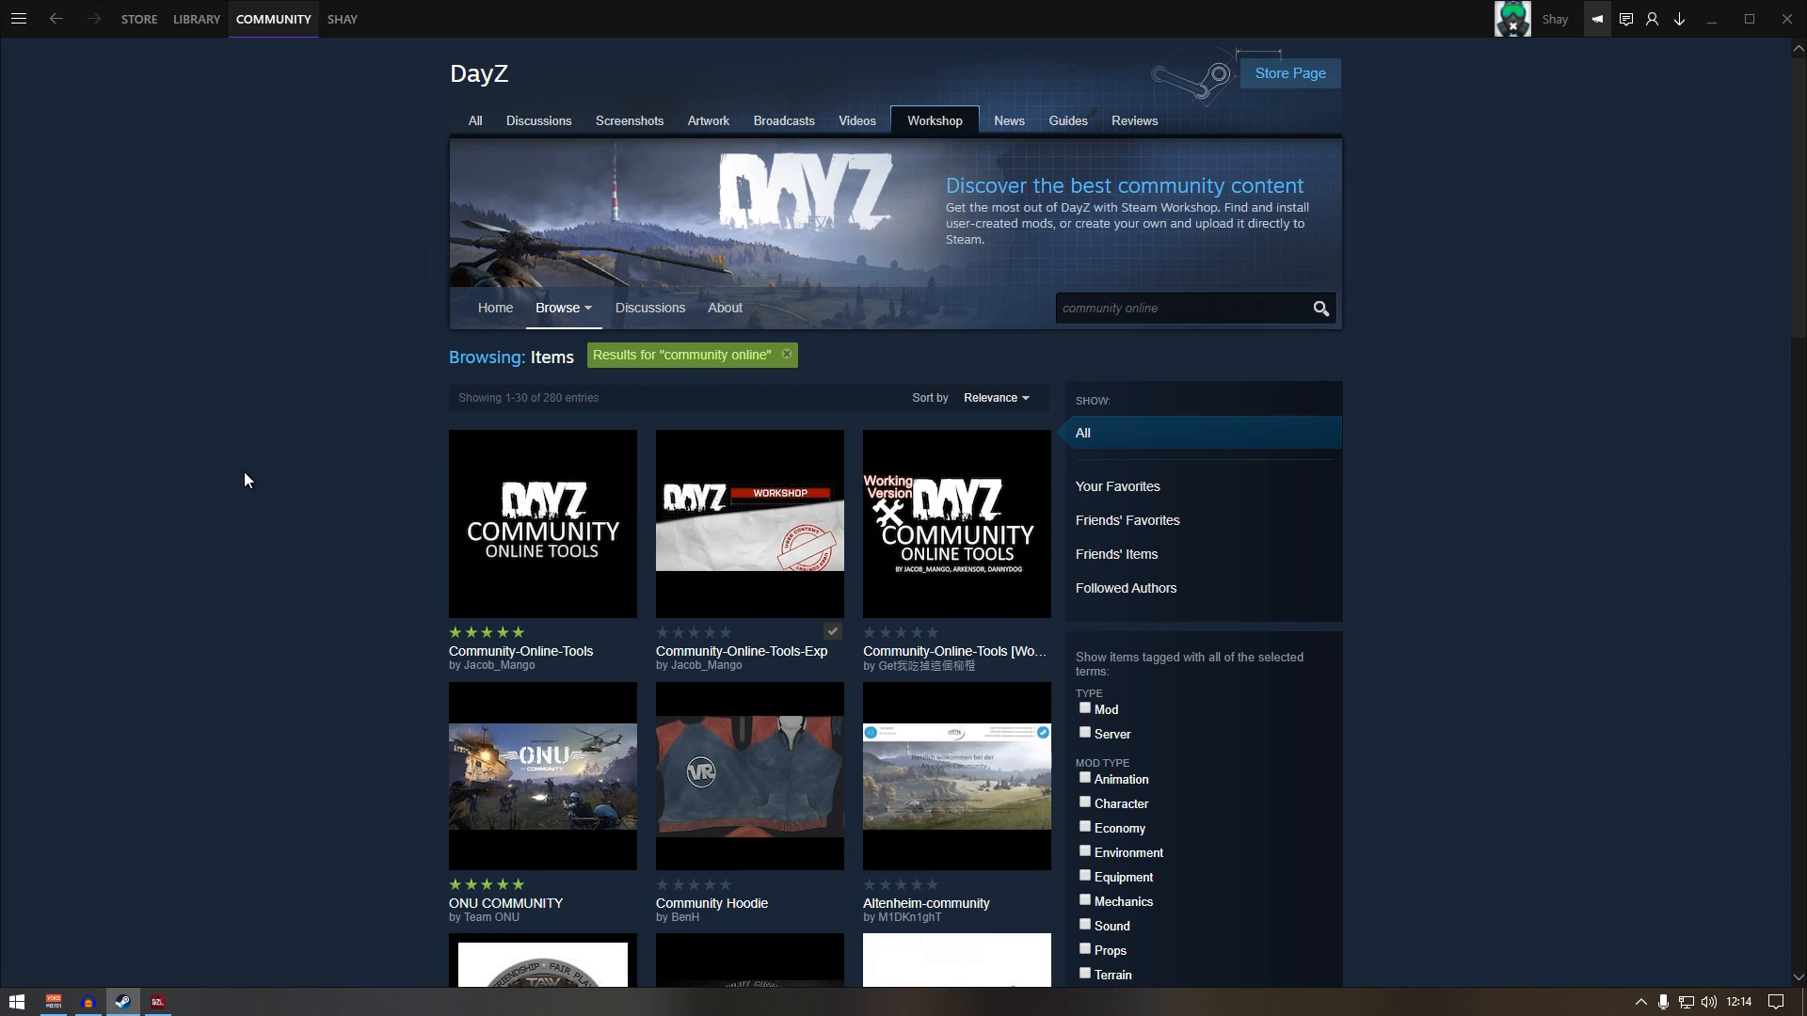
mouse_move(749, 543)
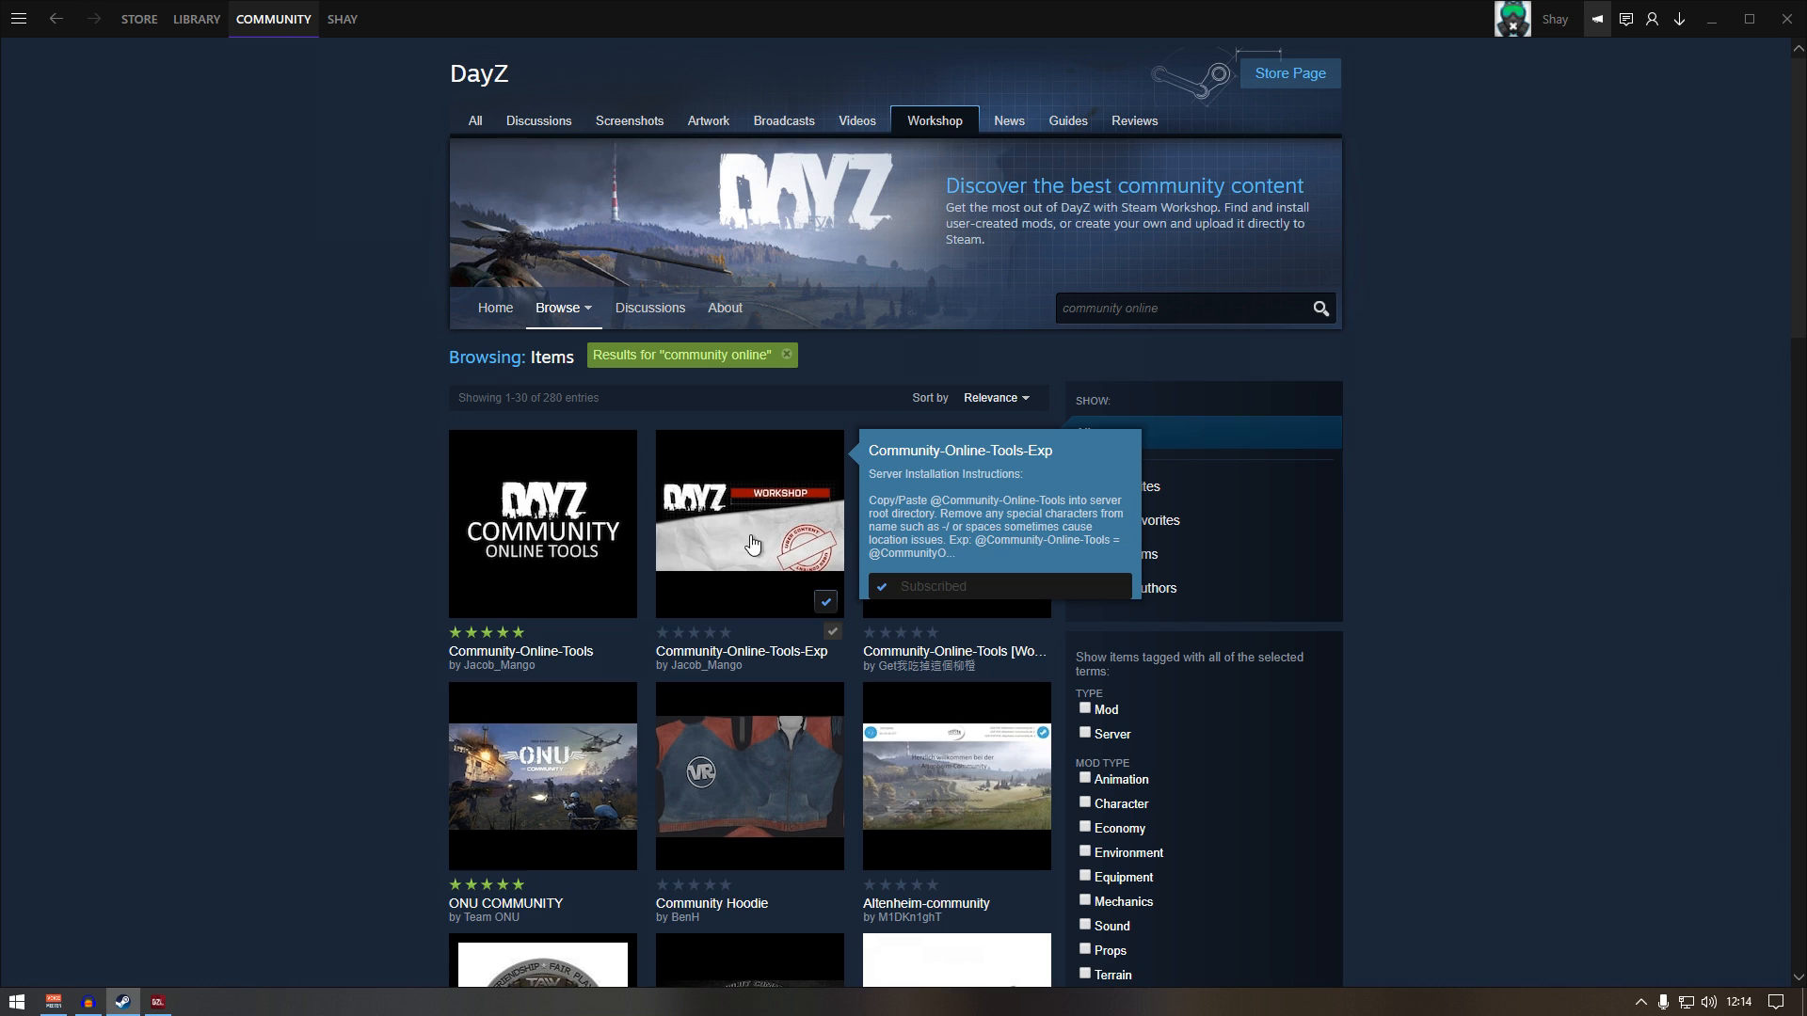
left_click(748, 524)
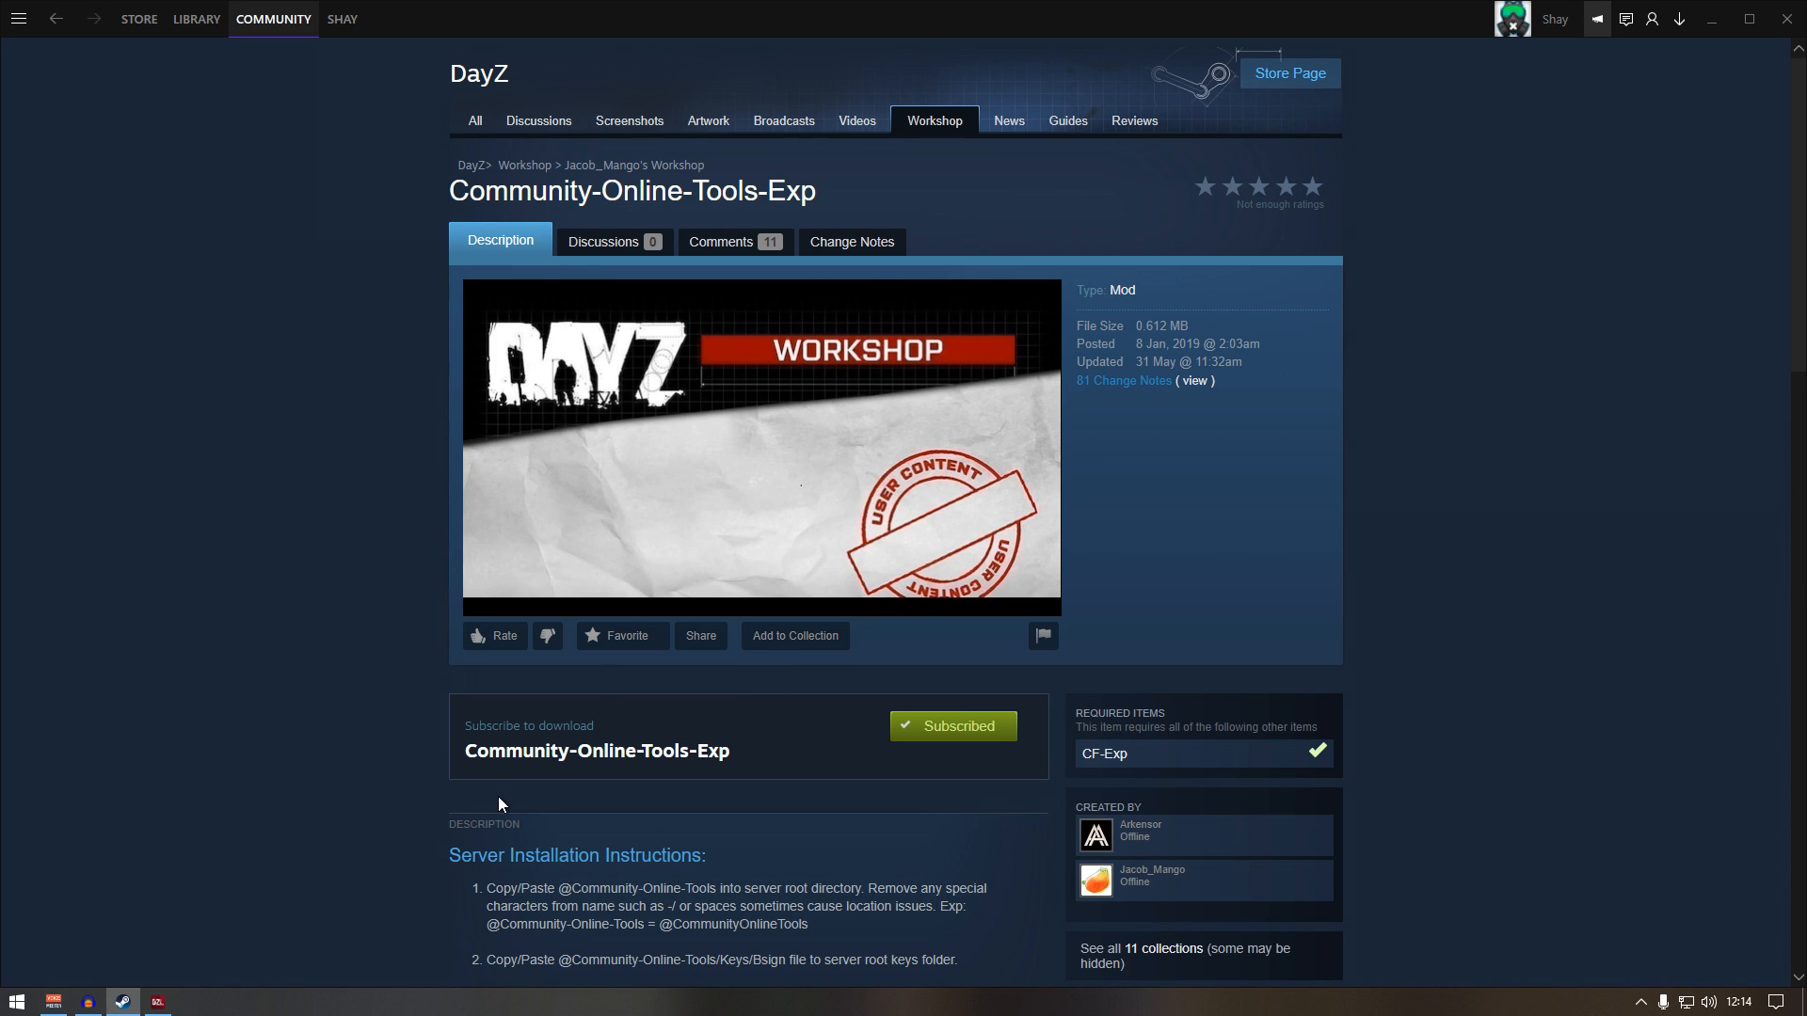
mouse_move(30, 71)
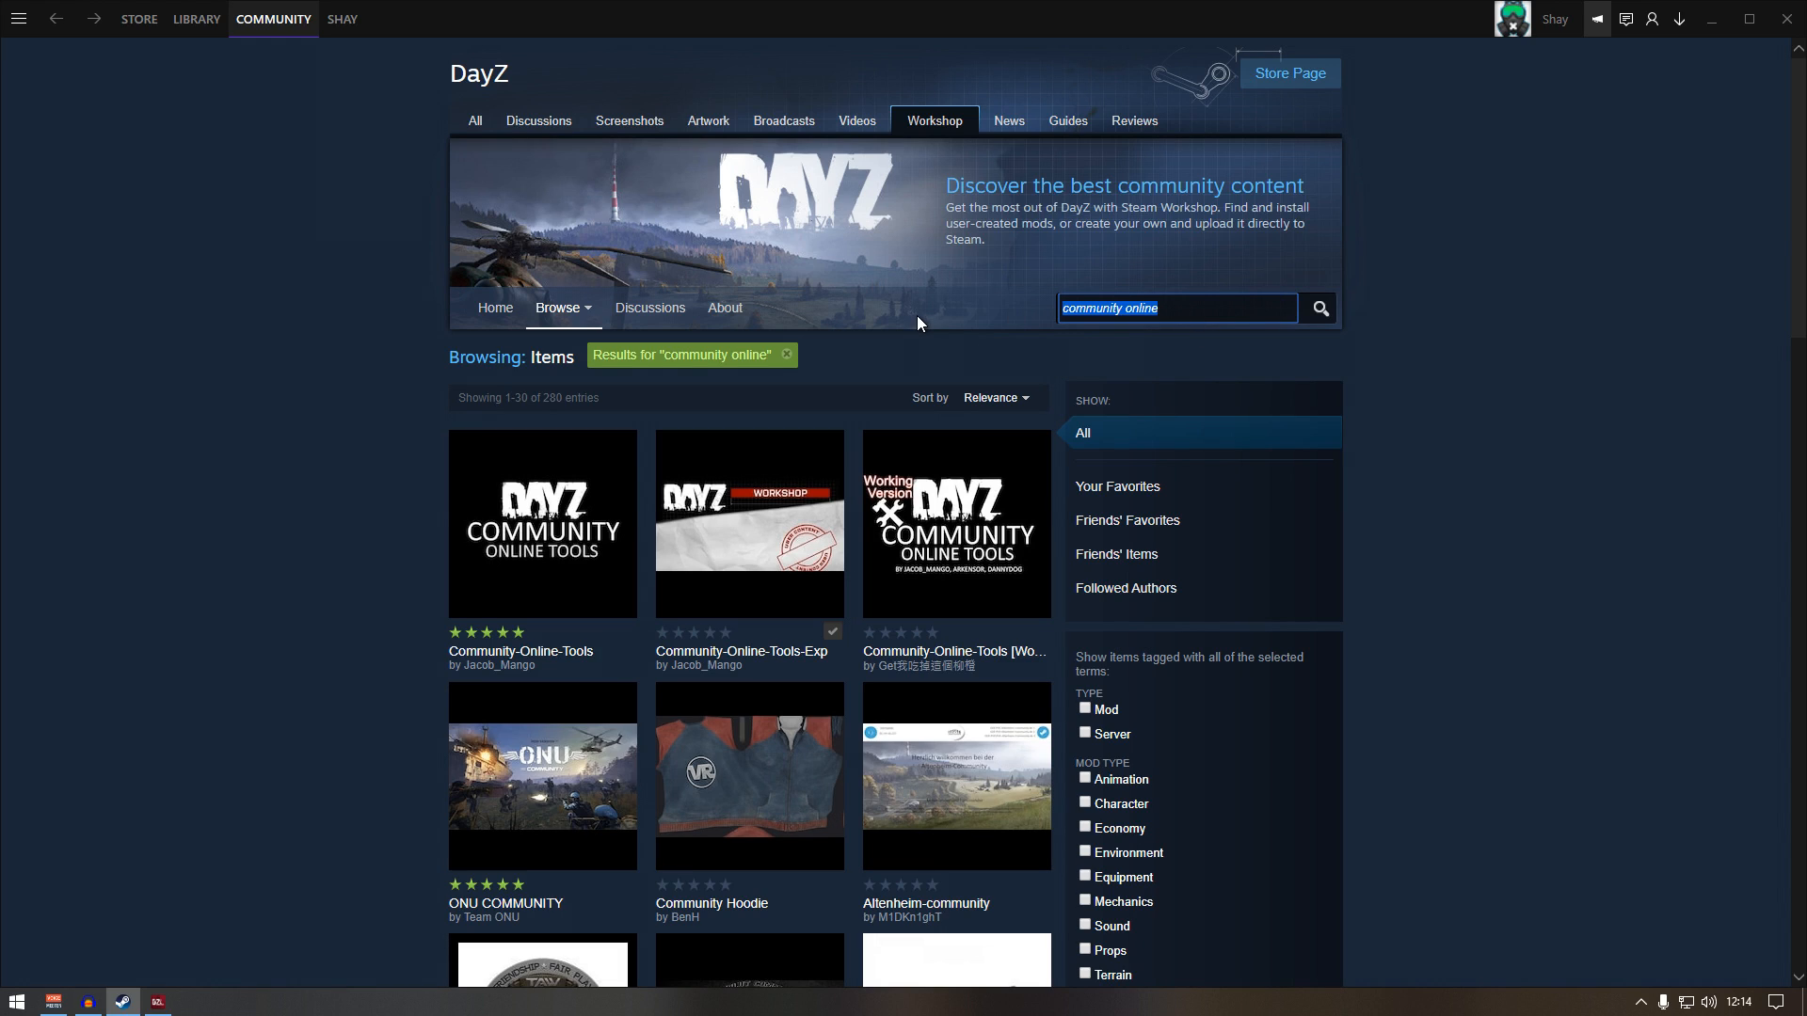
type("cf exp")
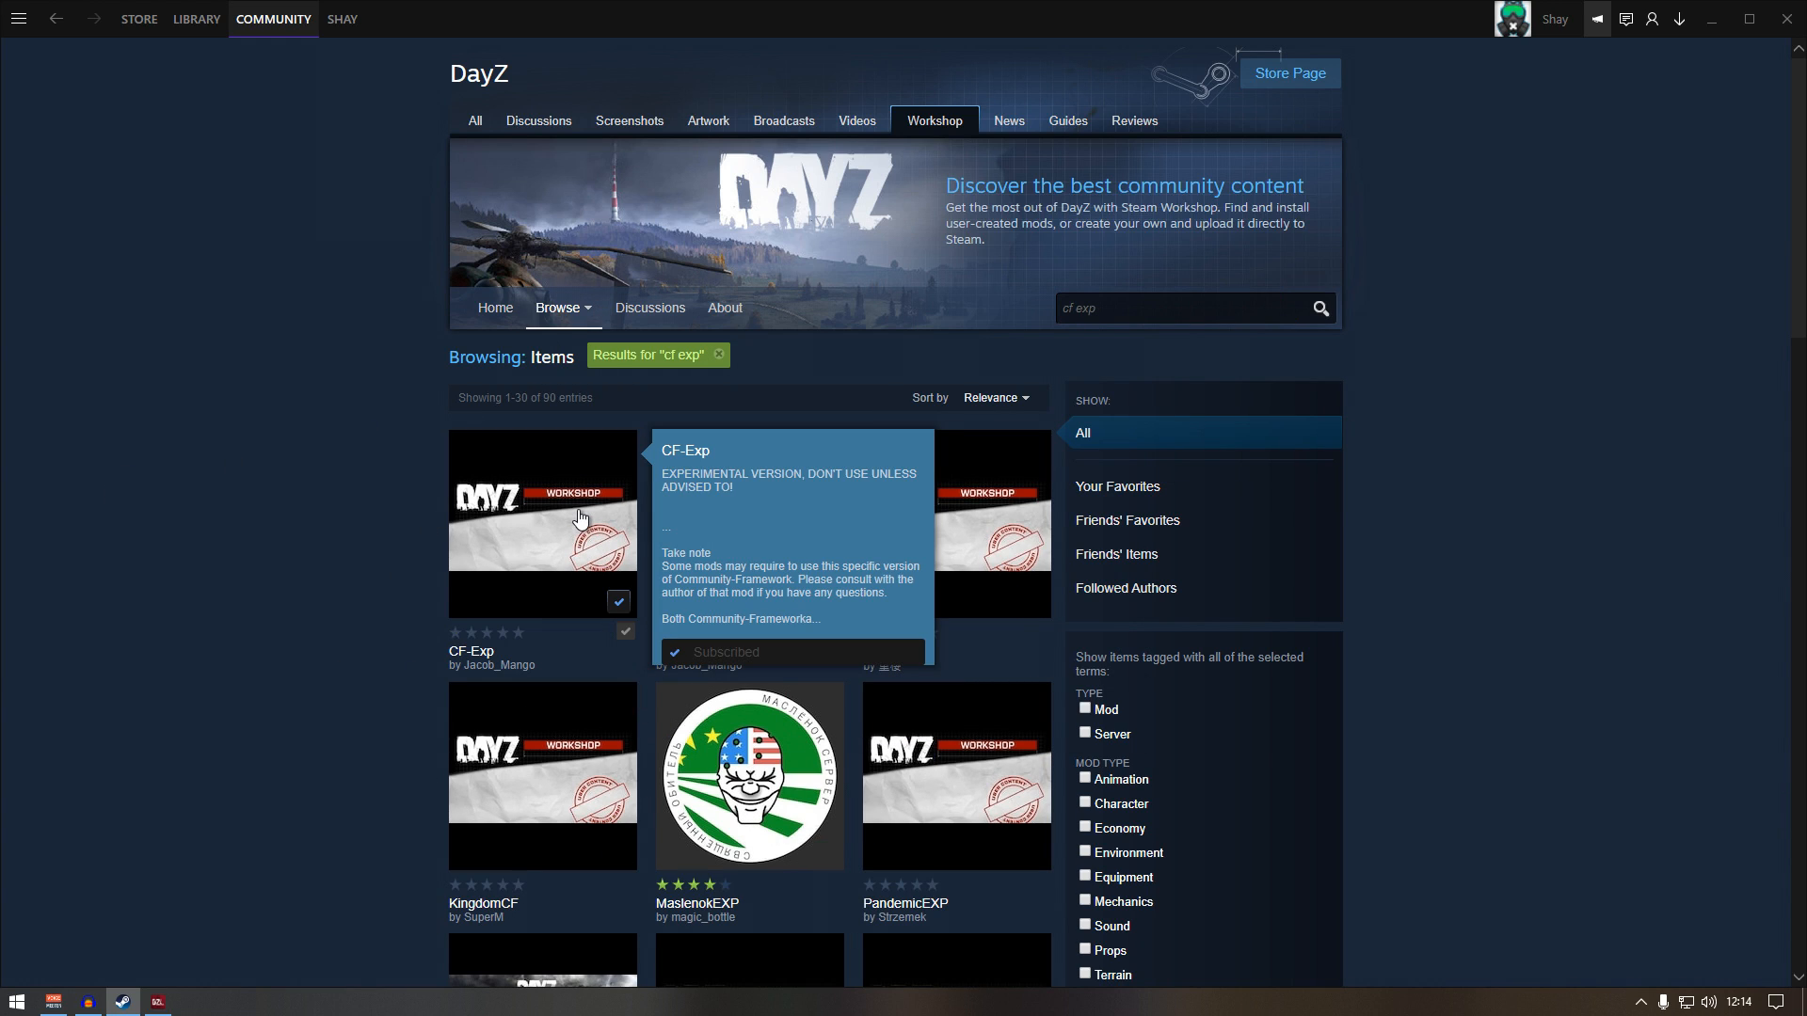
left_click(542, 524)
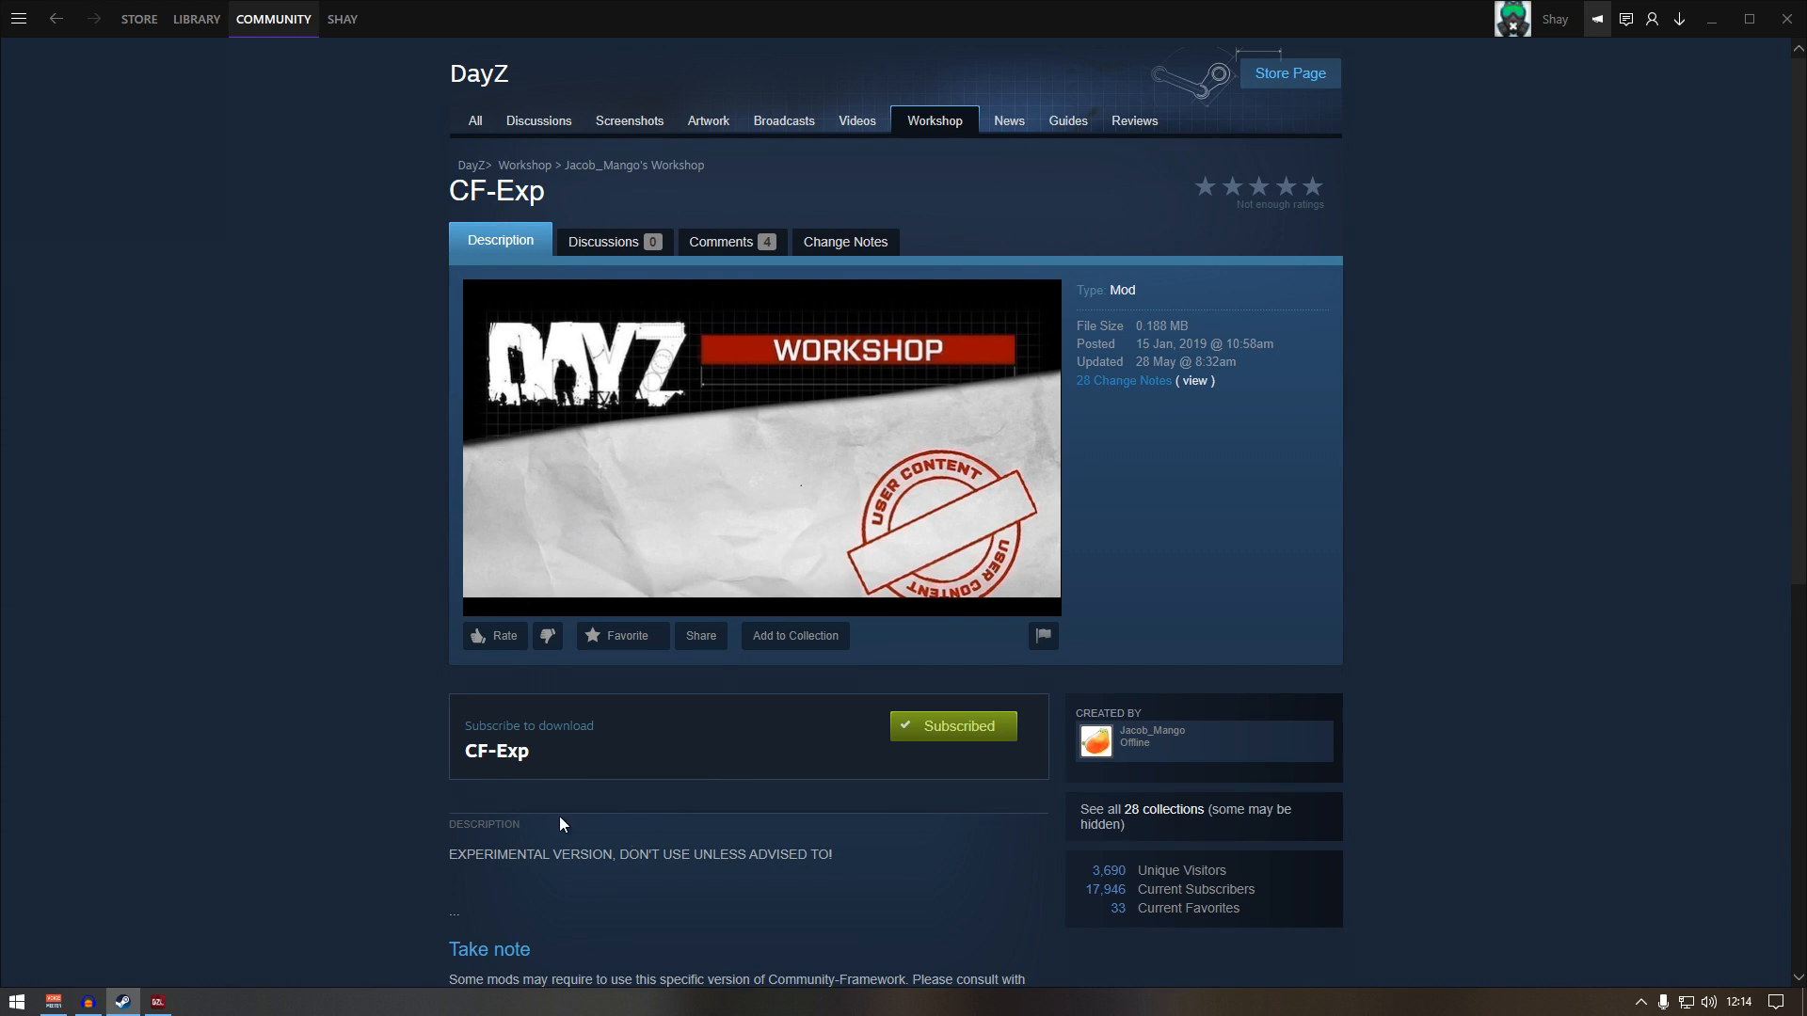
mouse_move(277, 580)
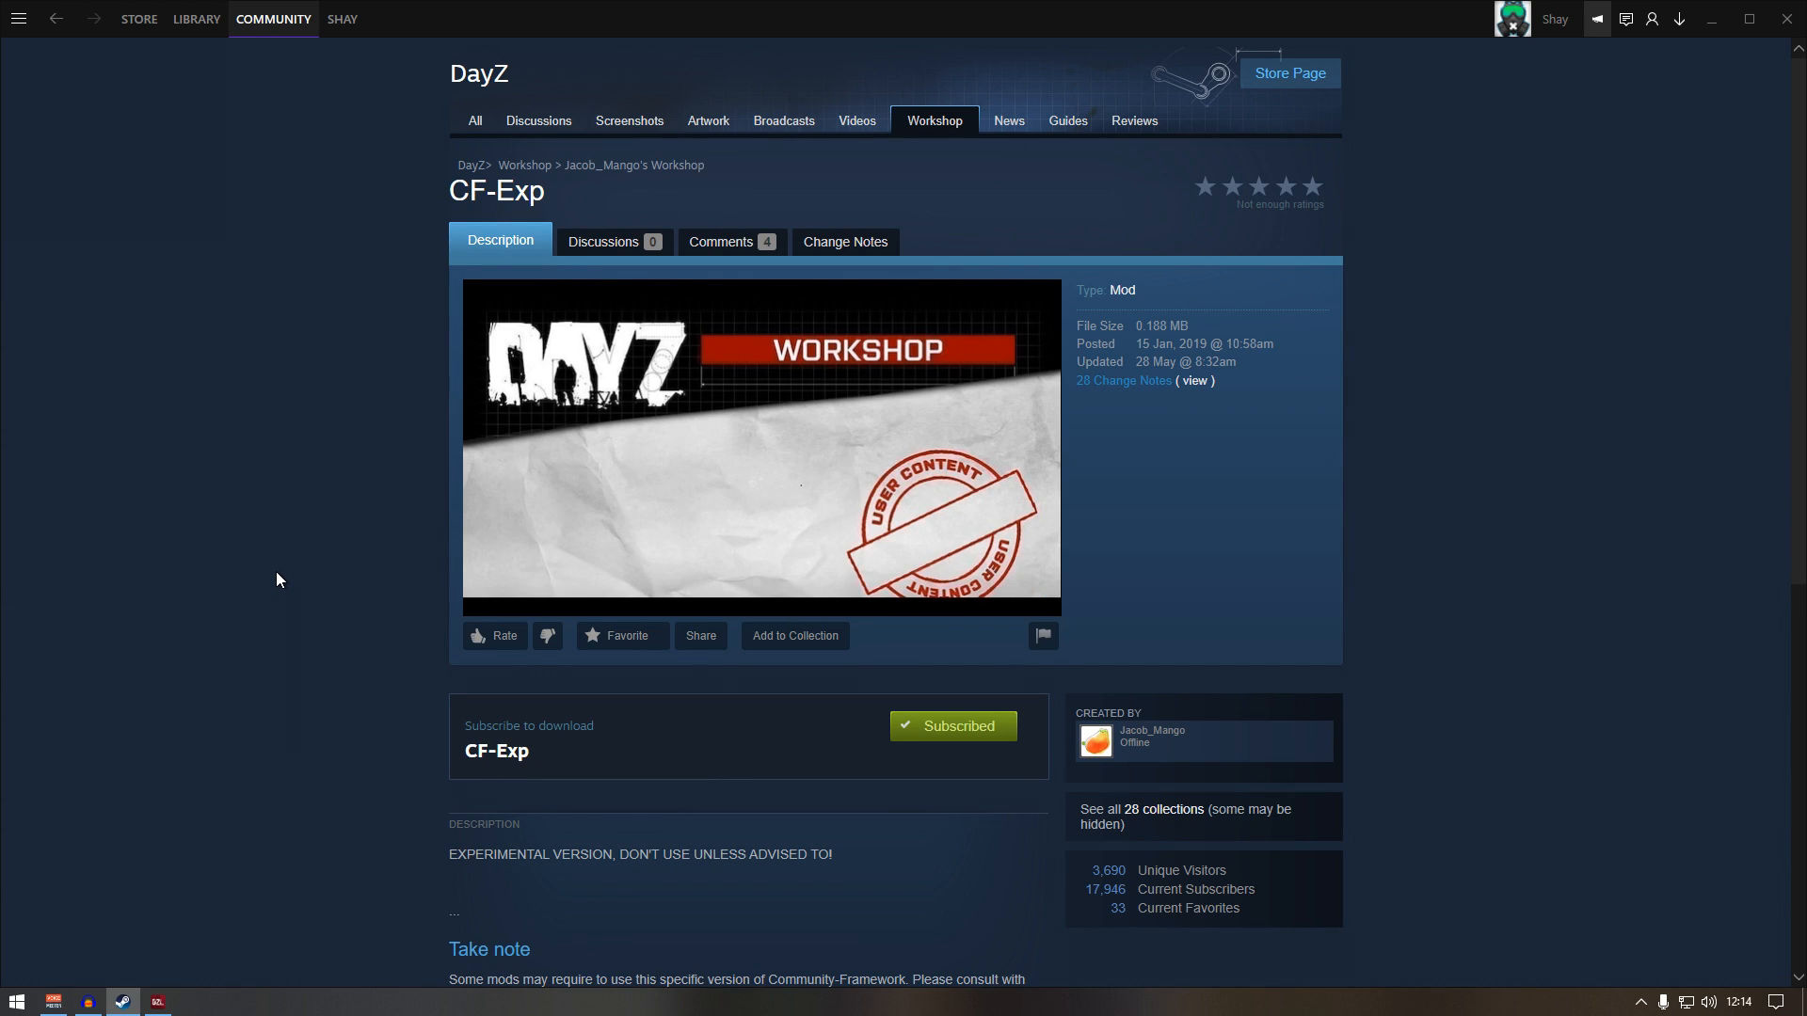
mouse_move(361, 384)
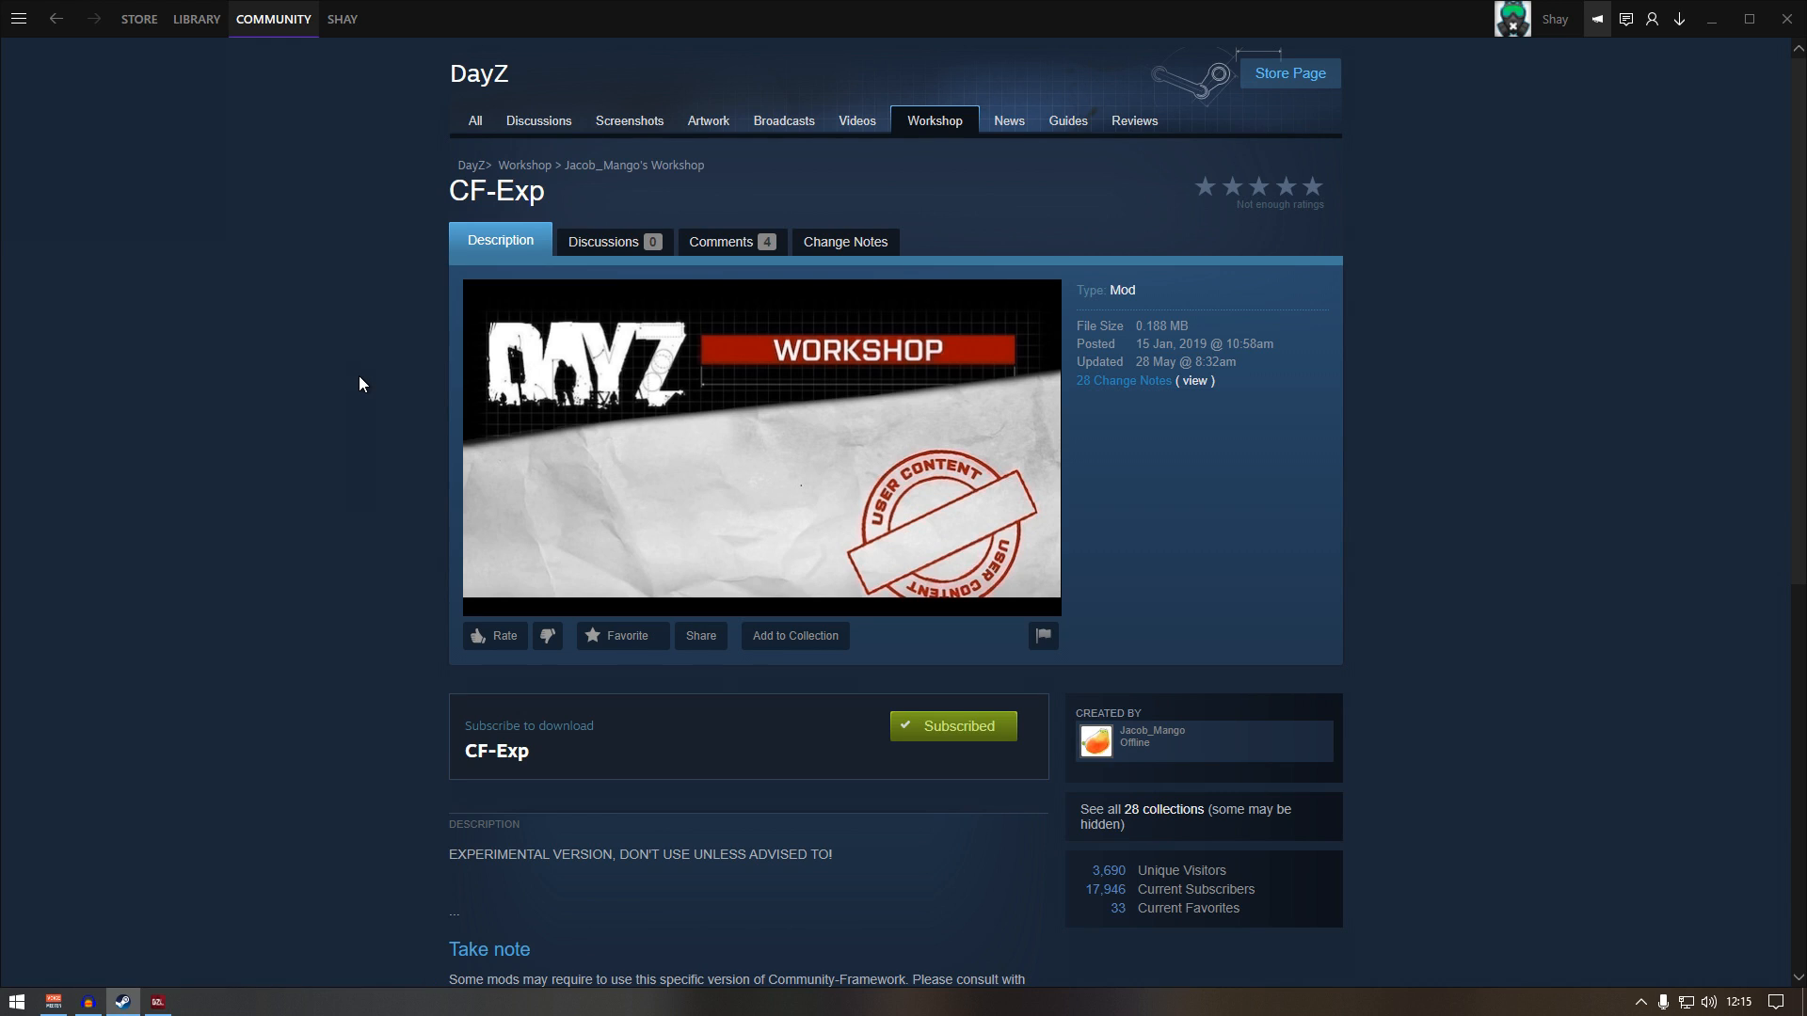
mouse_move(341, 437)
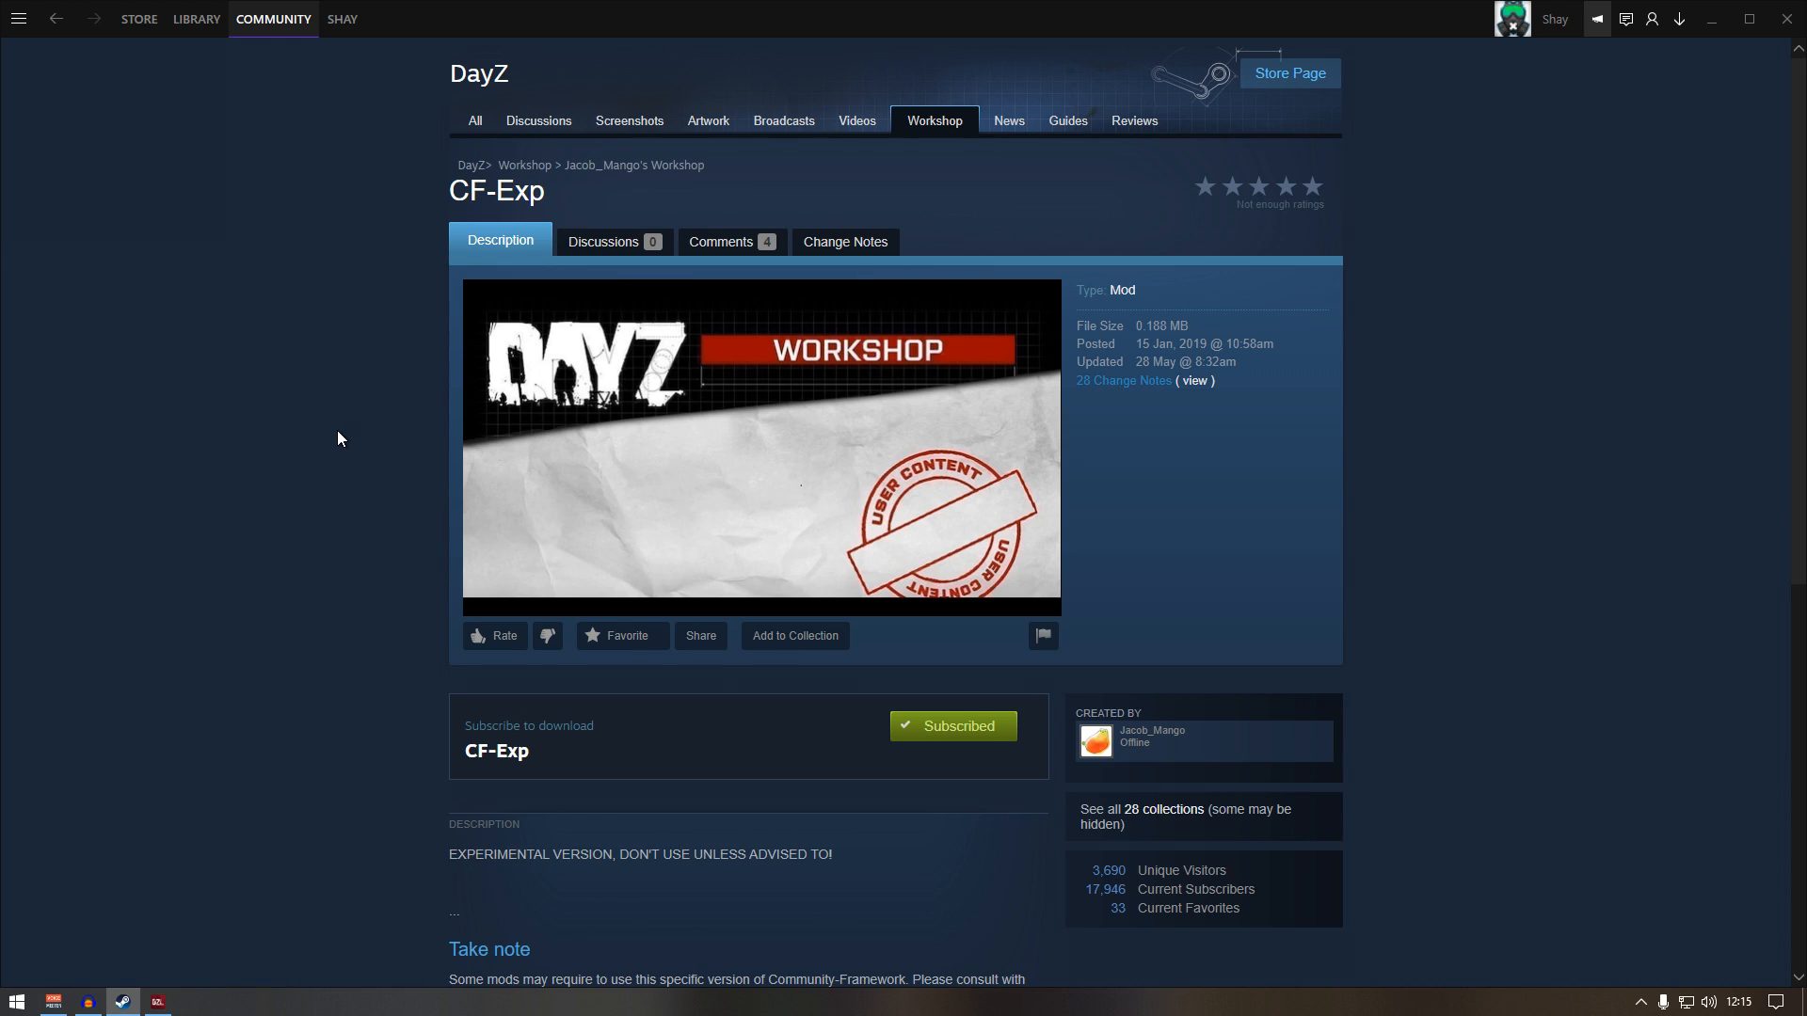
mouse_move(209, 252)
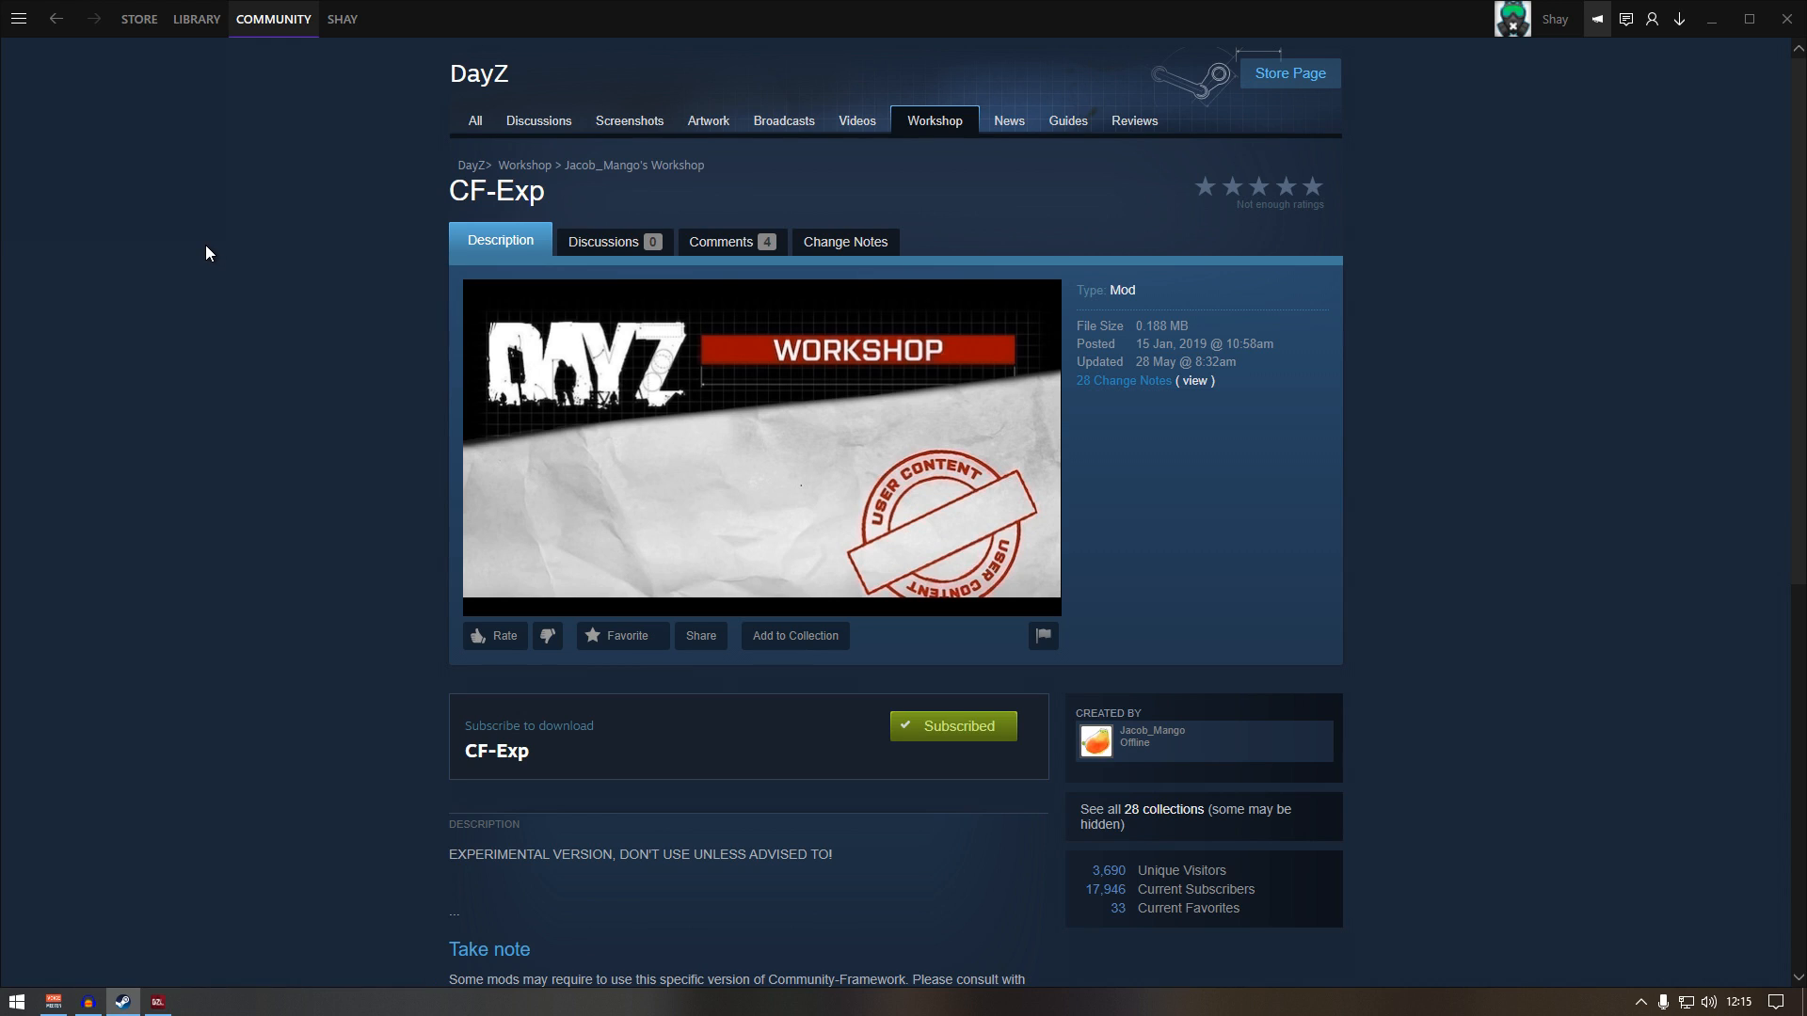
mouse_move(190, 126)
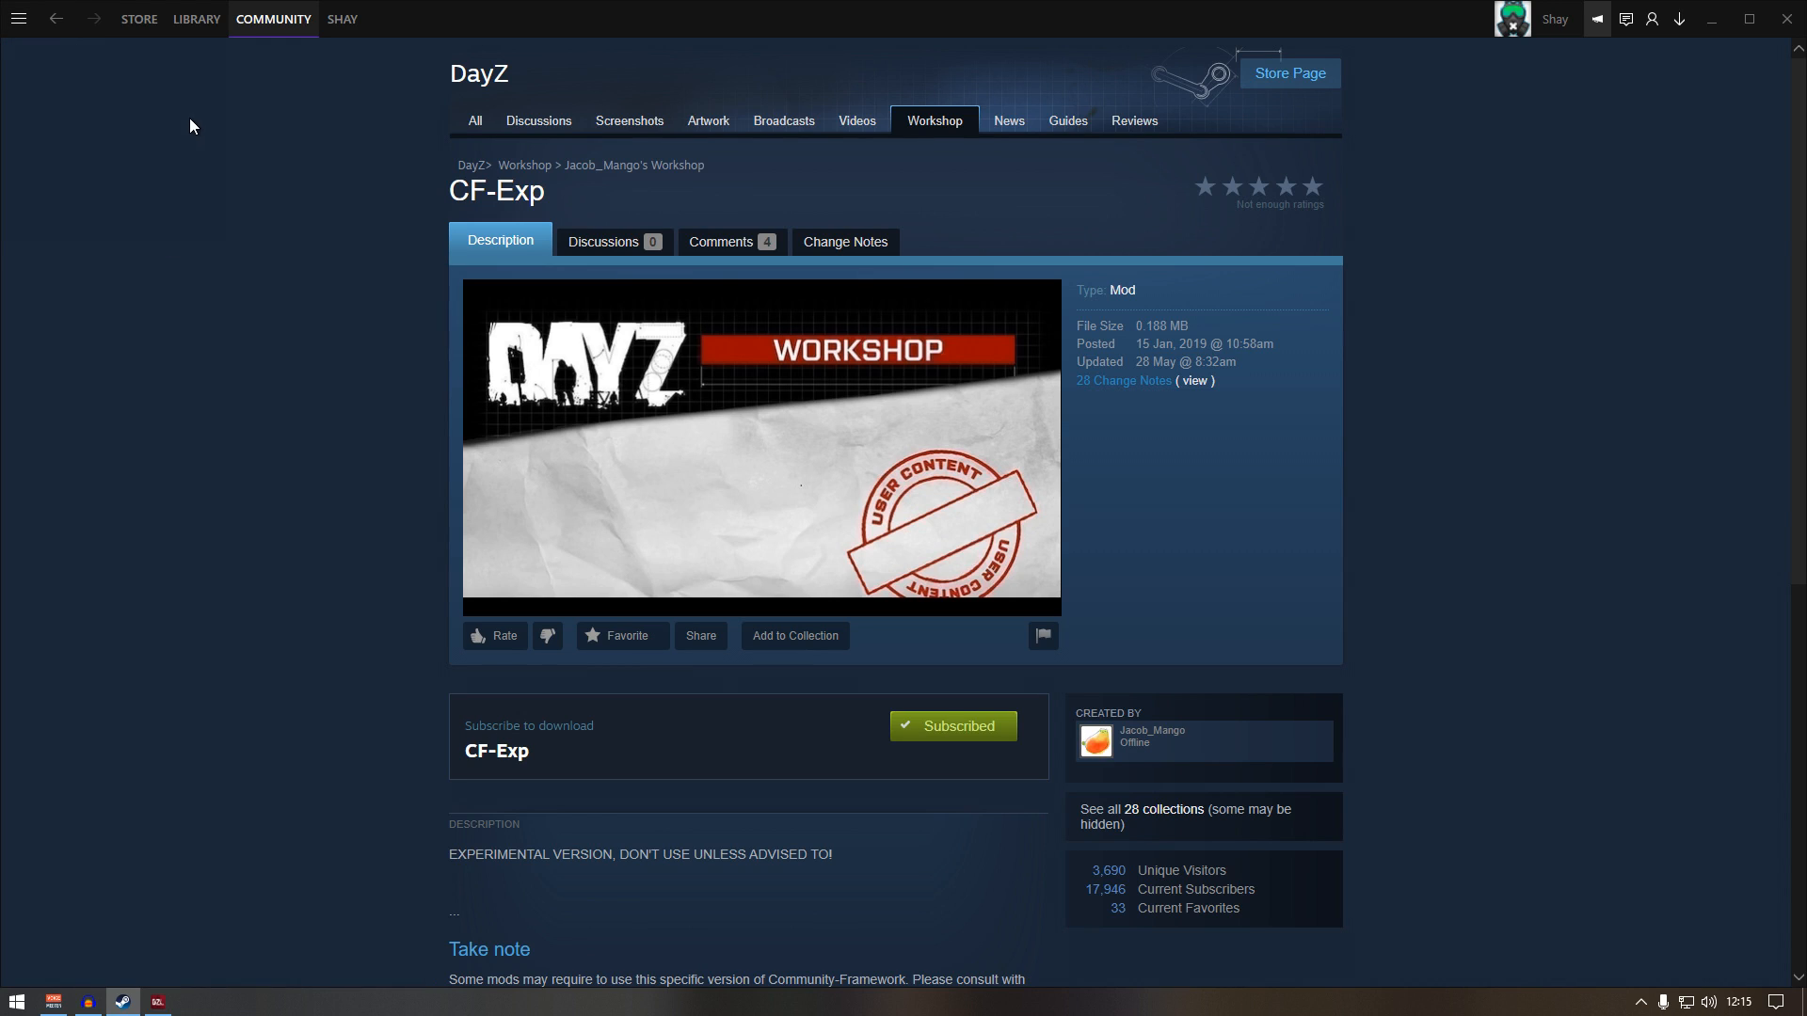
Launch DayZ from the Steam Library, confirming 'Play DayZ'.
left_click(195, 19)
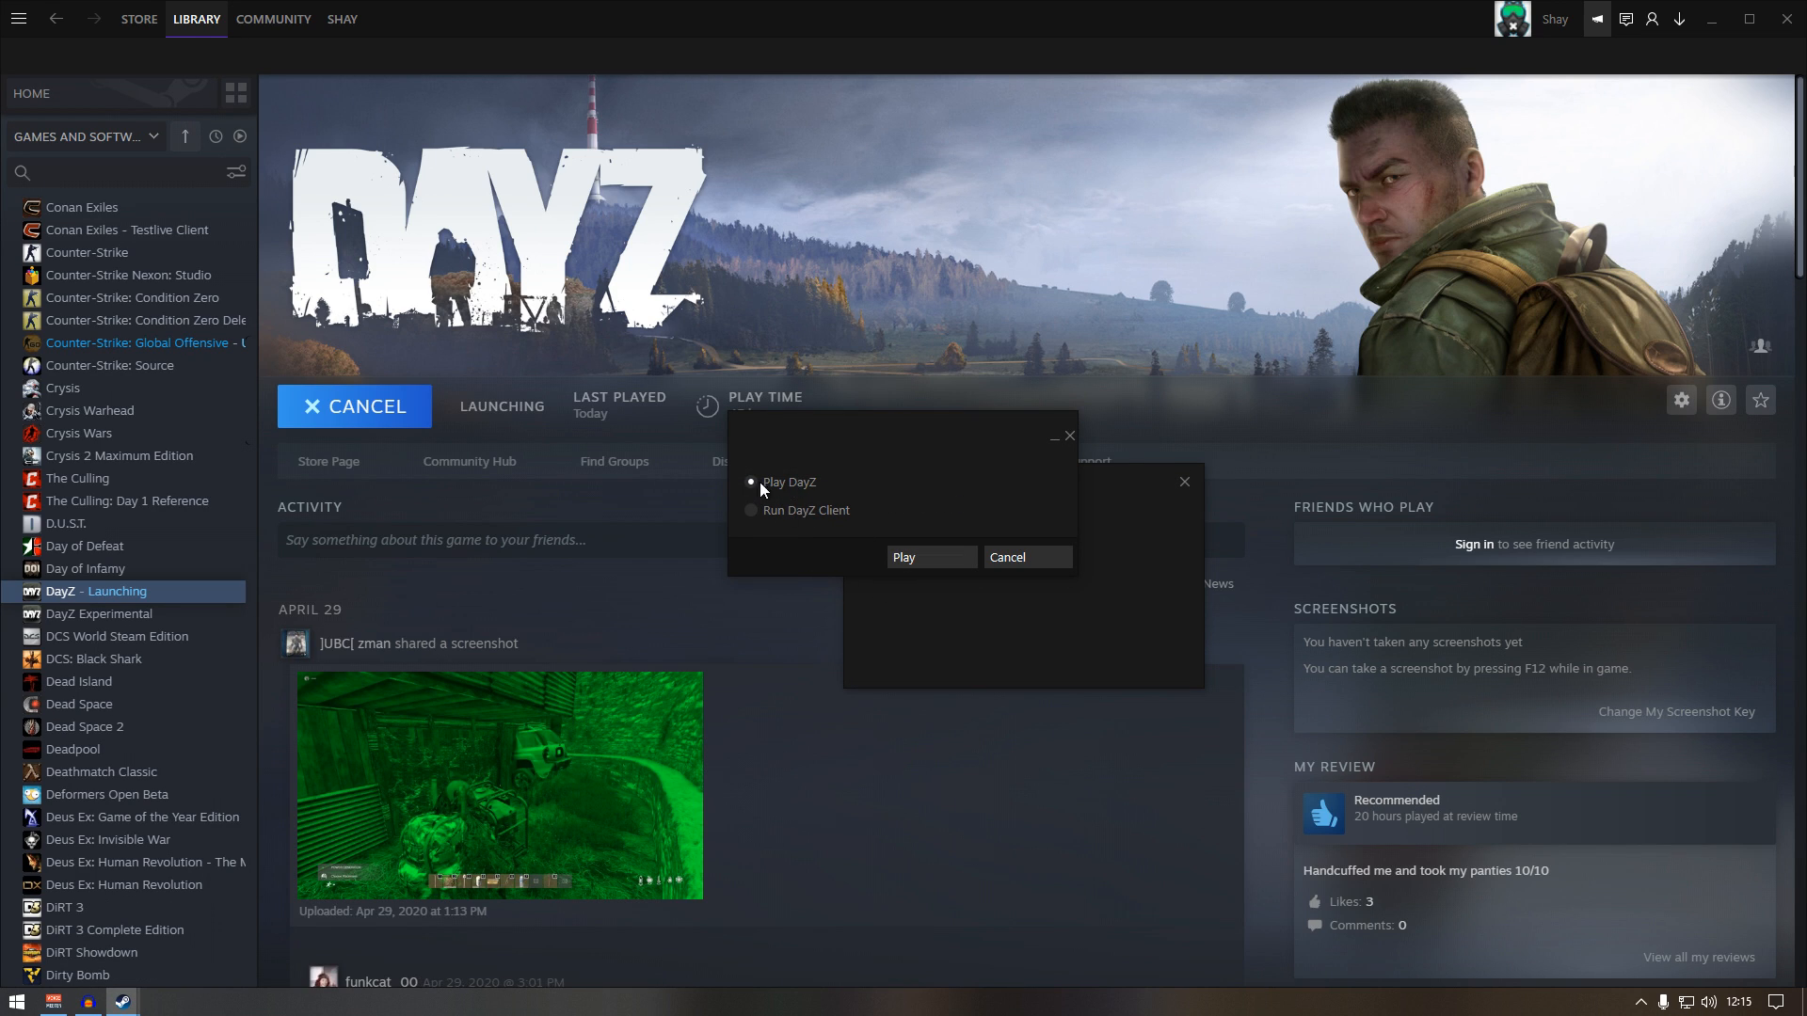
left_click(904, 558)
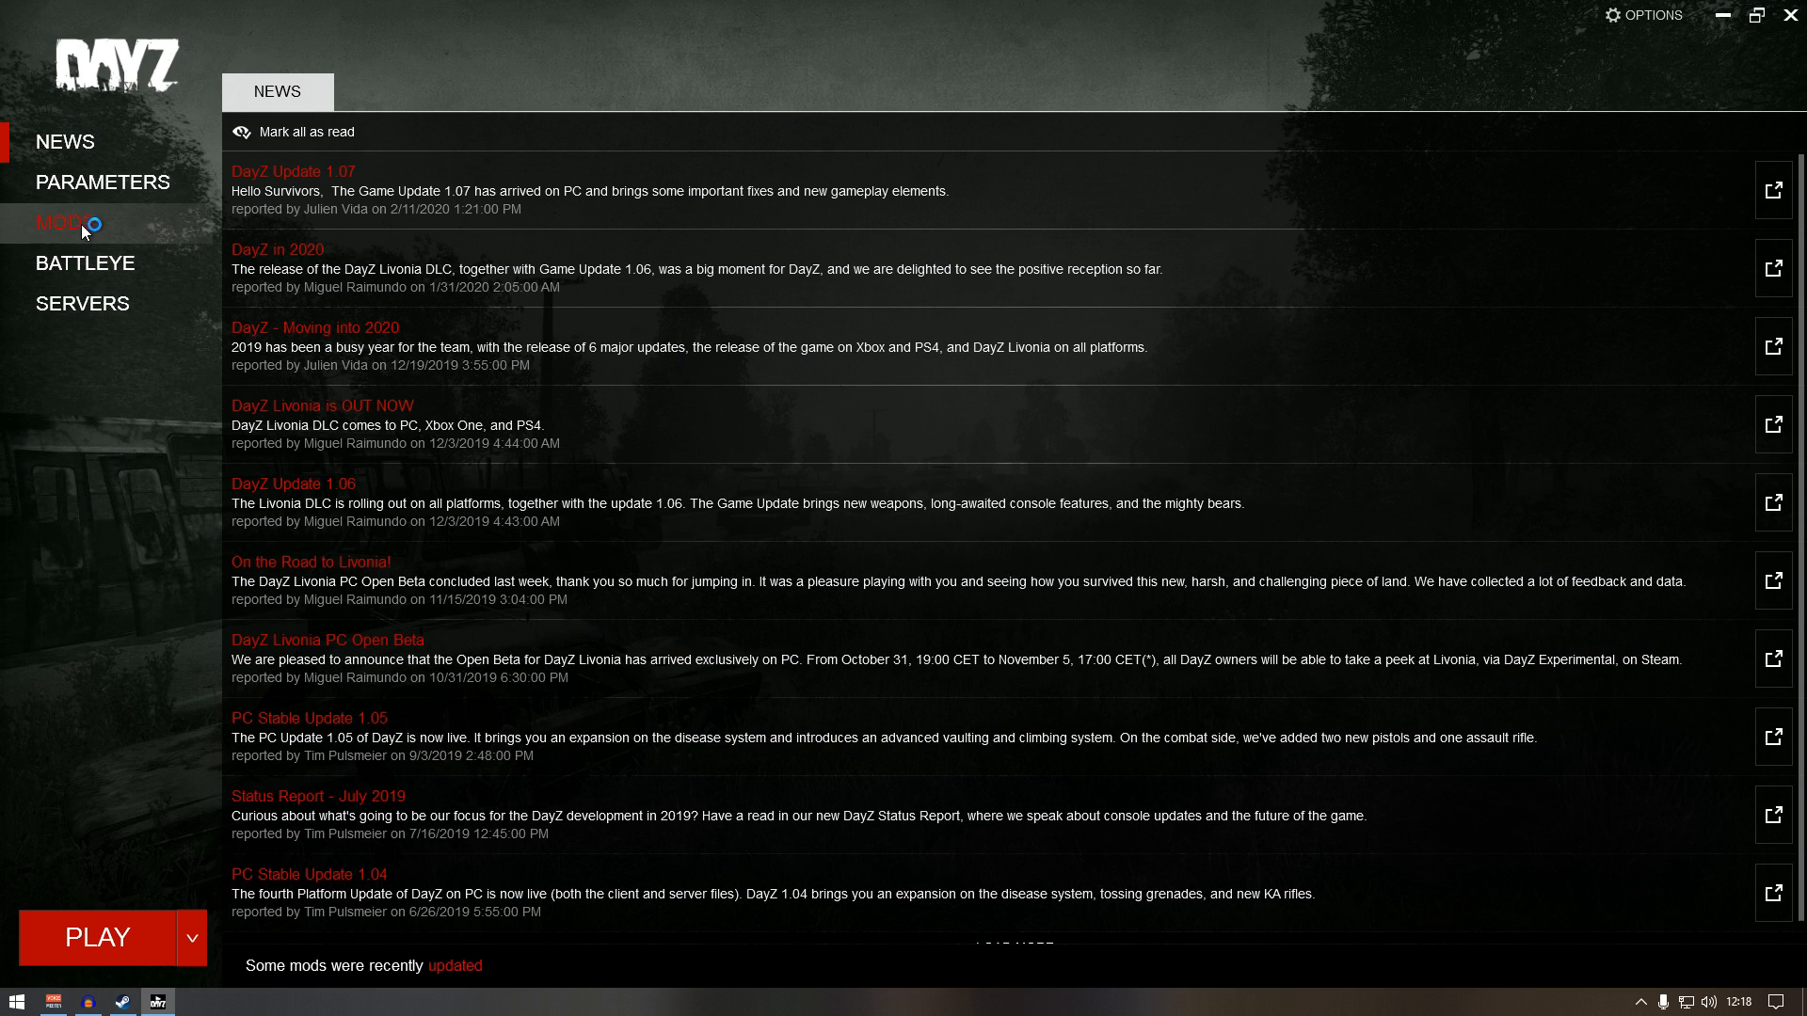
Tick DayZ-Expansion-Licensed in the Mods tab and load its CF, Community-Online-Tools, DayZ-Expansion dependencies.
left_click(65, 222)
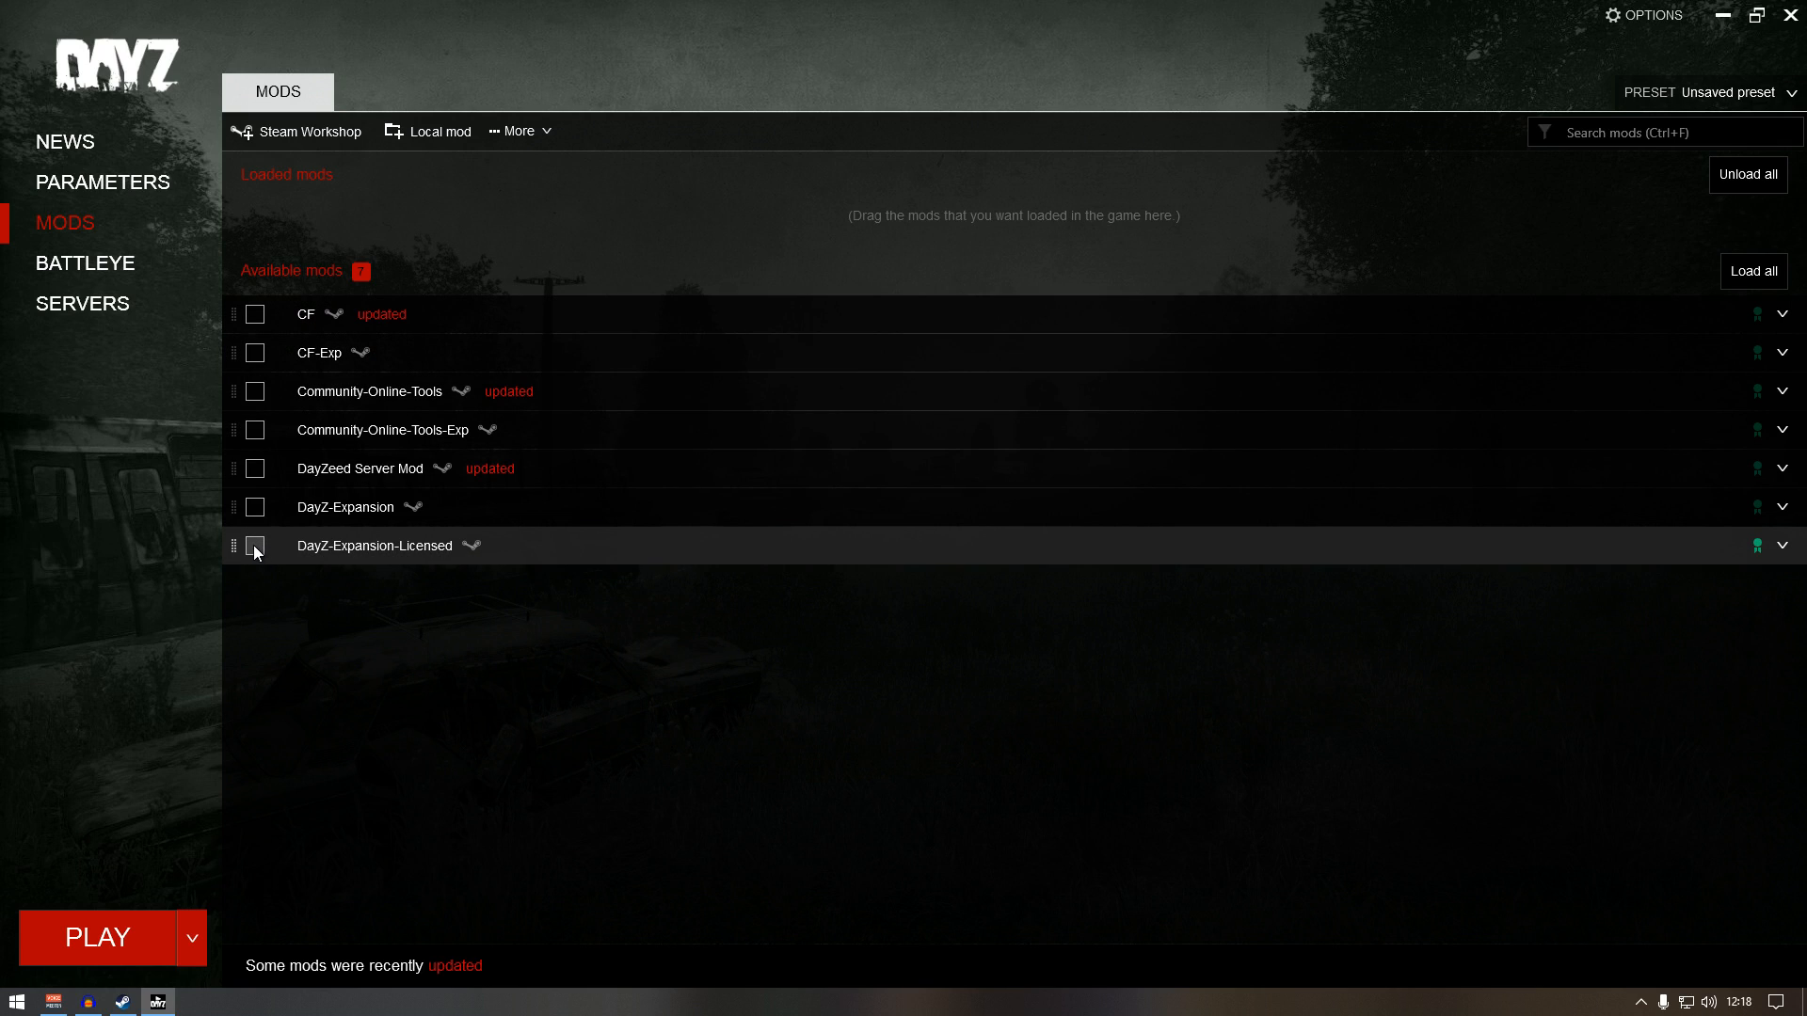
left_click(255, 545)
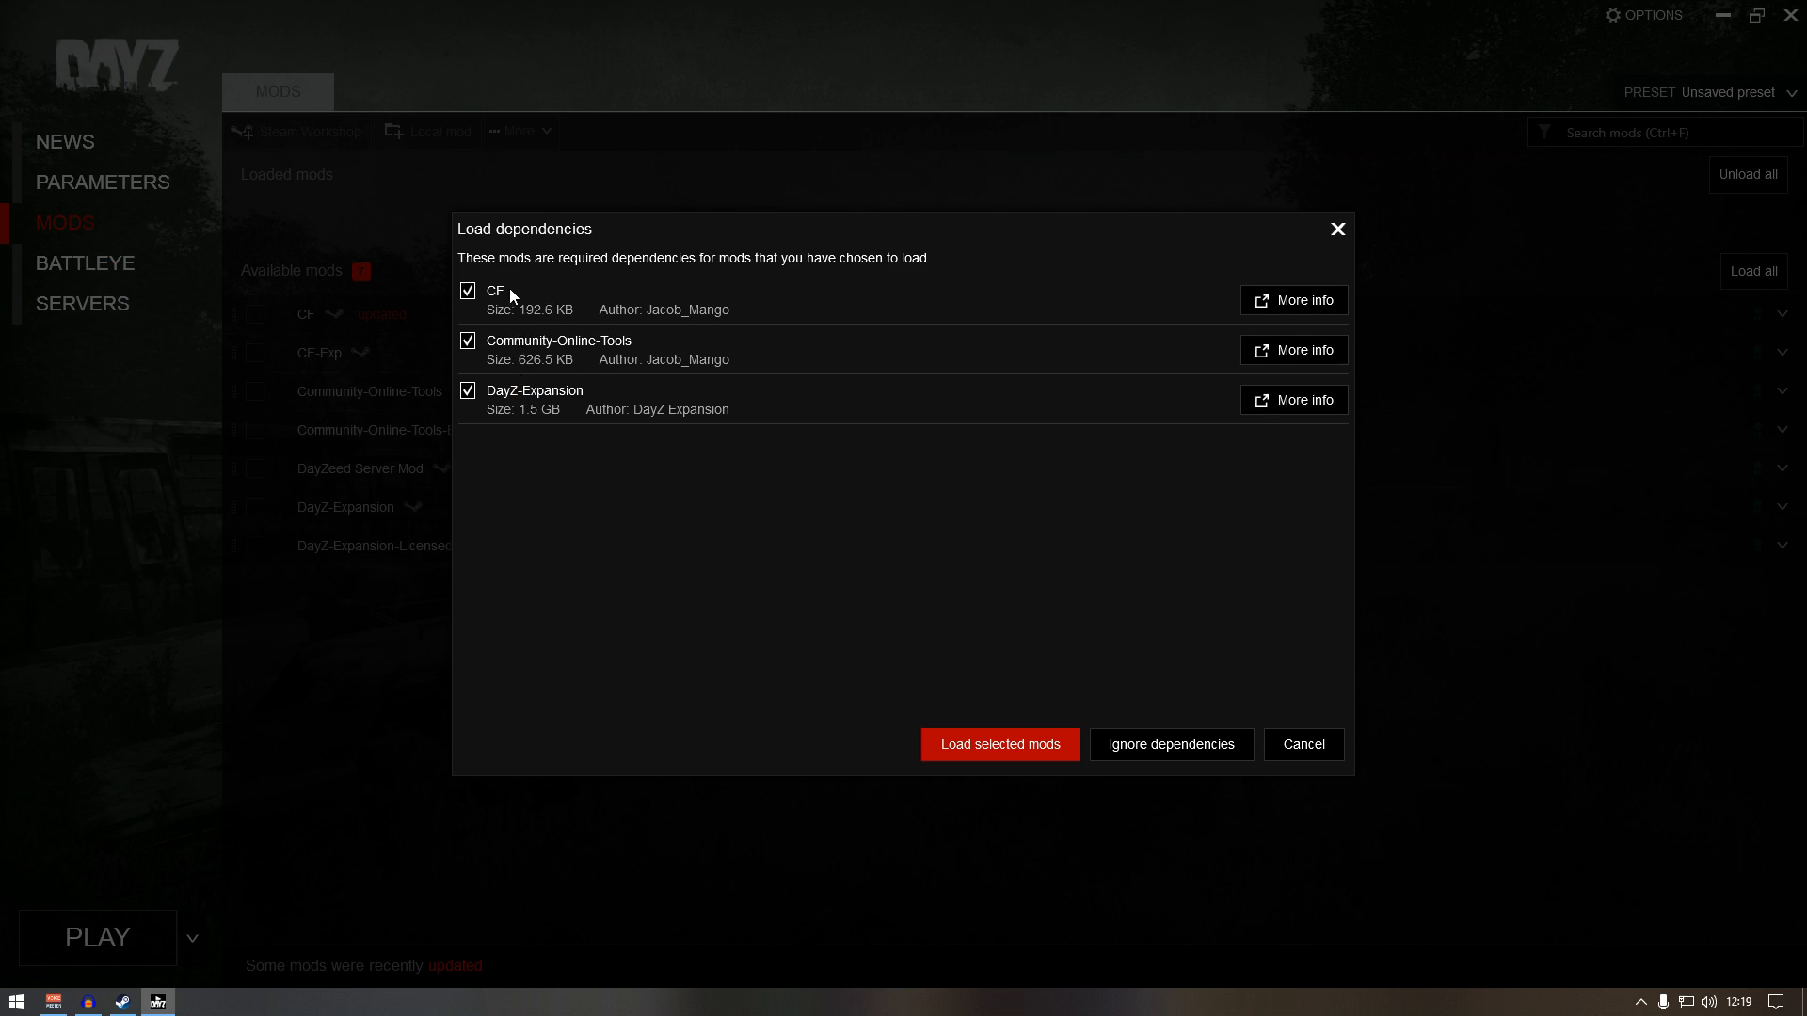
mouse_move(900, 635)
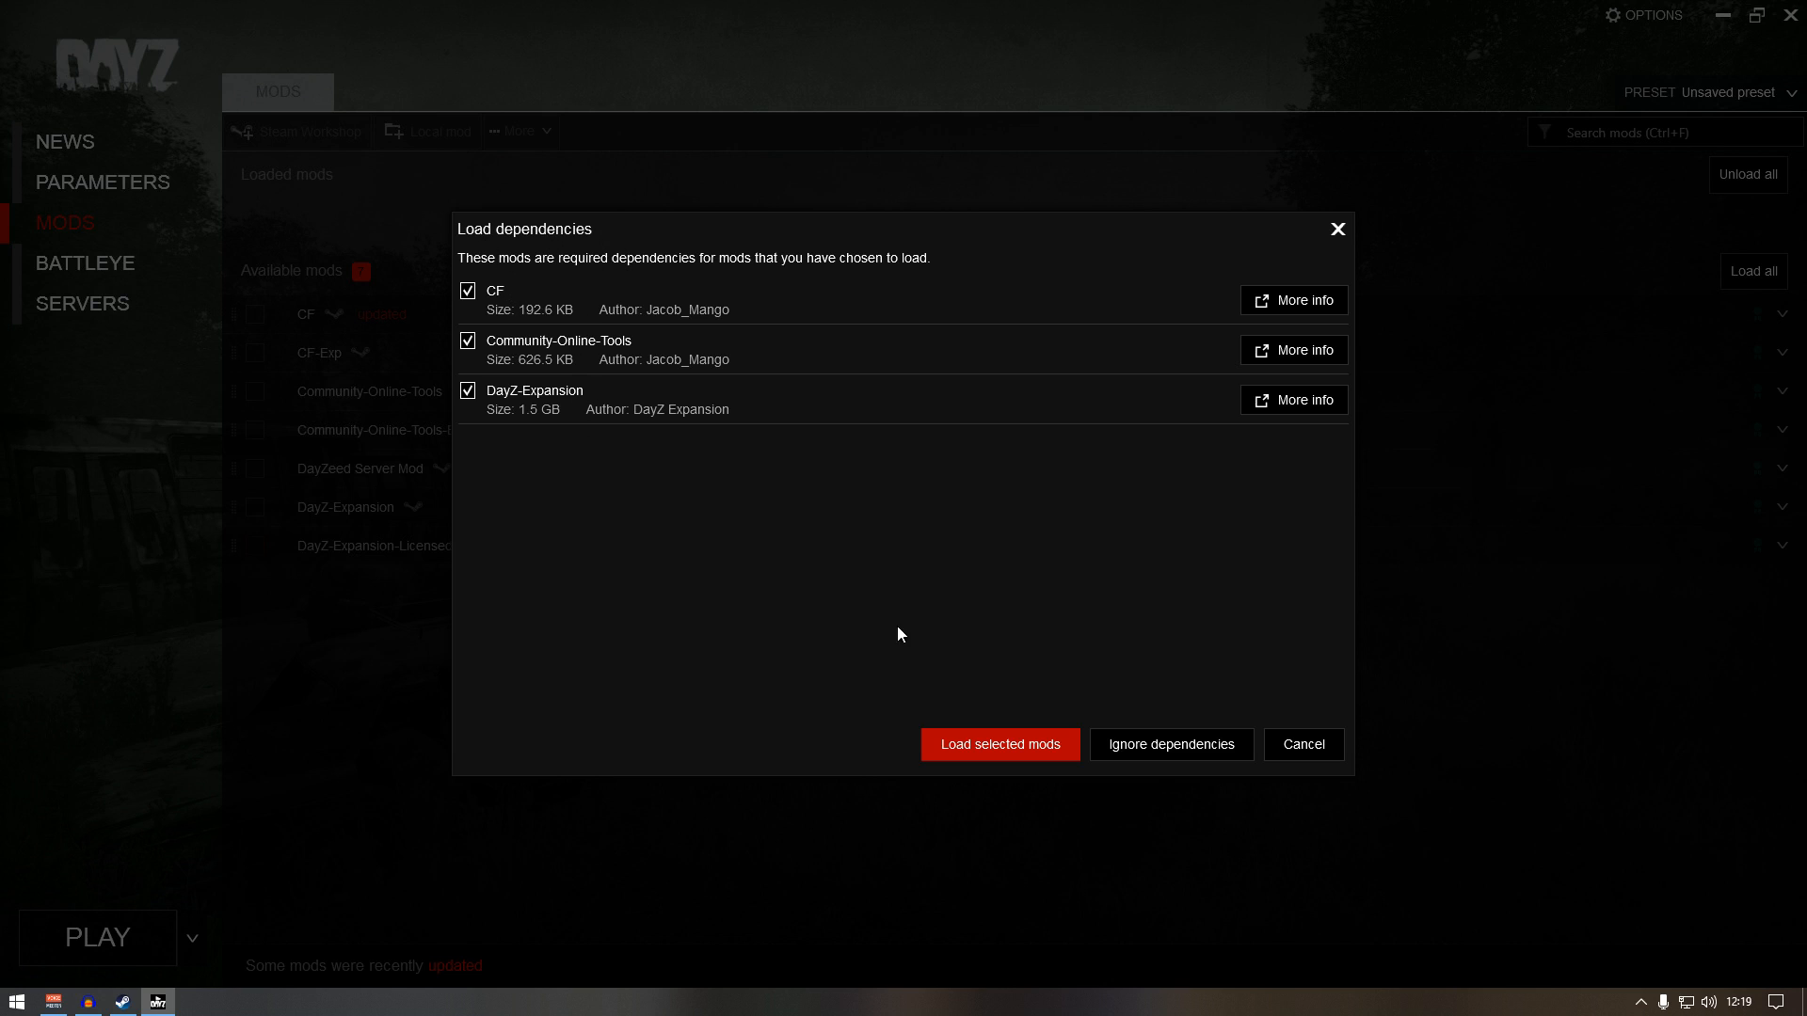
left_click(998, 745)
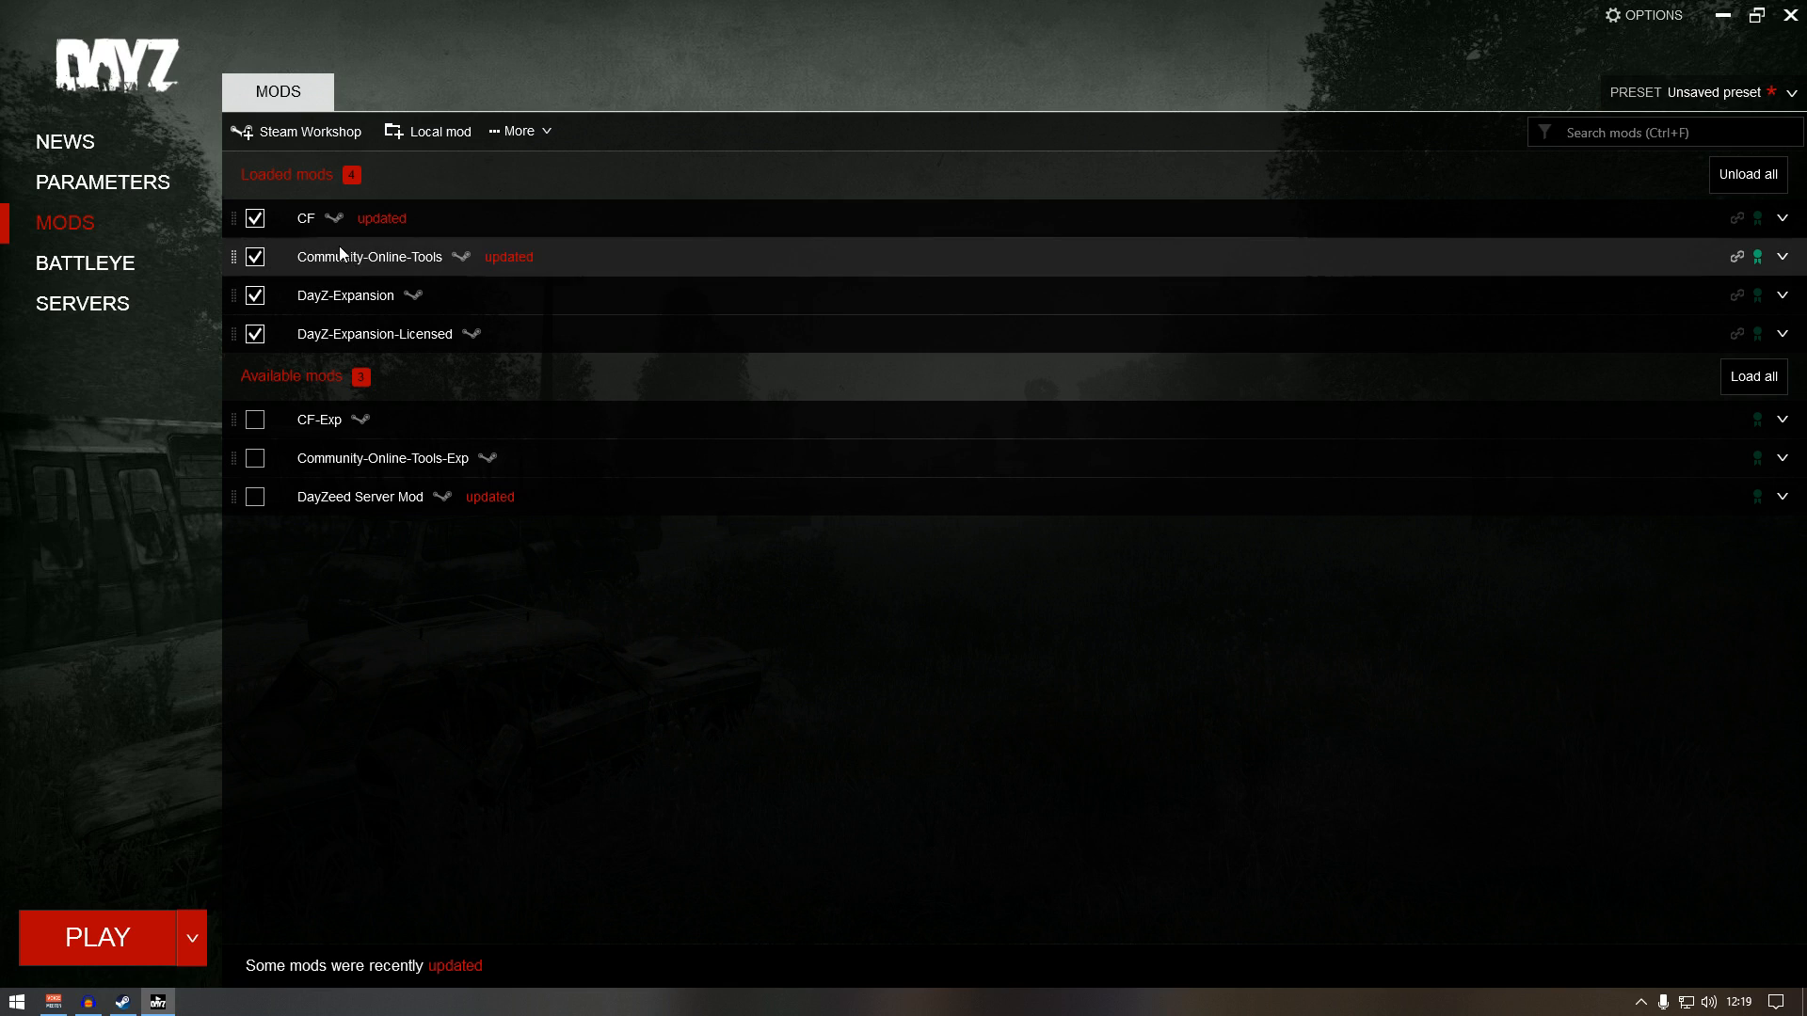
mouse_move(395, 318)
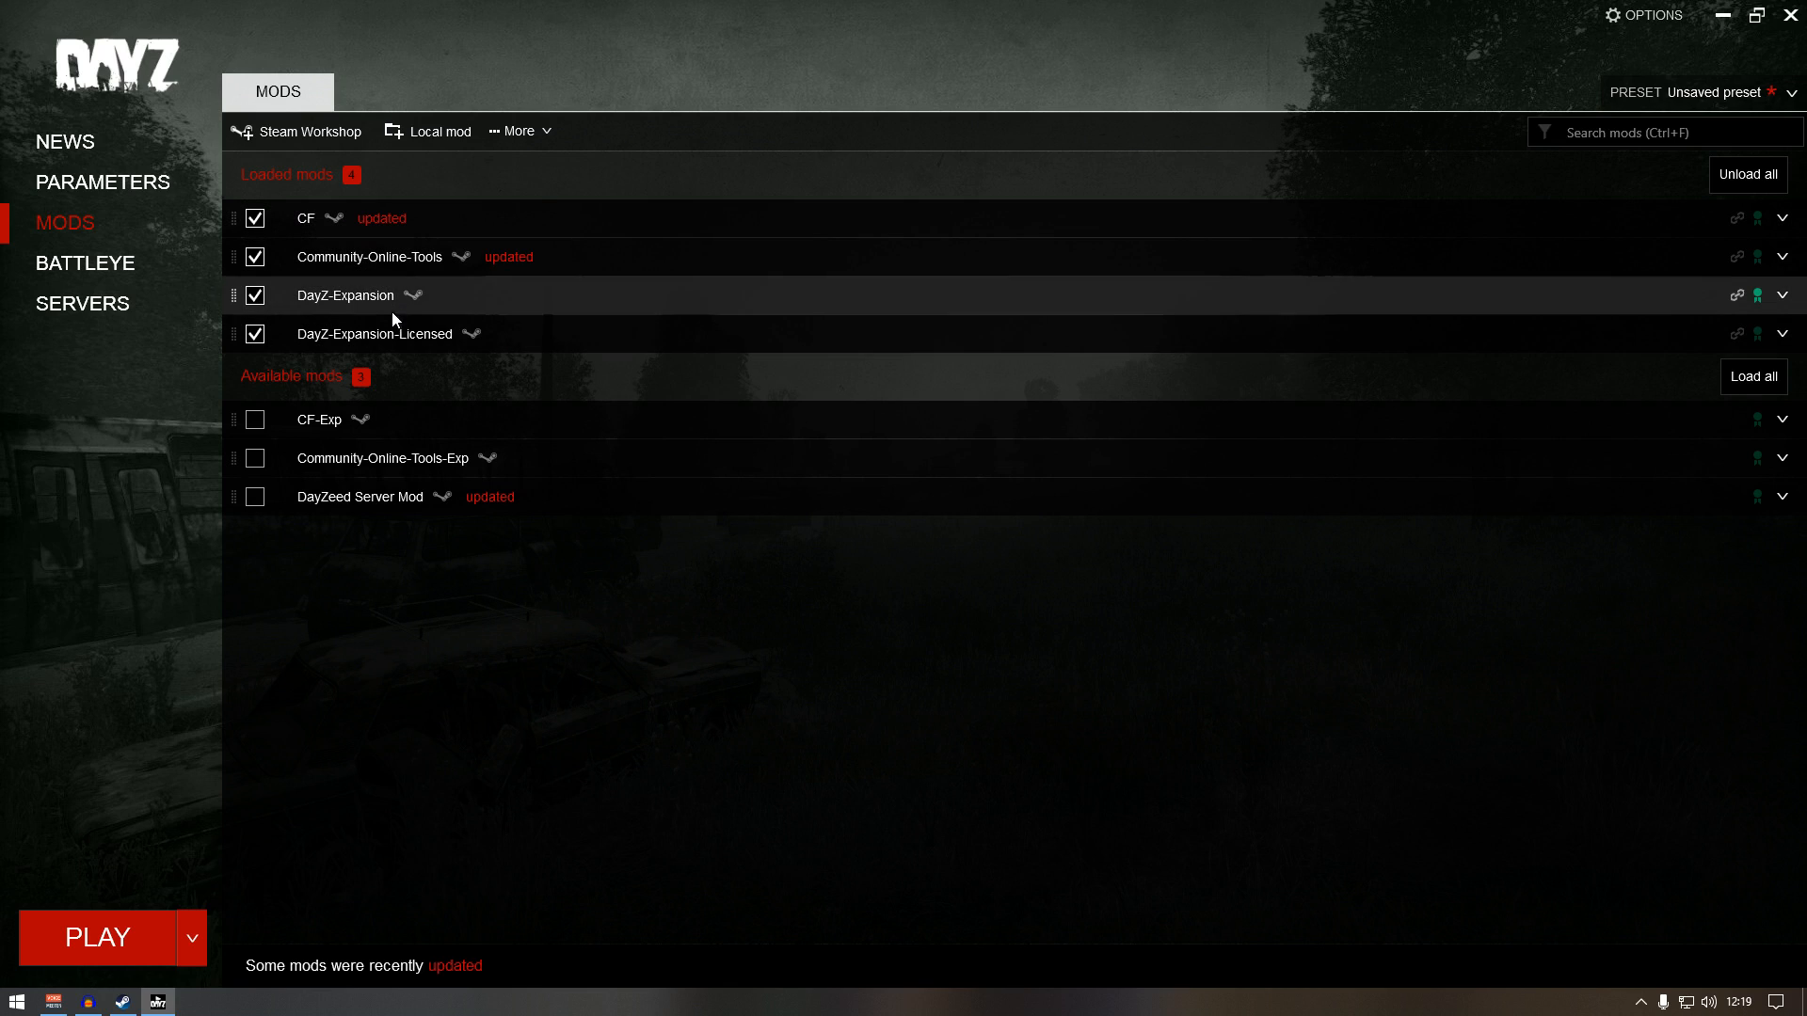
mouse_move(349, 342)
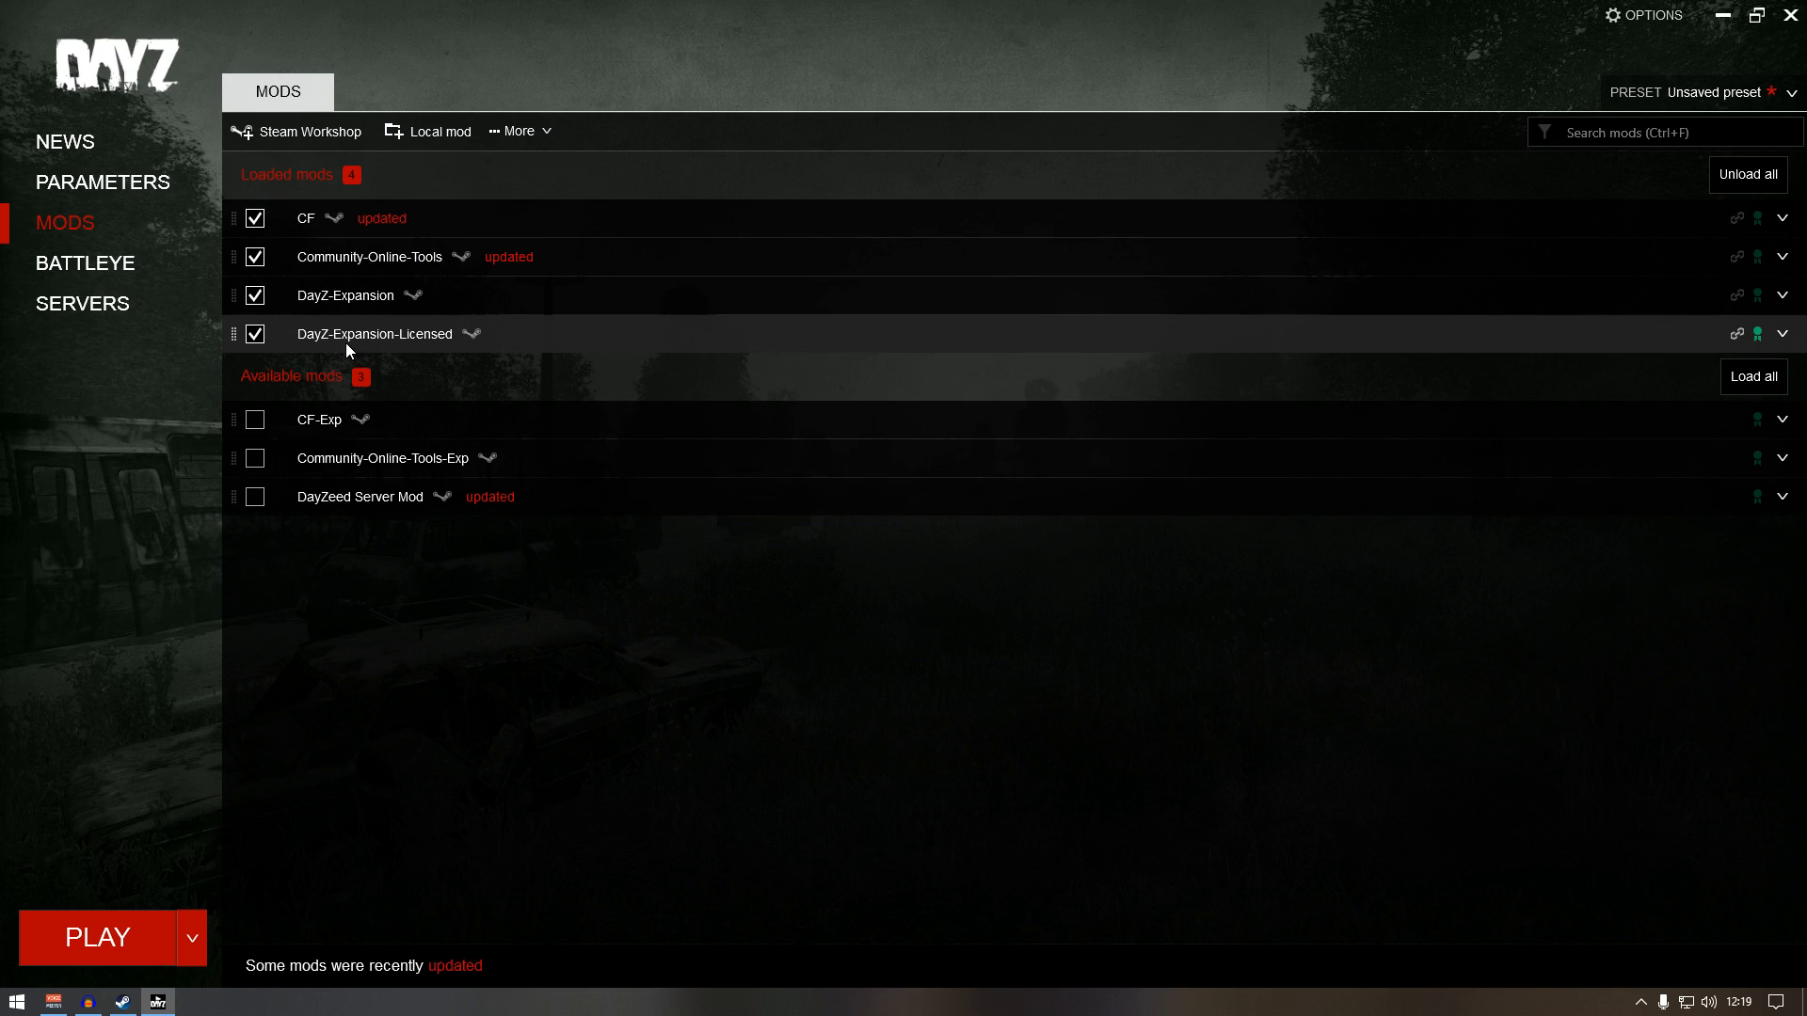
mouse_move(315, 344)
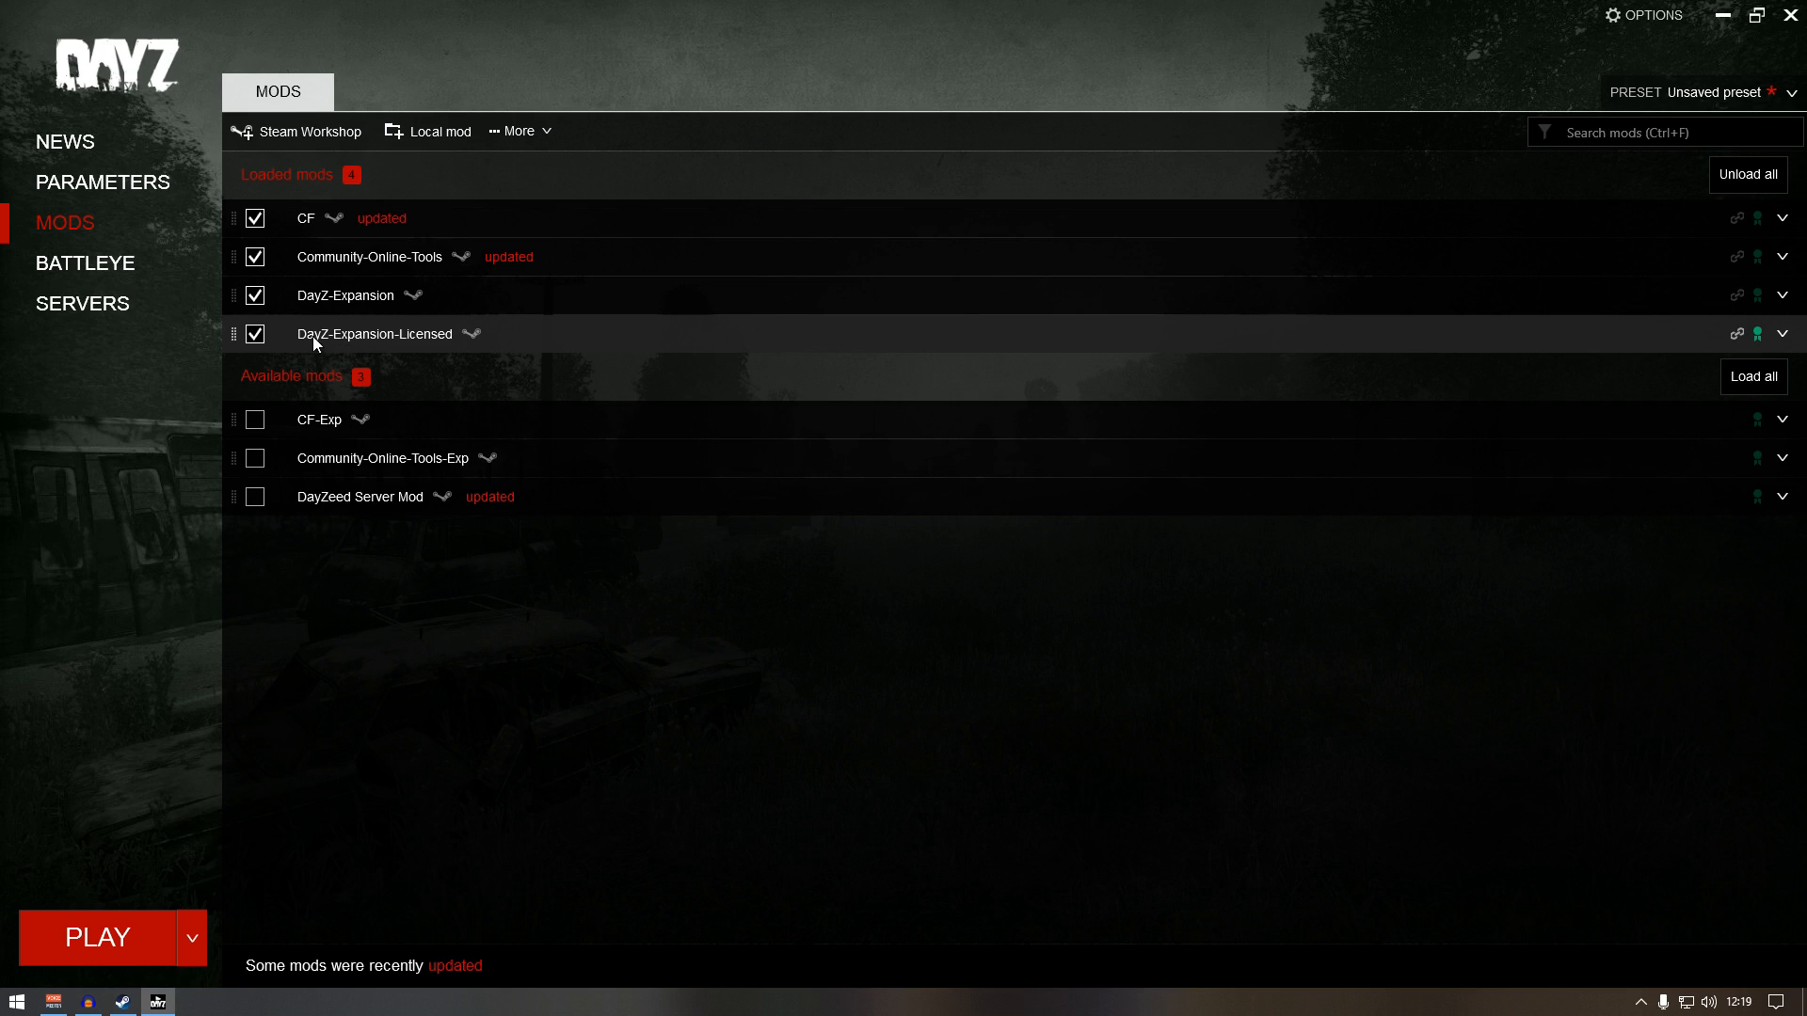
mouse_move(312, 304)
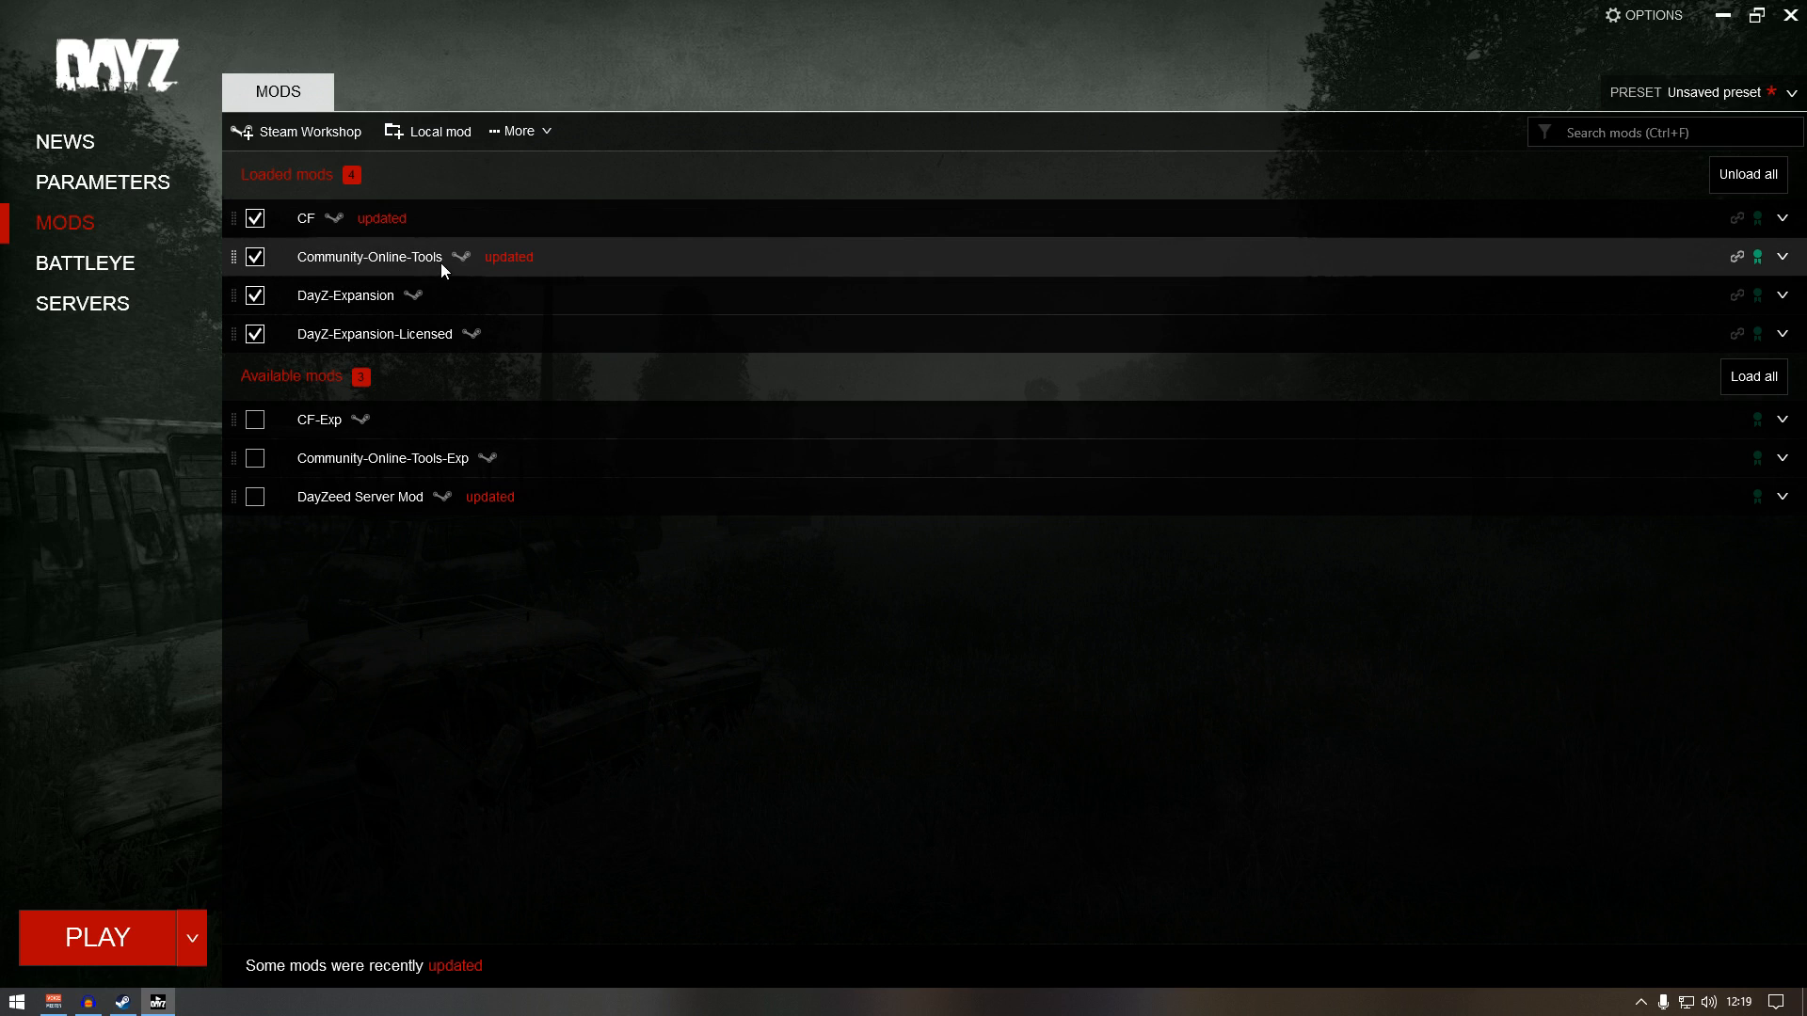
mouse_move(62, 489)
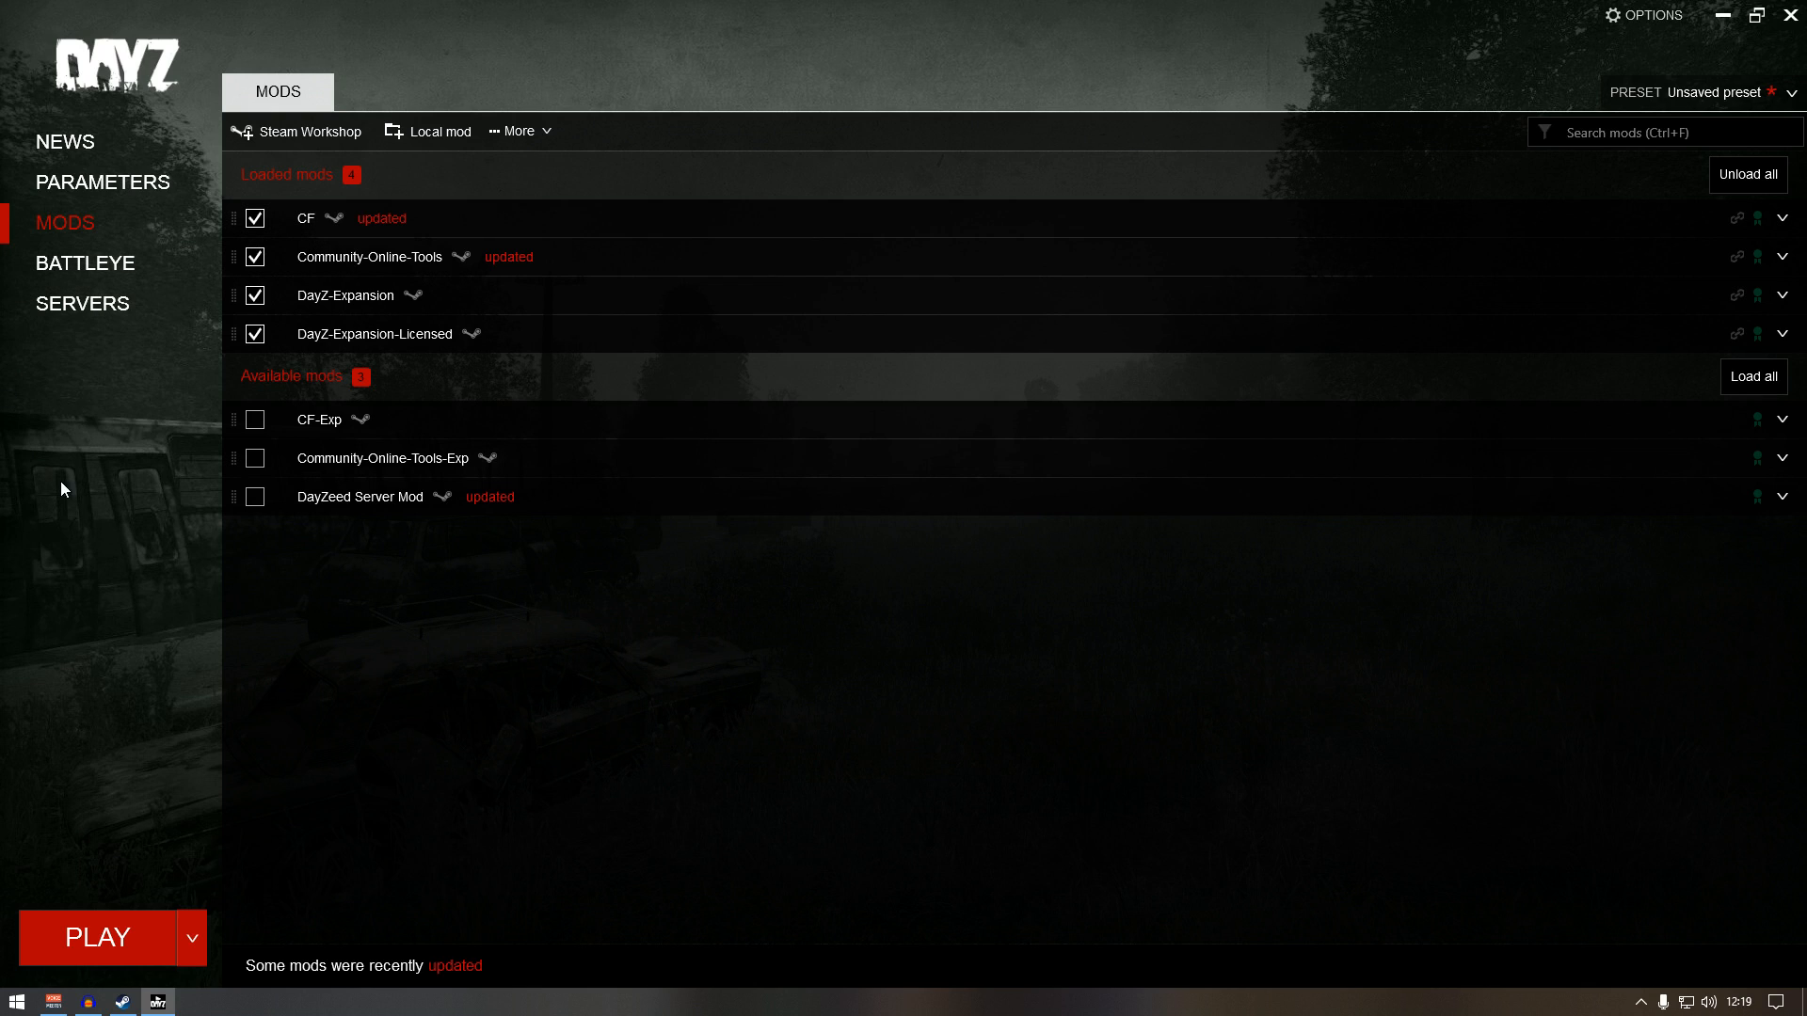
Filter servers by 'expansion', then join Official DayZ Expansion Server via 'Setup DLCs and mods and join'.
left_click(82, 303)
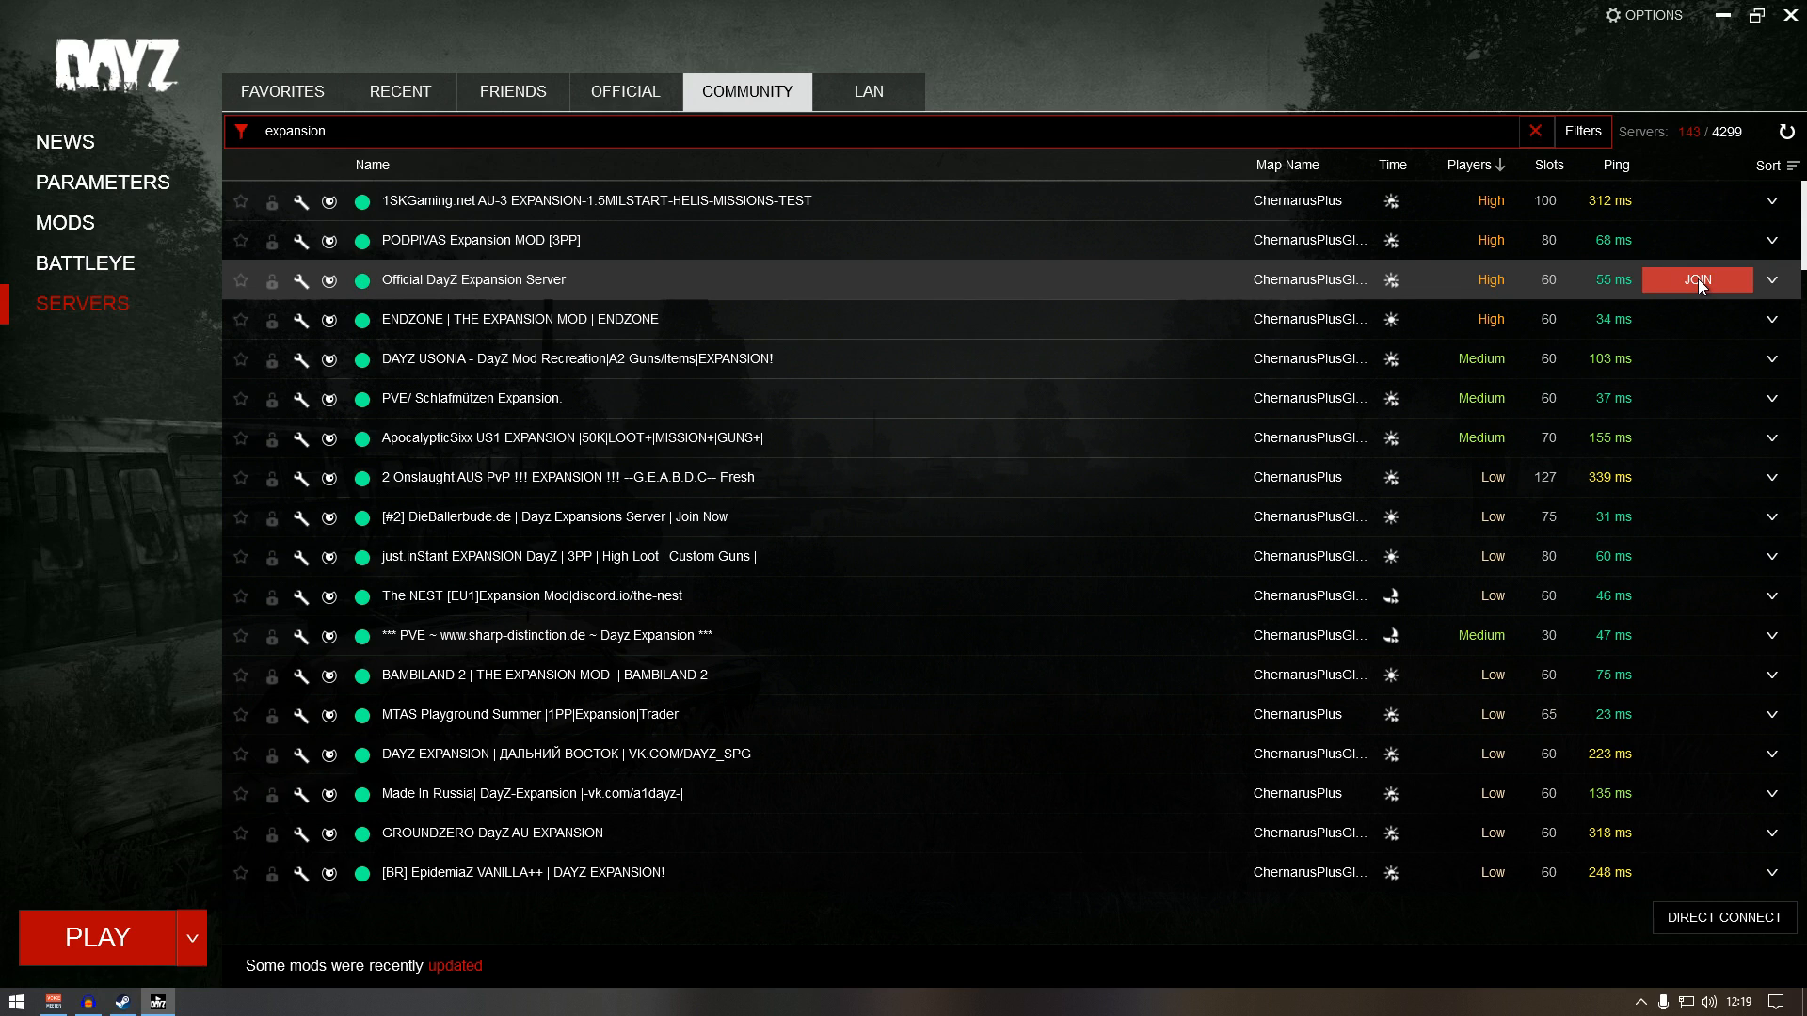
left_click(1695, 279)
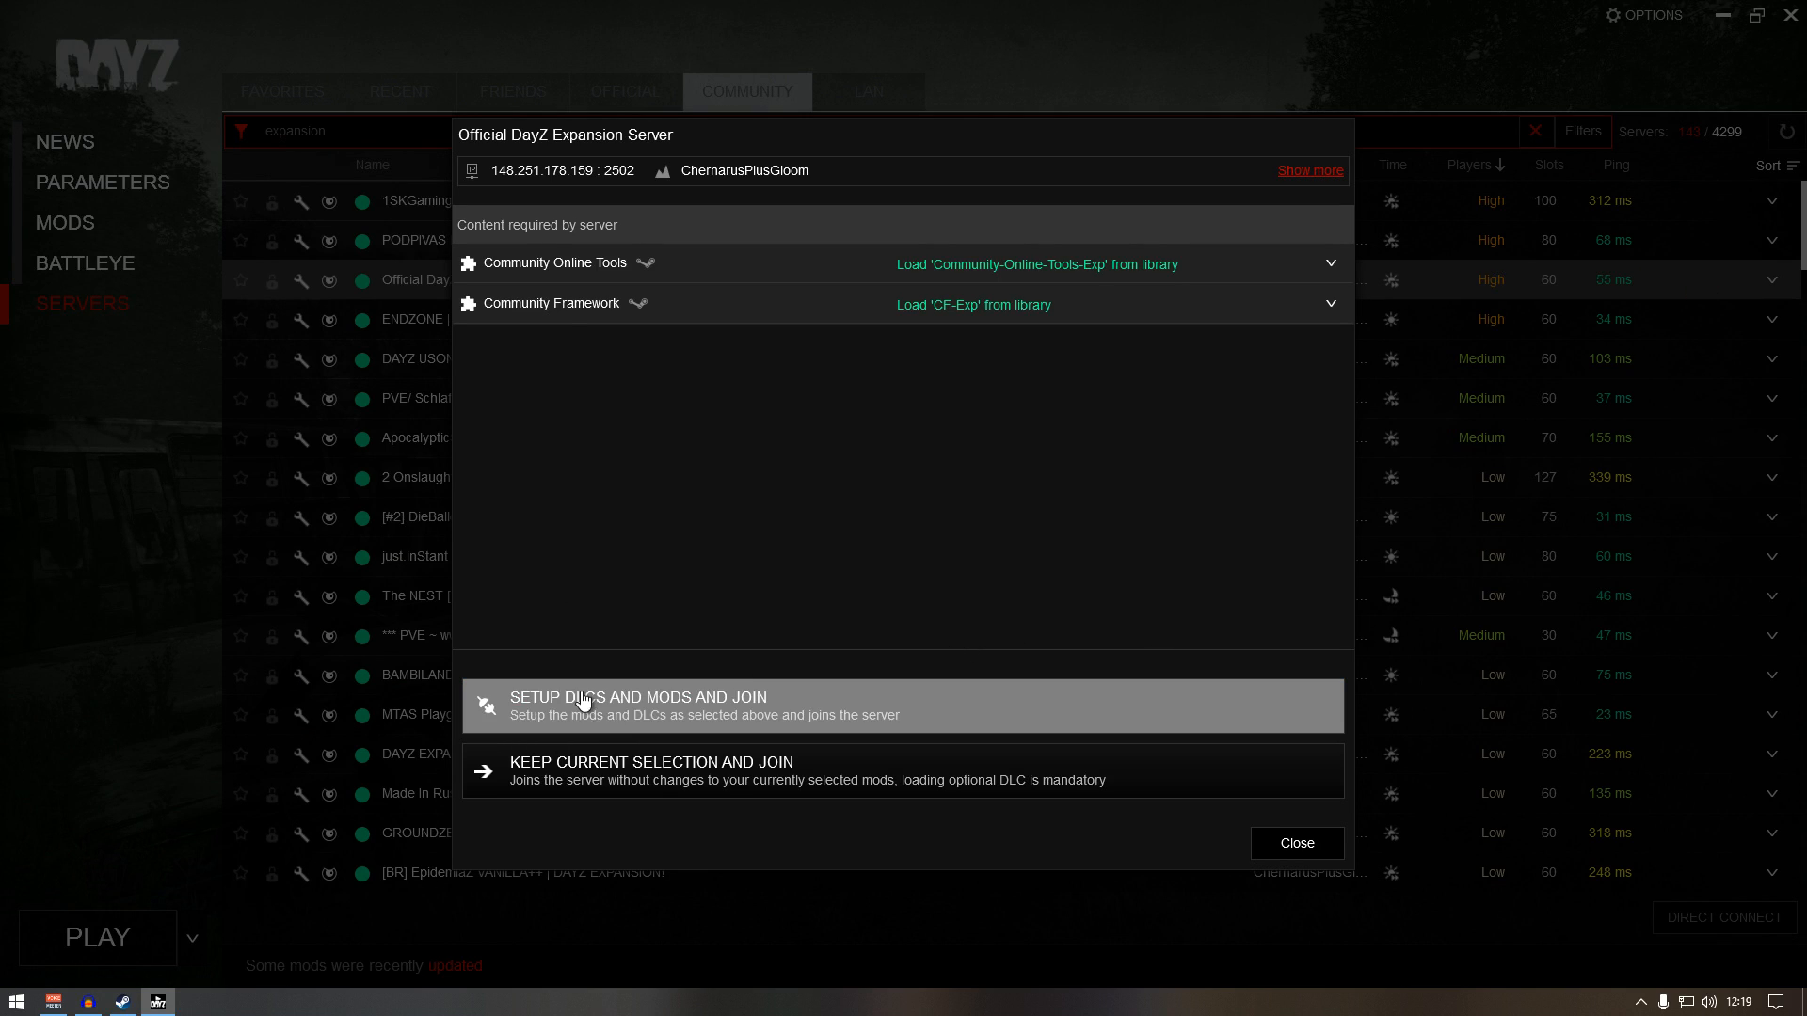
mouse_move(587, 713)
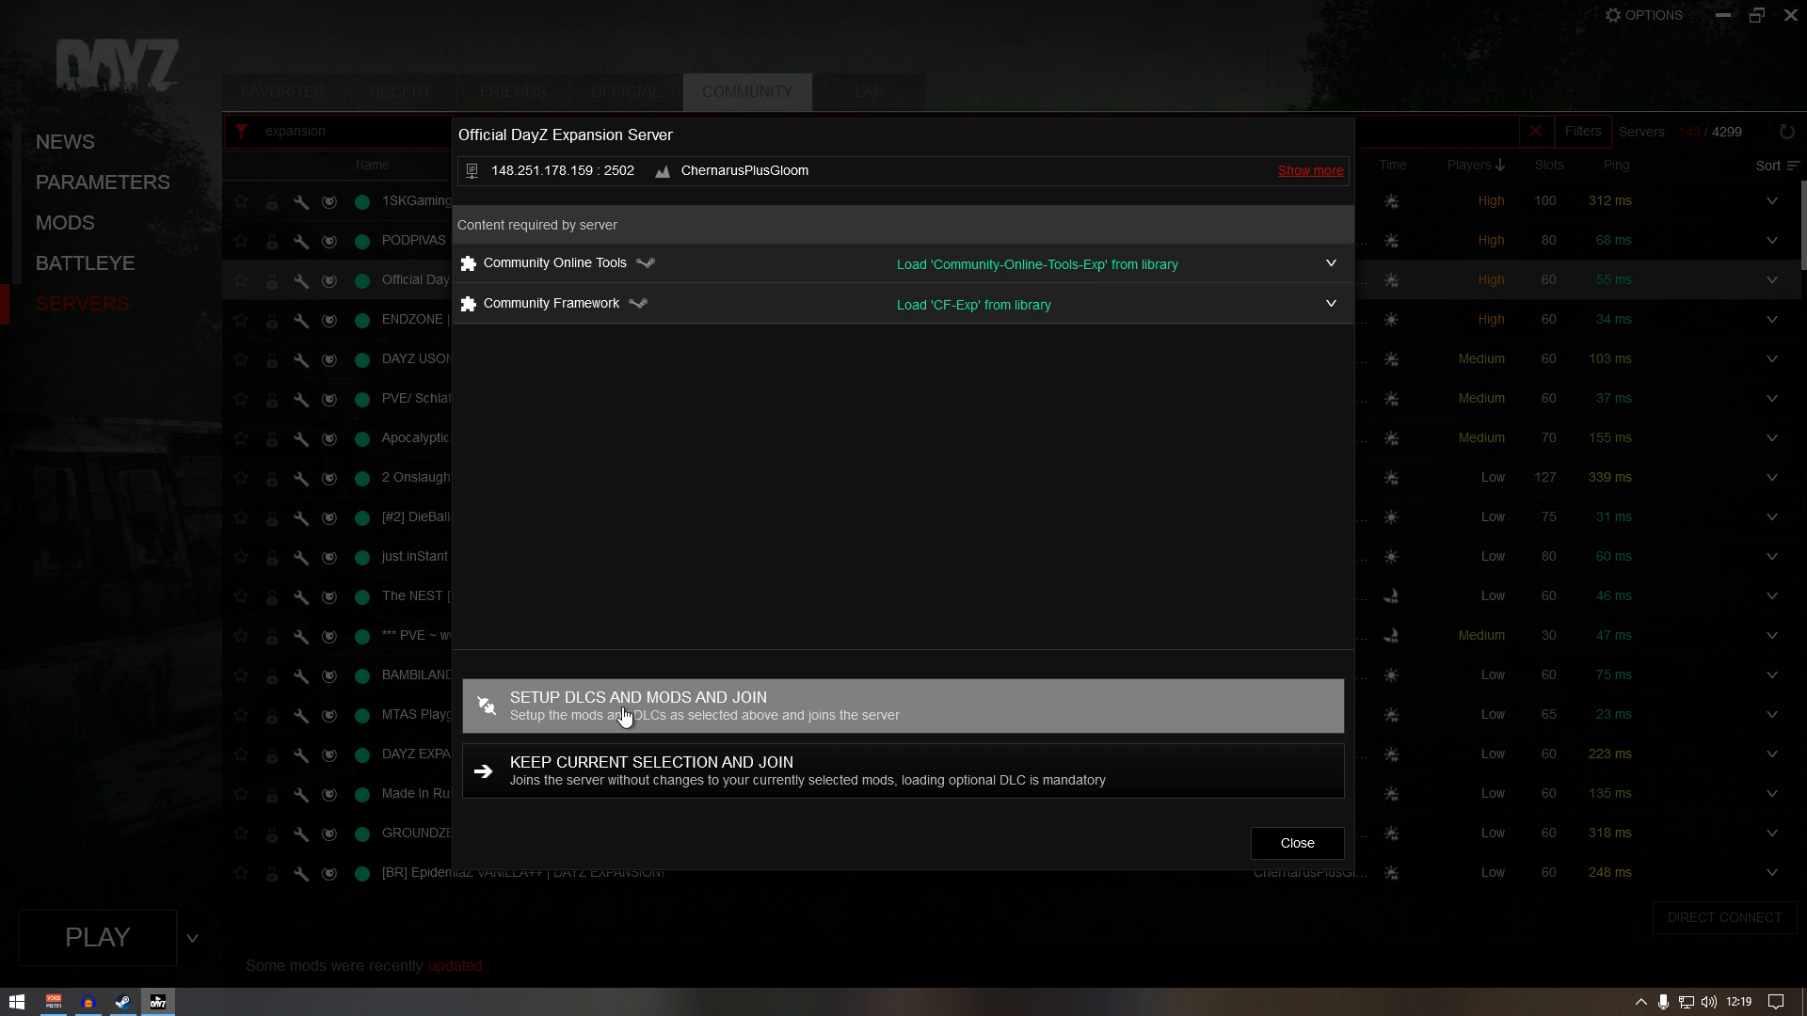
left_click(637, 704)
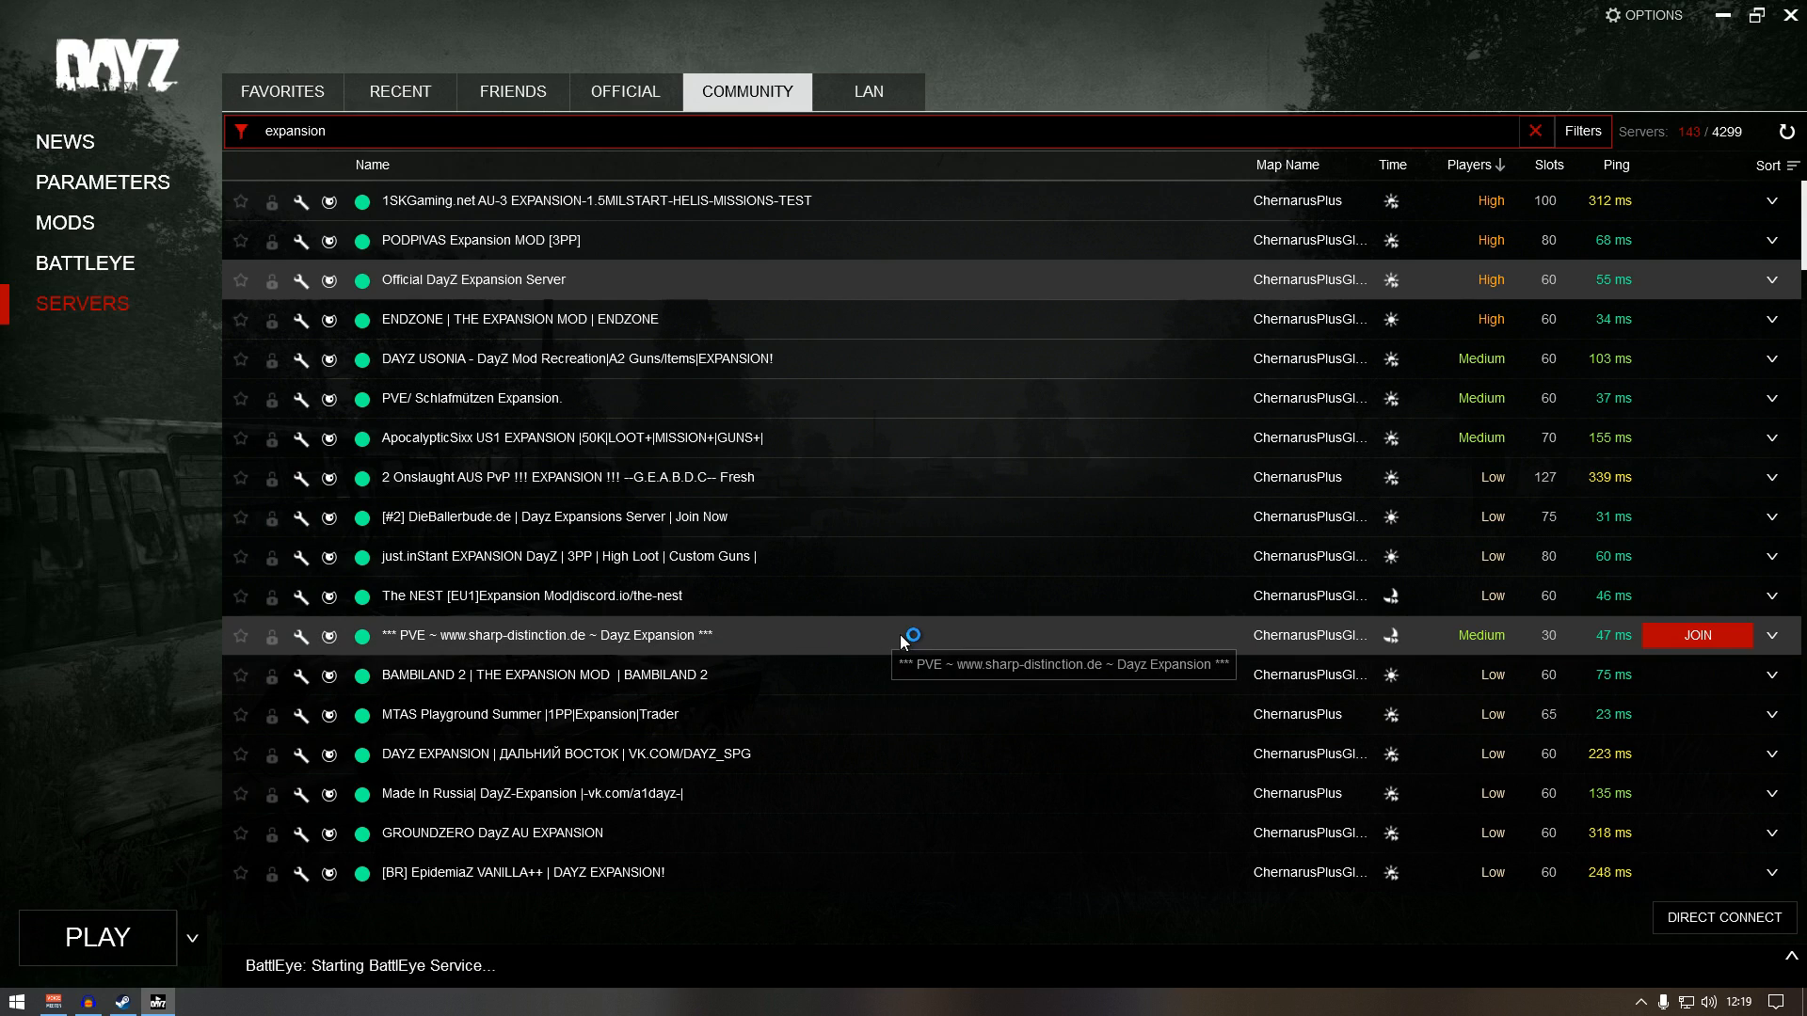
left_click(96, 937)
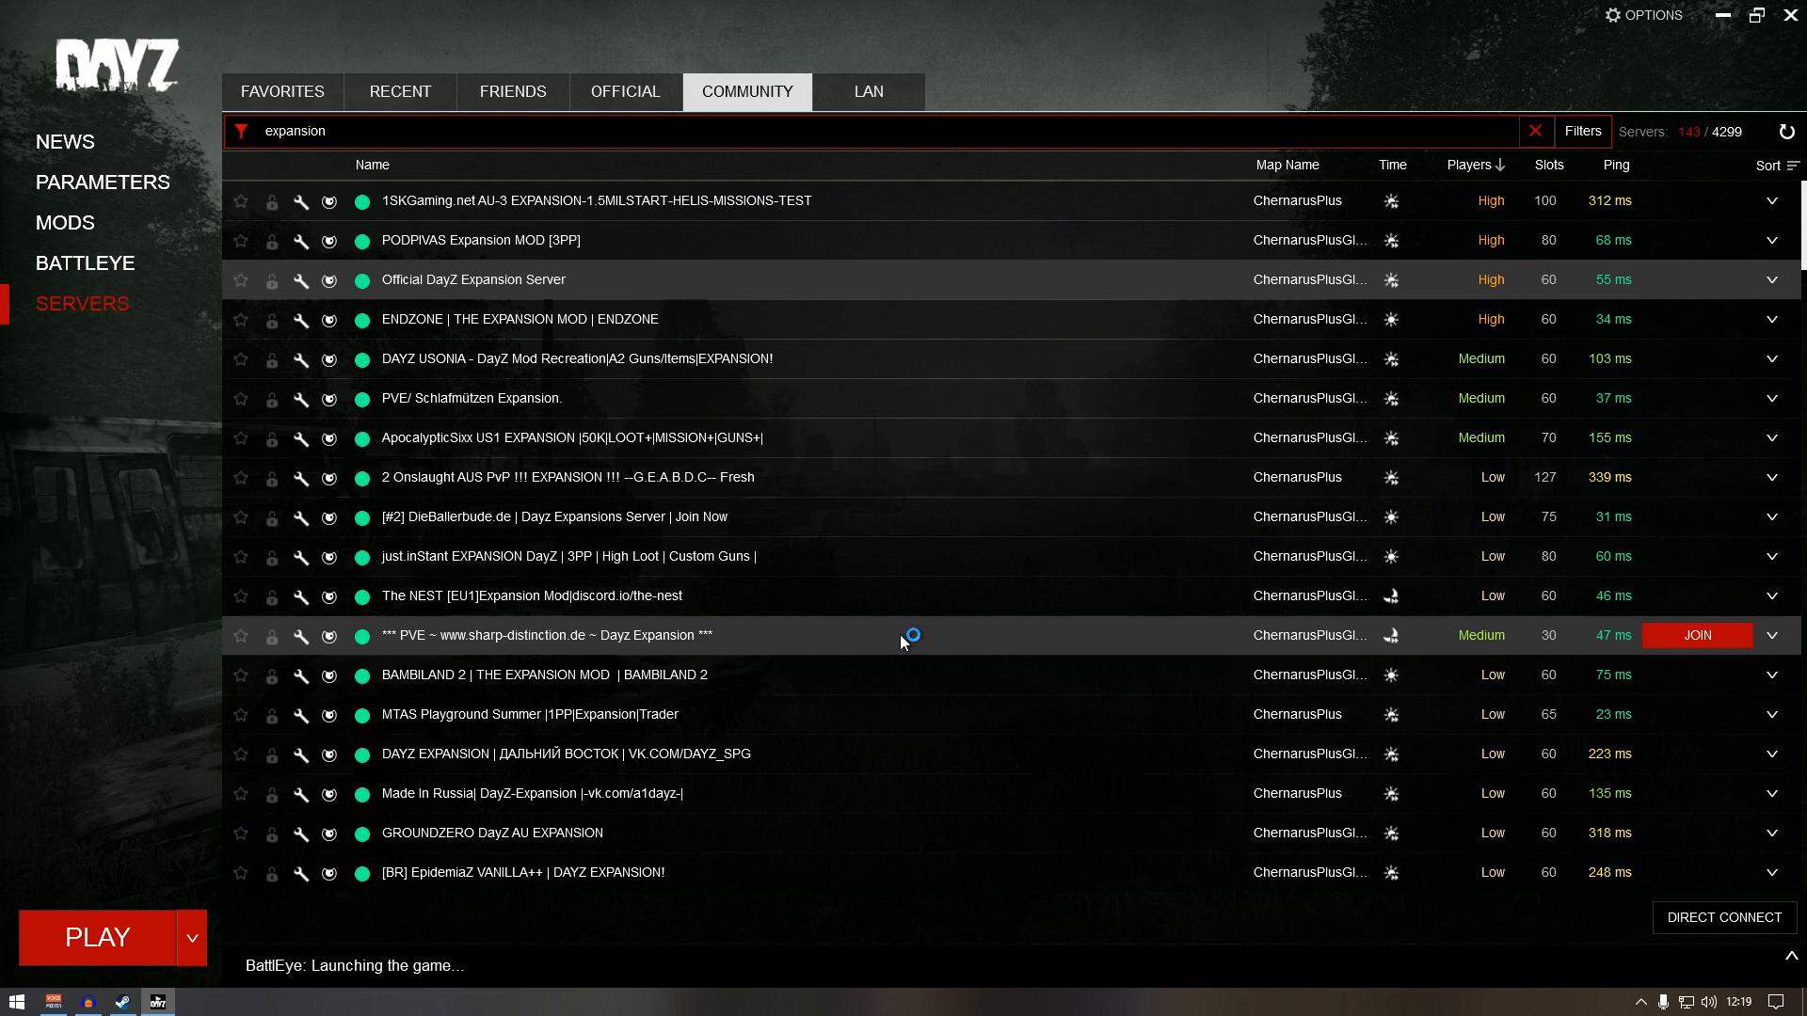
left_click(1695, 636)
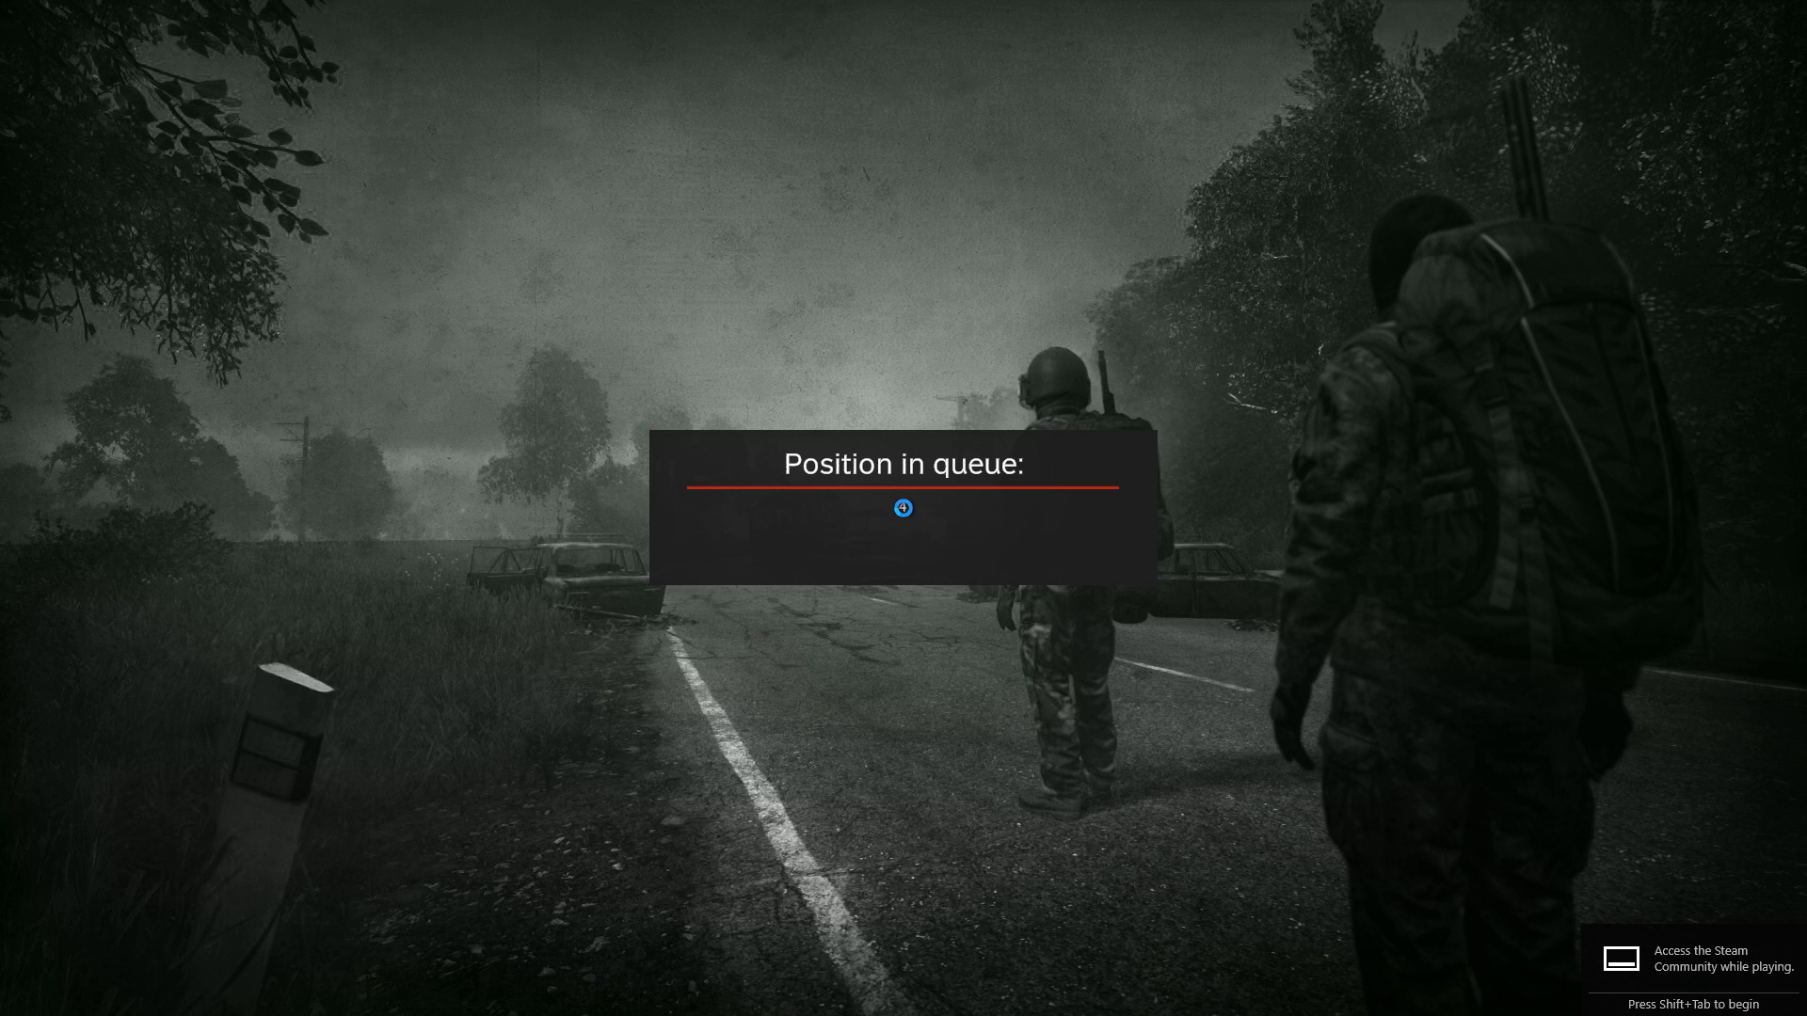